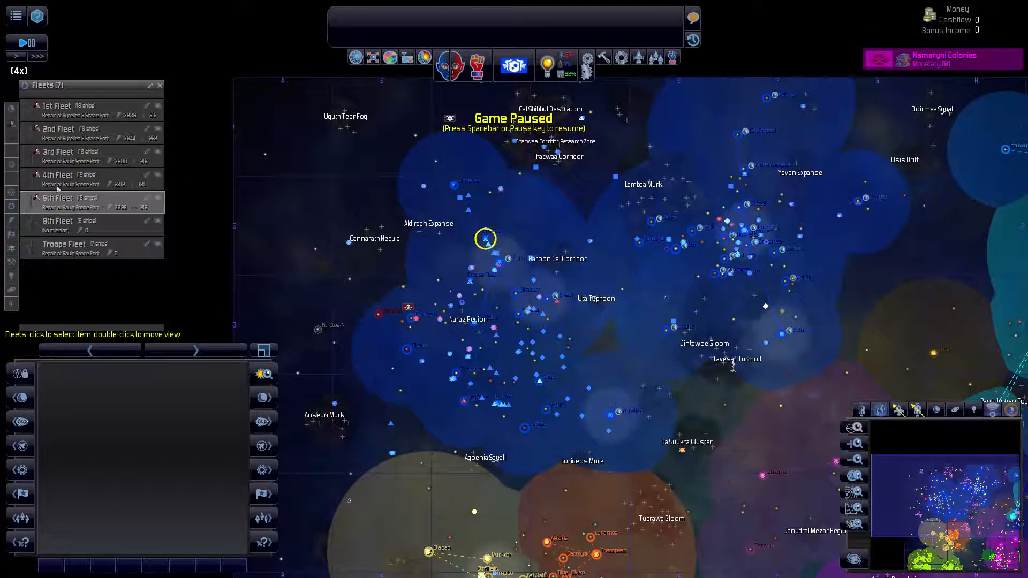
Step: Rename the six-ship 8th Fleet to 'Troops2 Fleet' in the Fleets overview
left_click(57, 225)
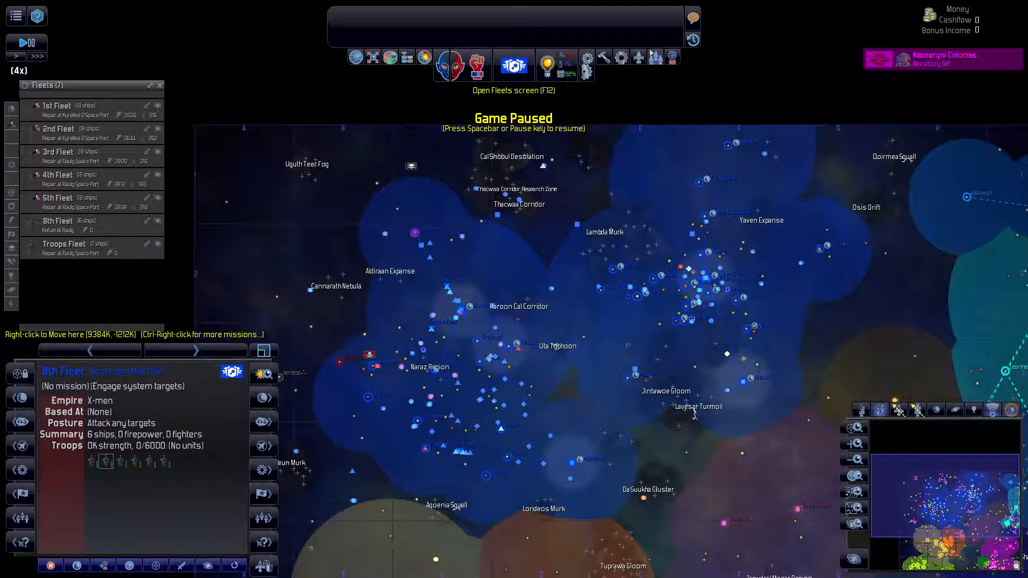
left_click(514, 65)
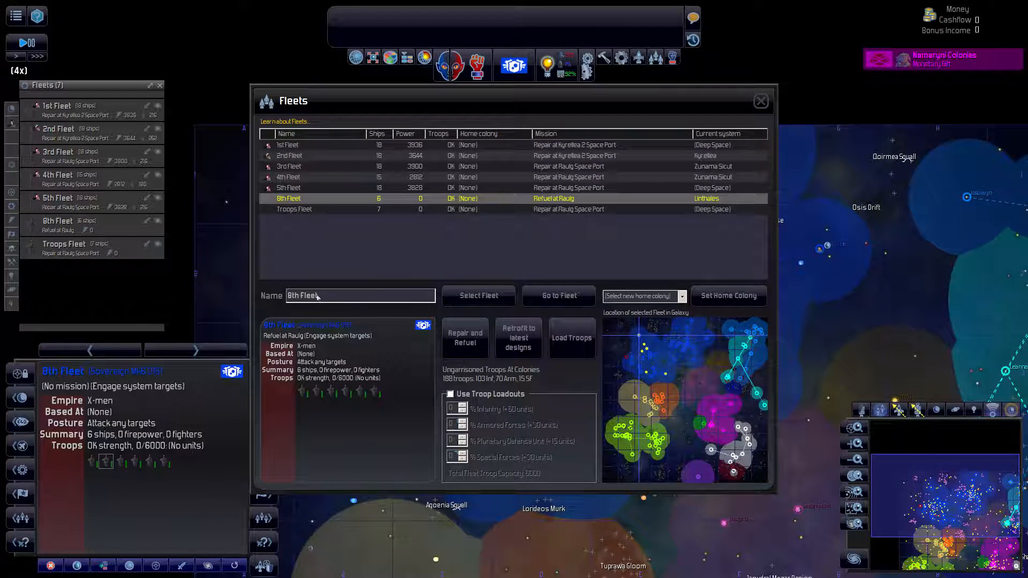
type("Troops2")
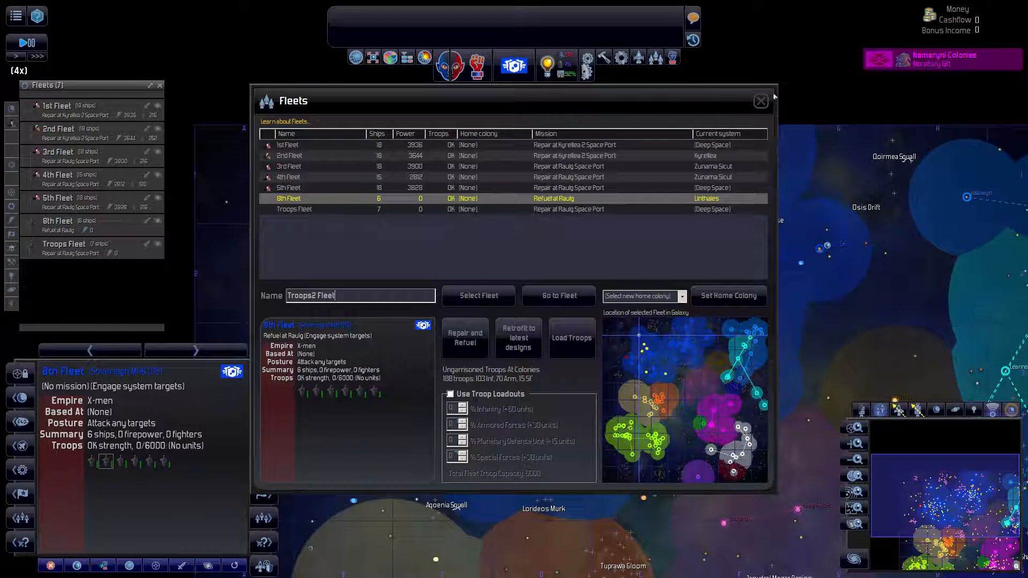
left_click(760, 102)
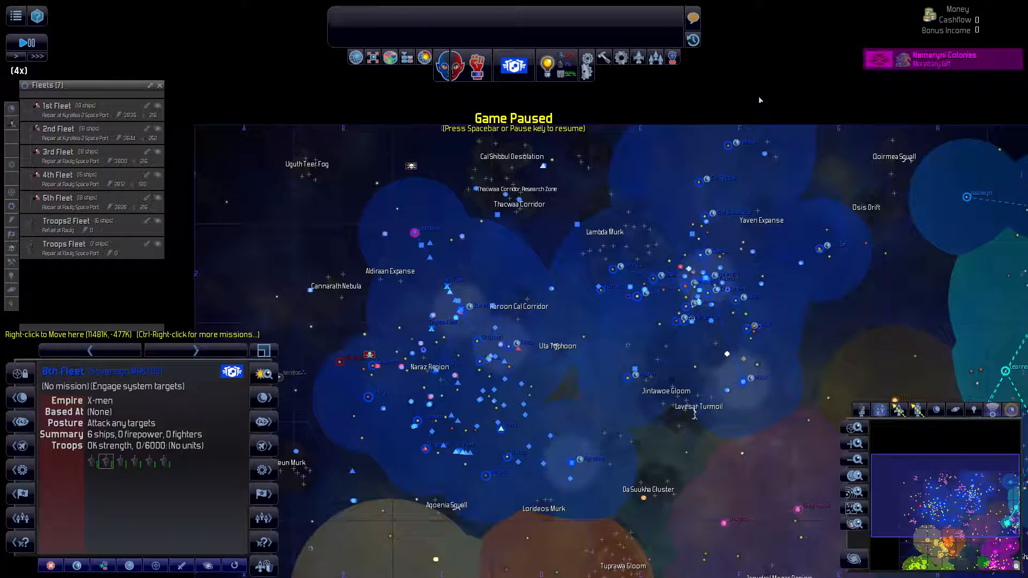
left_click(63, 247)
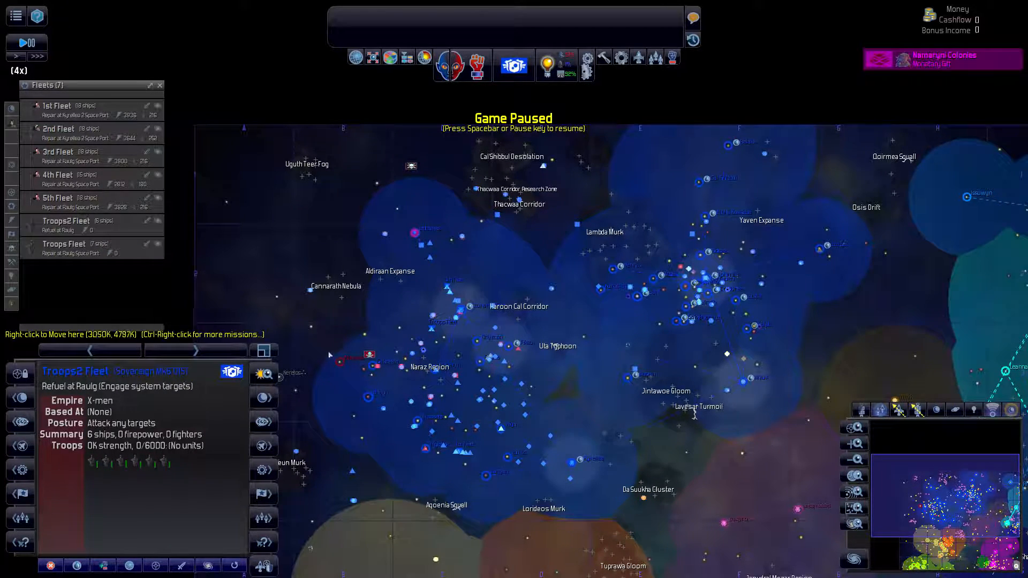
Step: Order the 2nd Fleet against Angry Exile and dismiss the map-swap diplomacy popup
left_click(58, 106)
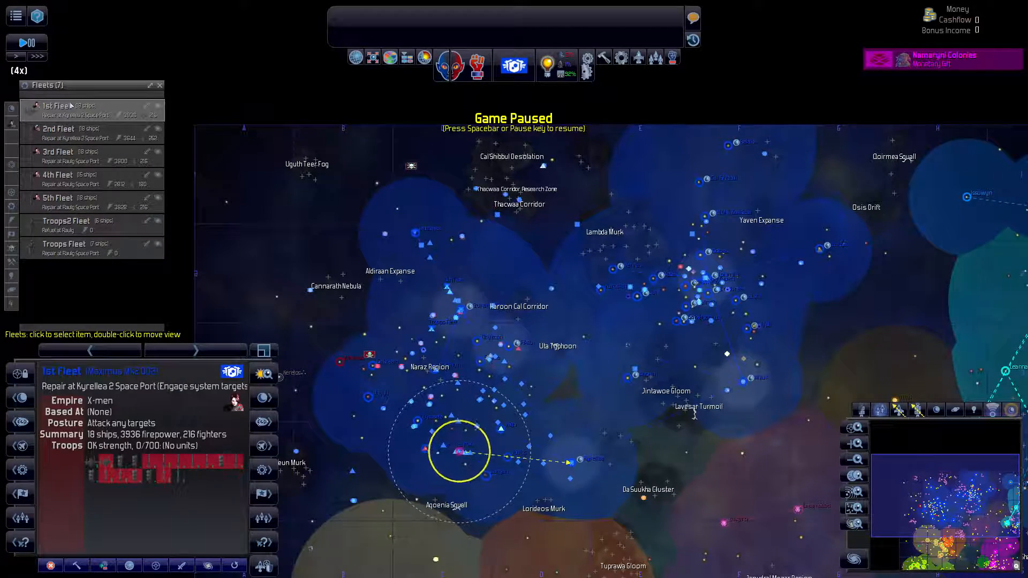
left_click(58, 152)
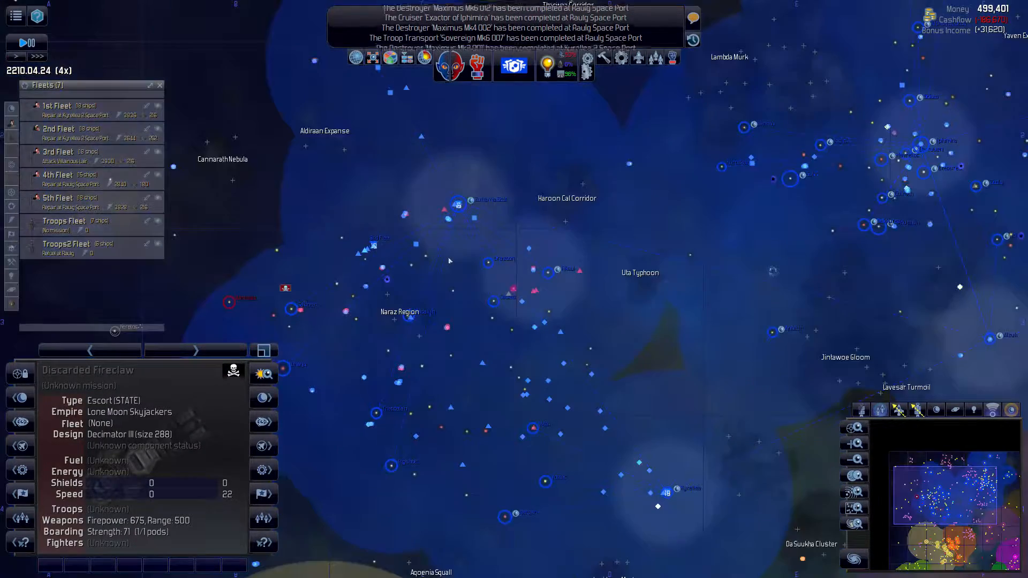
left_click(57, 129)
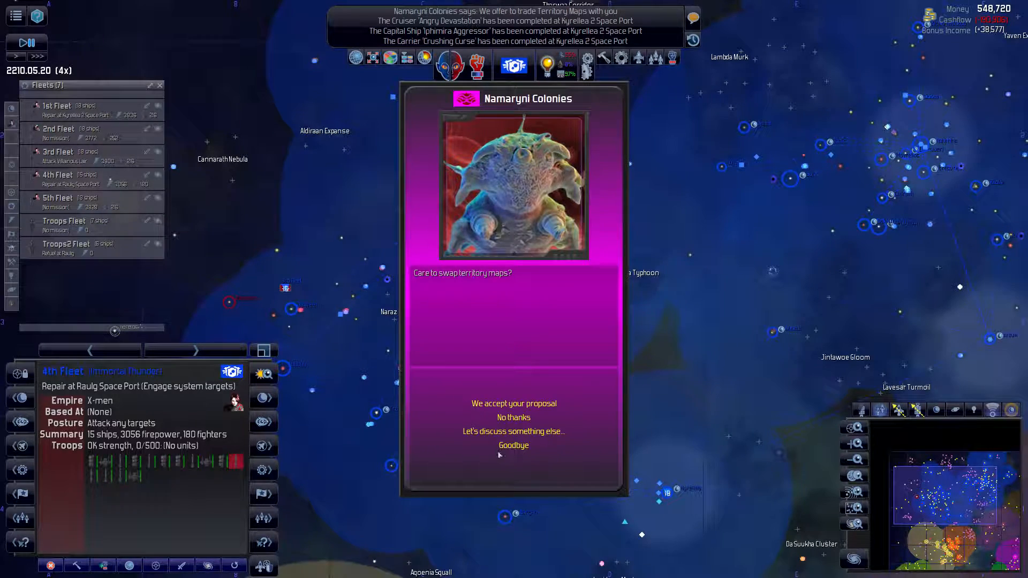
left_click(513, 417)
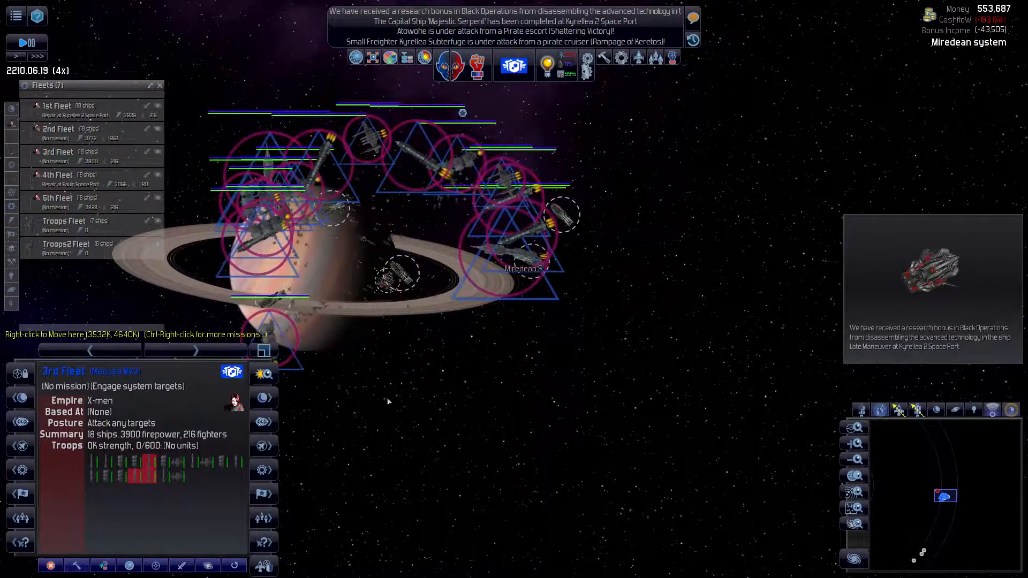
Step: Pause the game and list the 4th Fleet's fuel-less ship Deadly Revolution
key("space")
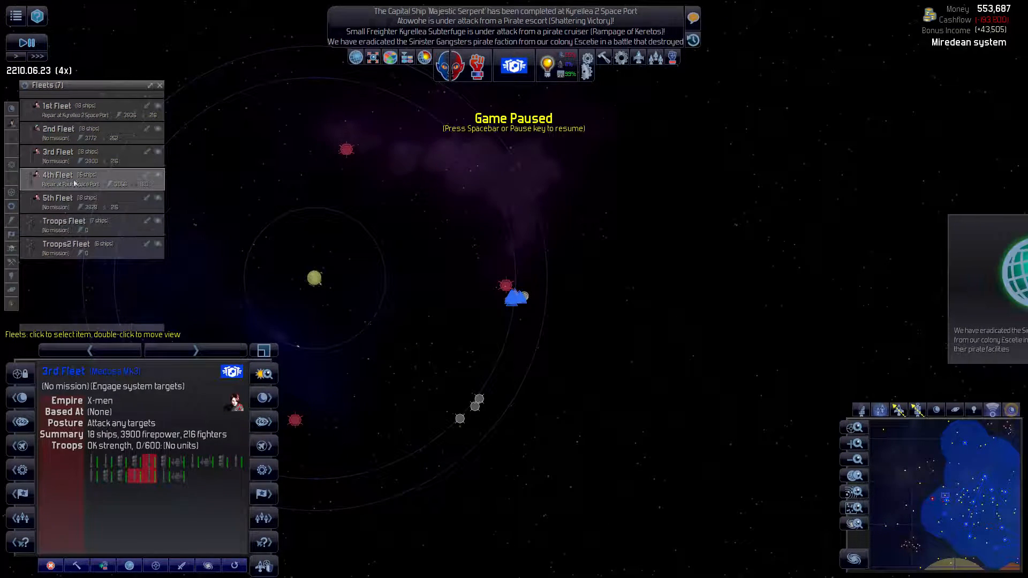
left_click(62, 129)
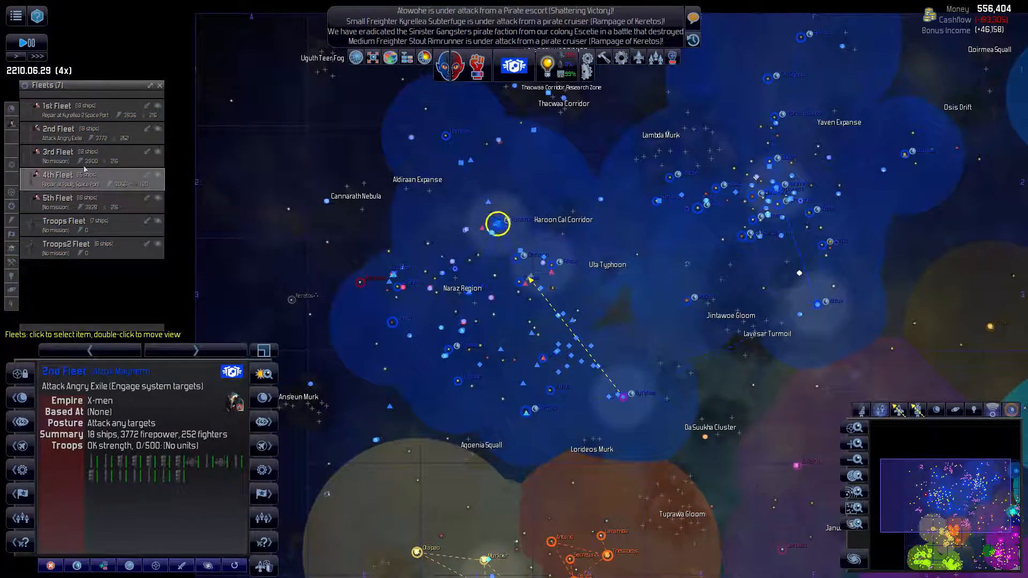
left_click(66, 178)
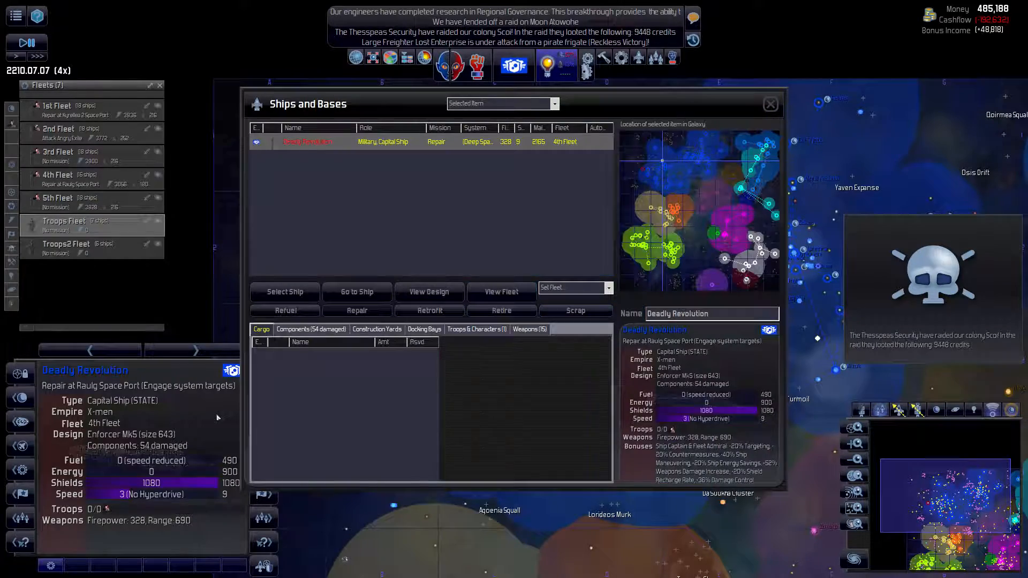
Step: Browse the Weapons and HighTech & Industrial research trees, then leave the Research screen
left_click(770, 103)
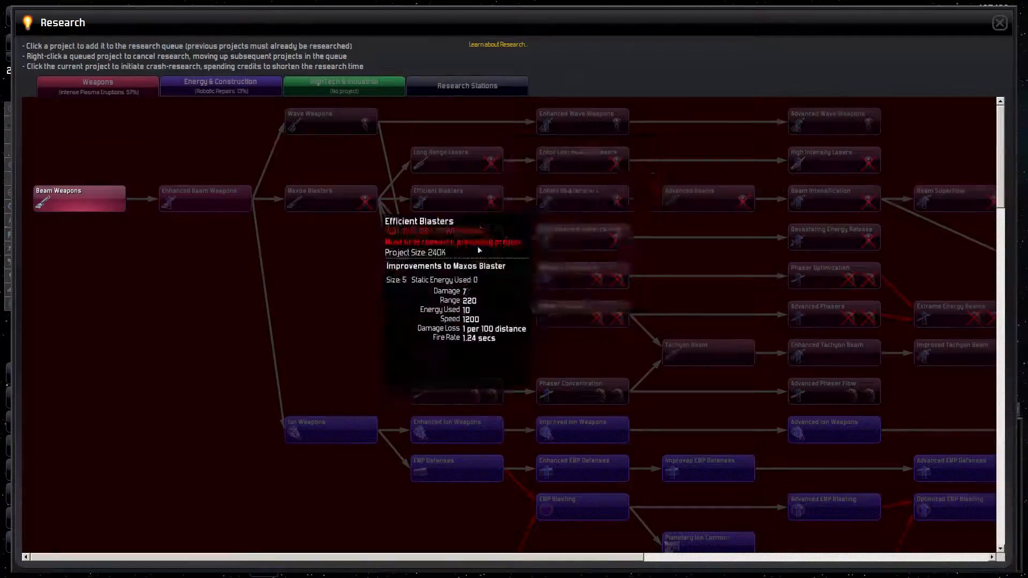
left_click(344, 85)
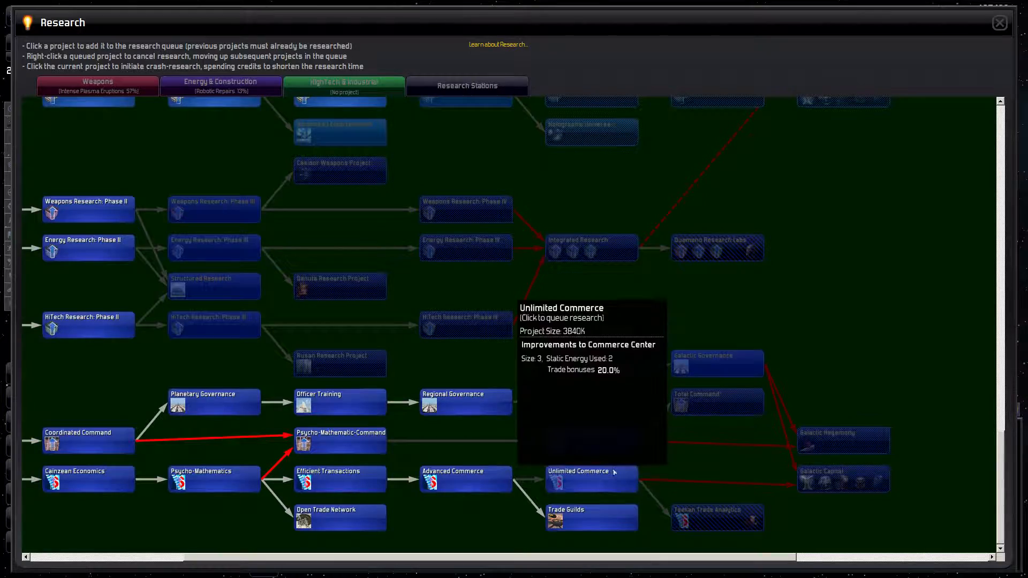
left_click(998, 23)
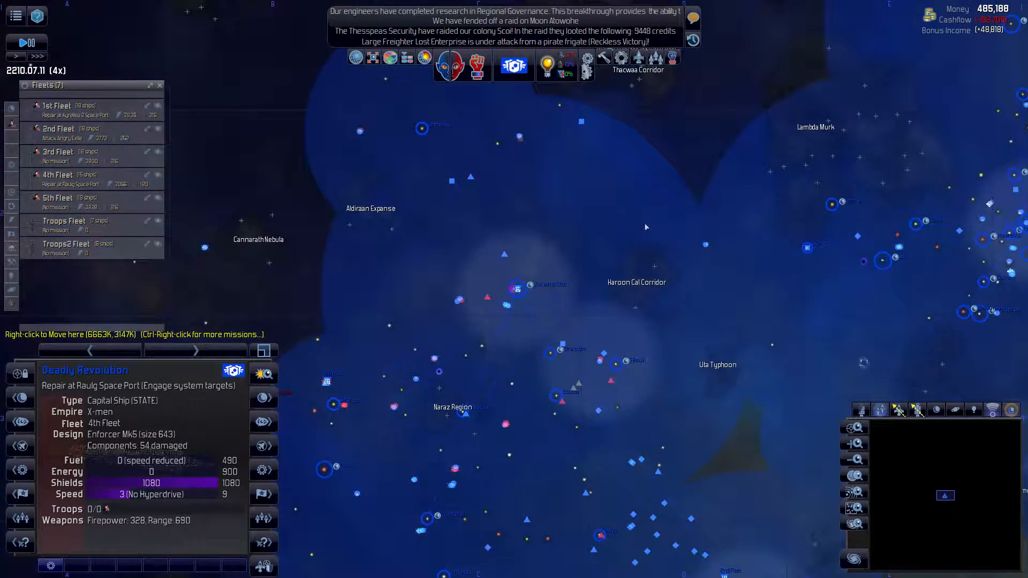
Step: Select the 5th Fleet from the Fleets list and move it to star Abraxas
left_click(79, 225)
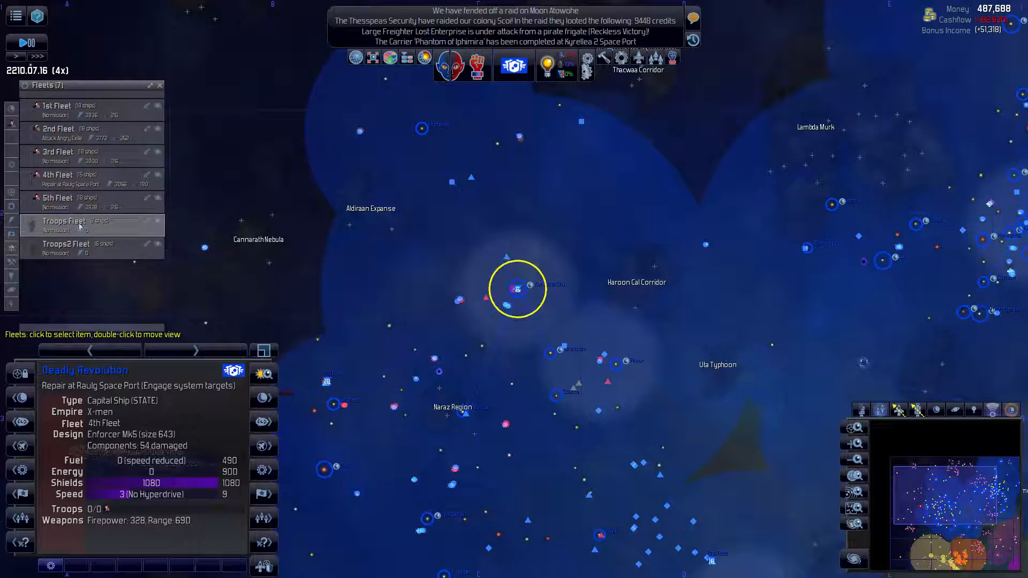
left_click(62, 128)
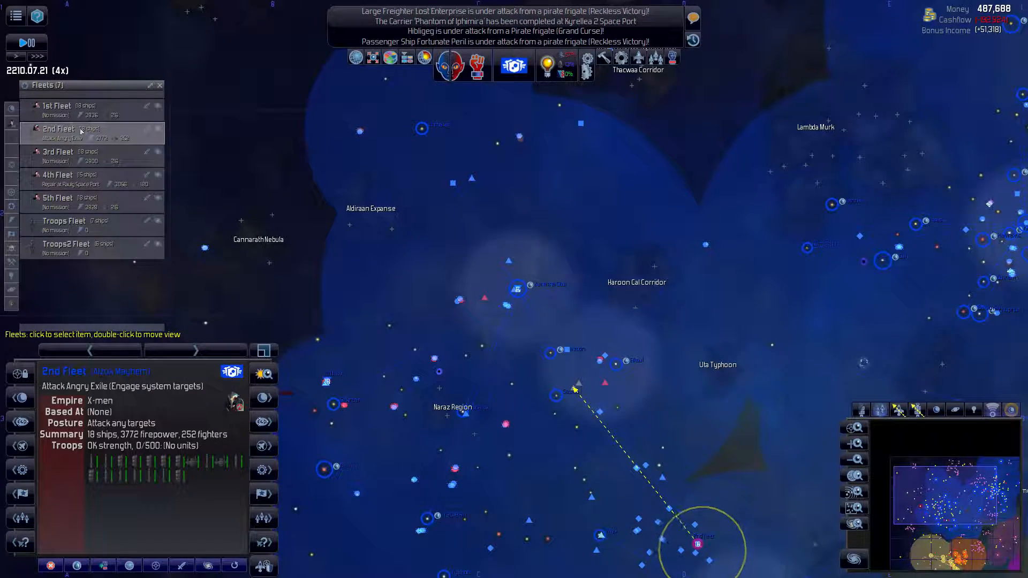
left_click(59, 151)
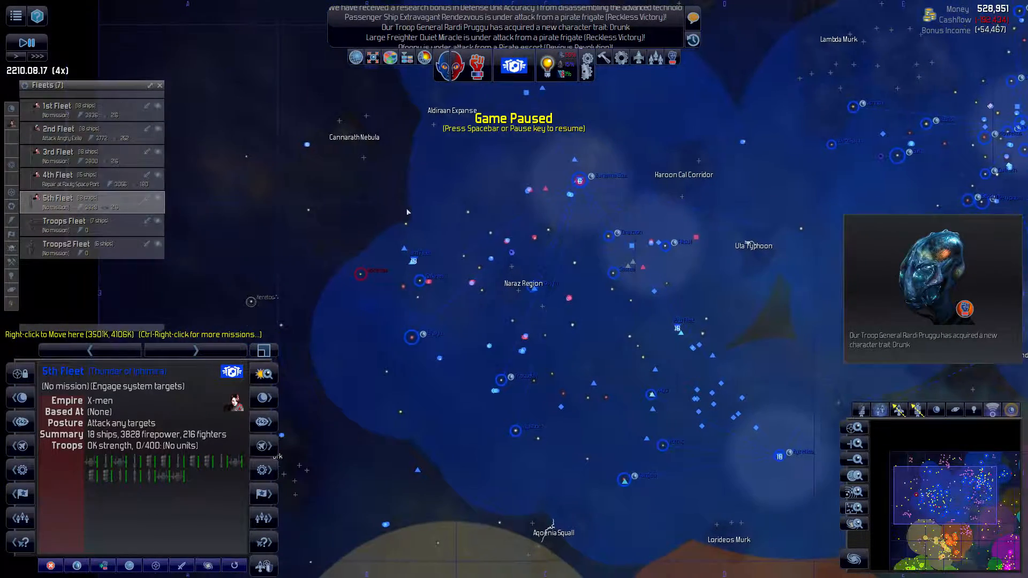
right_click(371, 271)
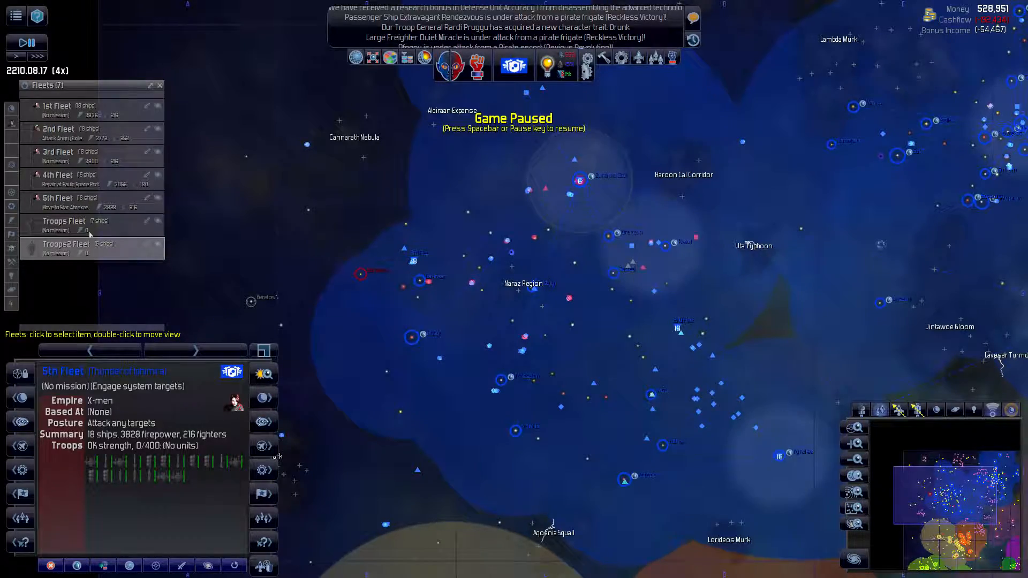
left_click(65, 248)
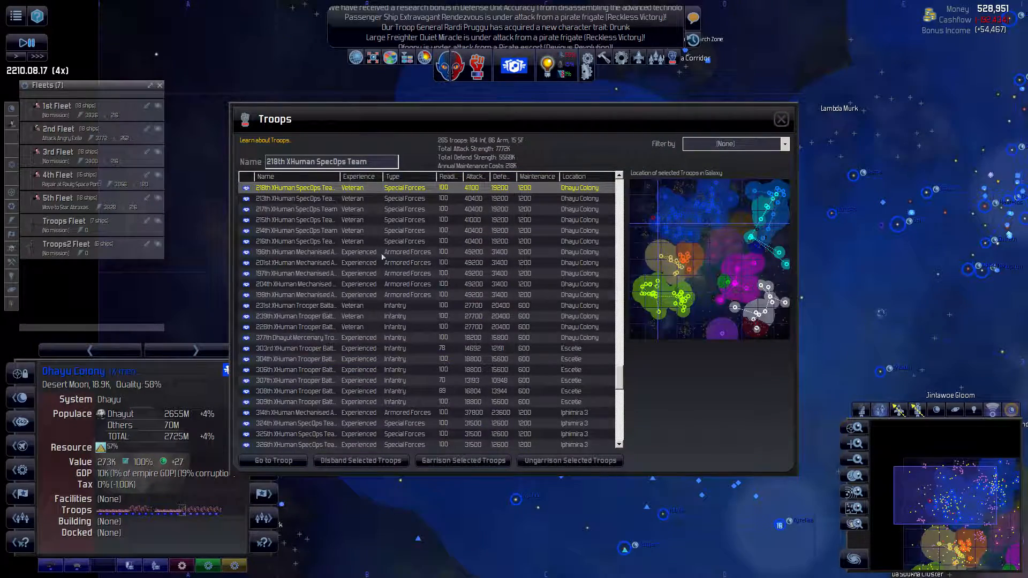
mouse_move(370, 307)
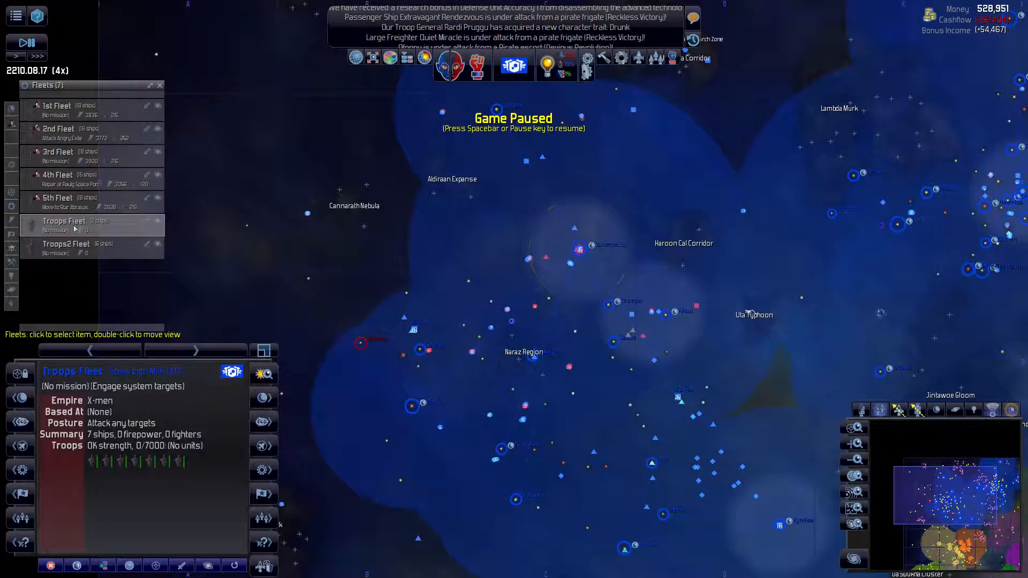
Step: Select Troops2 Fleet and right-click Ohayu Colony to load troops there
left_click(66, 248)
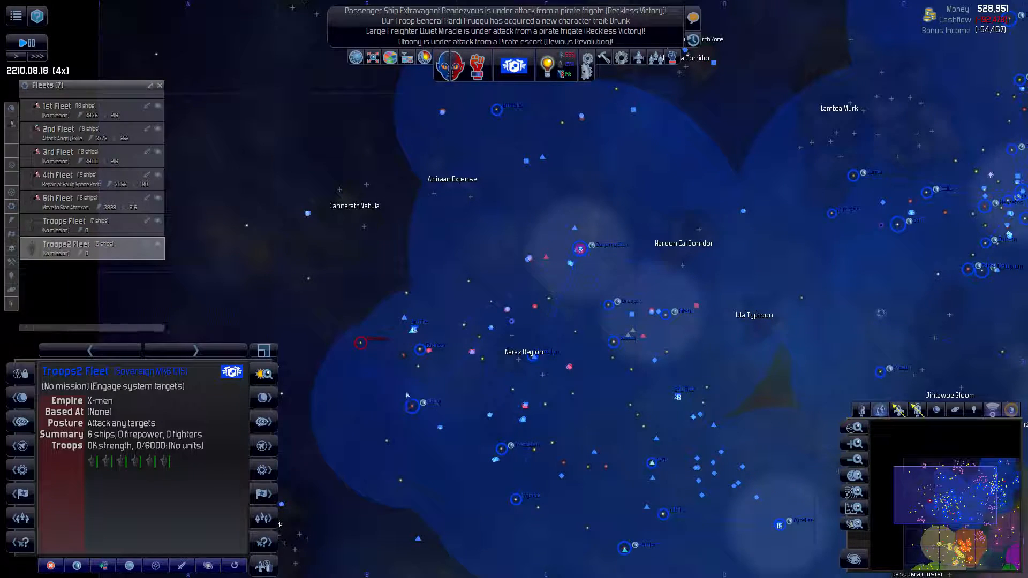
right_click(406, 394)
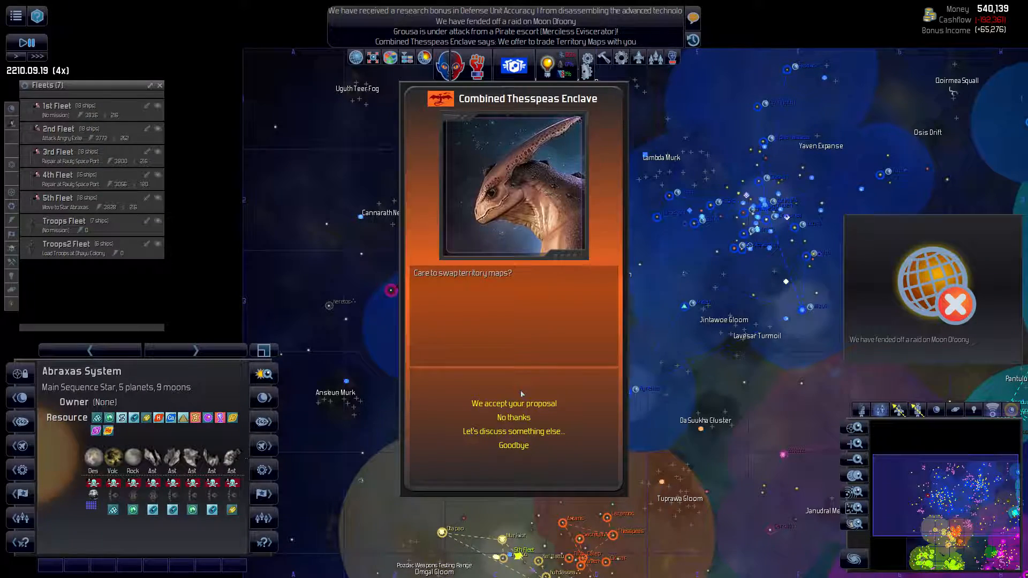
Step: End the Thesspeas Enclave conversation, then view and close the X-men Empire Summary
left_click(514, 431)
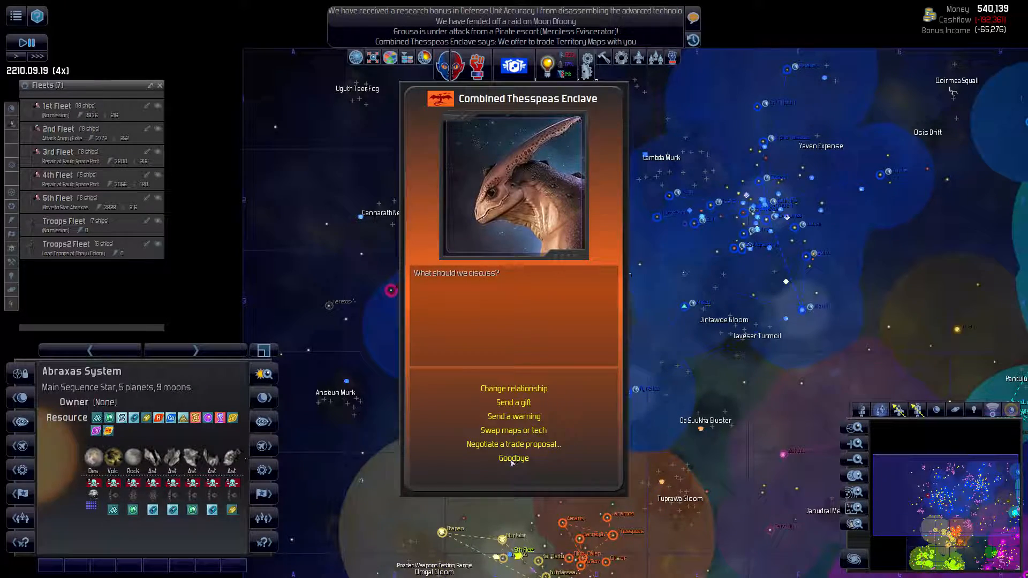
left_click(513, 458)
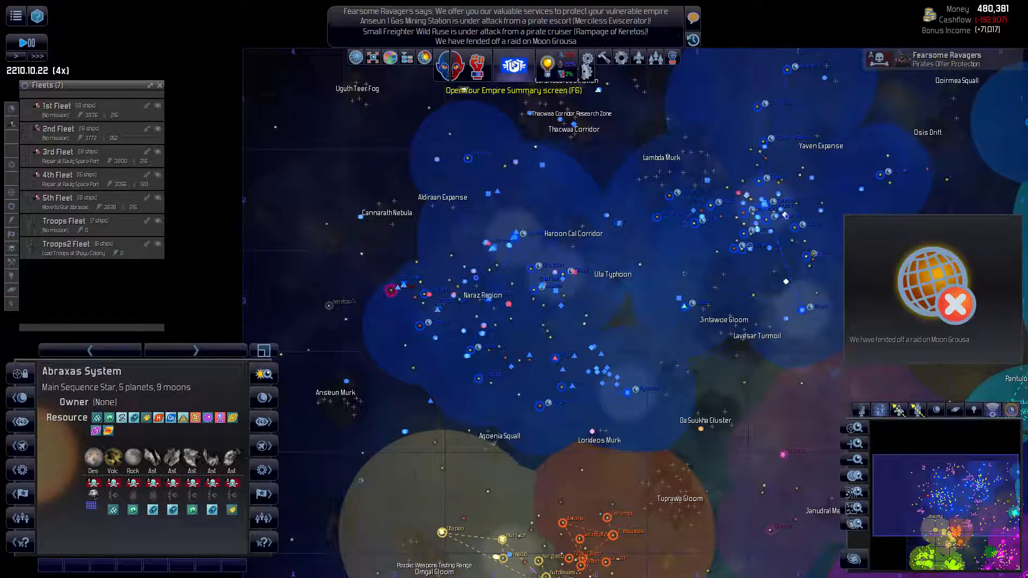
left_click(513, 65)
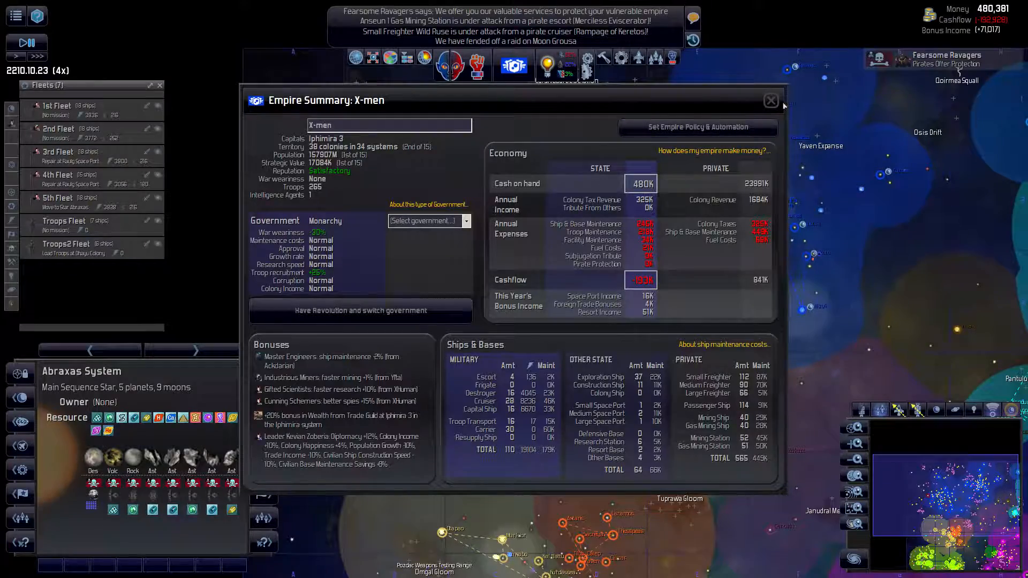
left_click(770, 100)
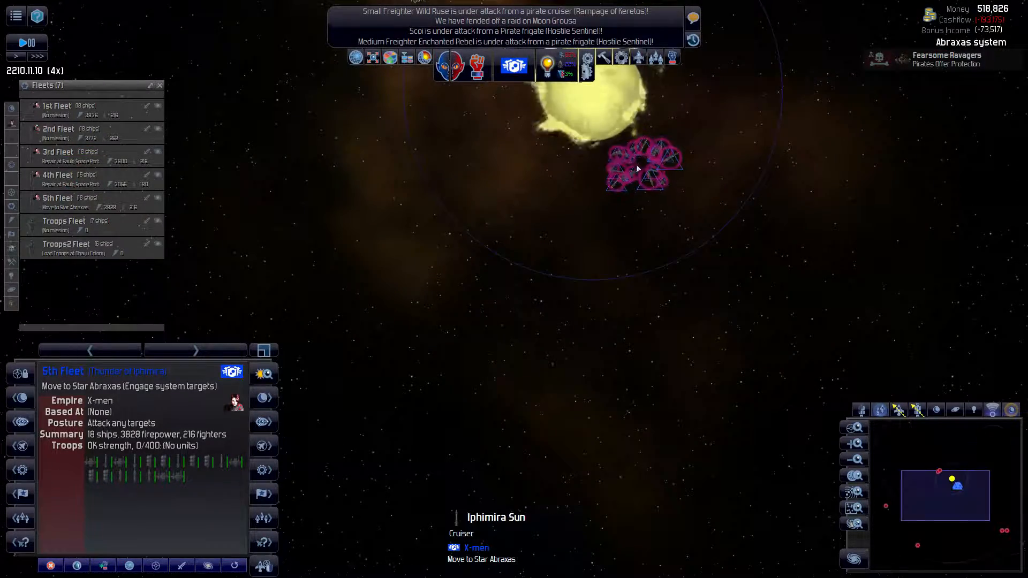
Step: Target the pirate-held moon Eheurdo in Abraxas for invasion by Troops2 Fleet
key("space")
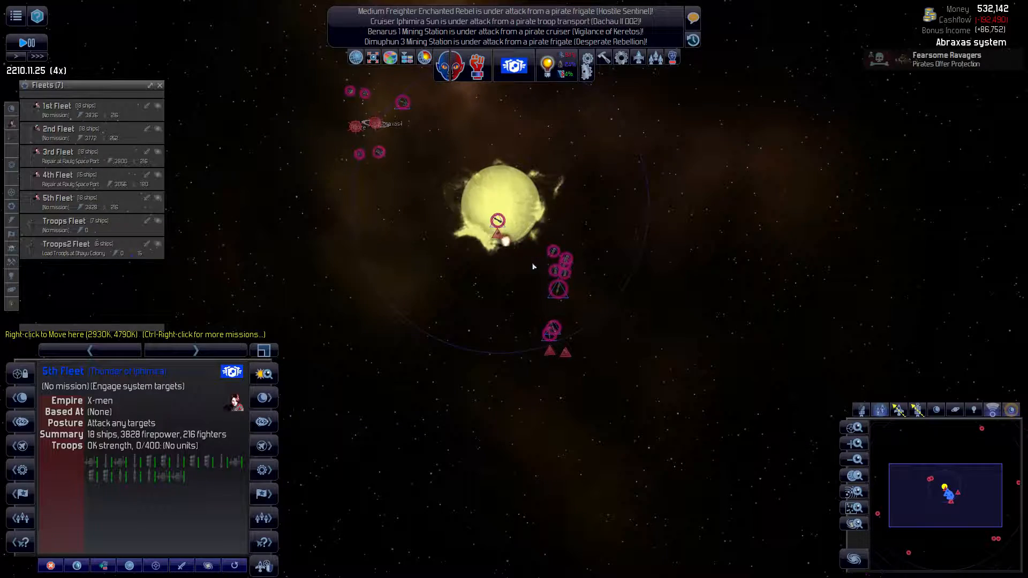
key("space")
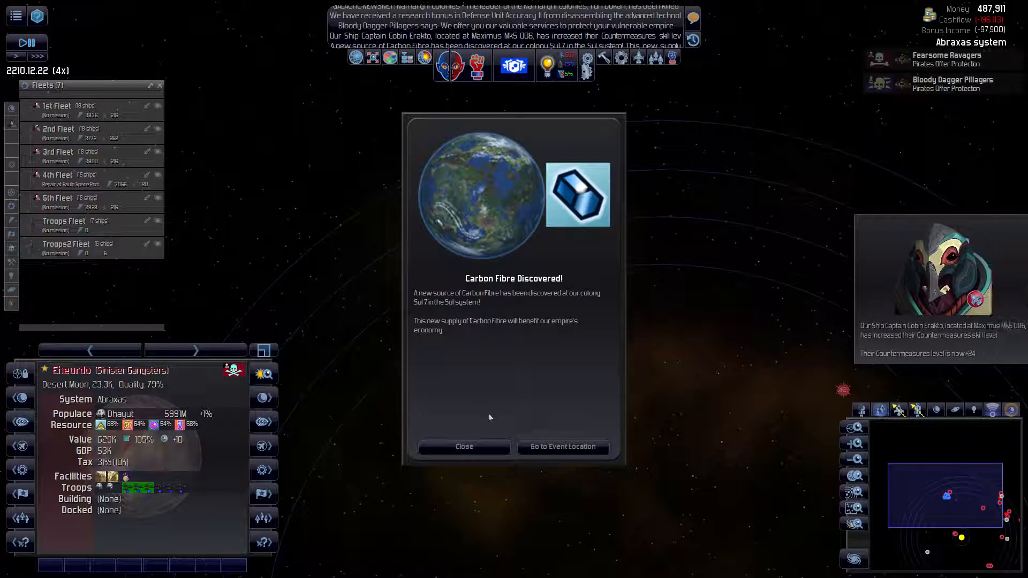
left_click(464, 447)
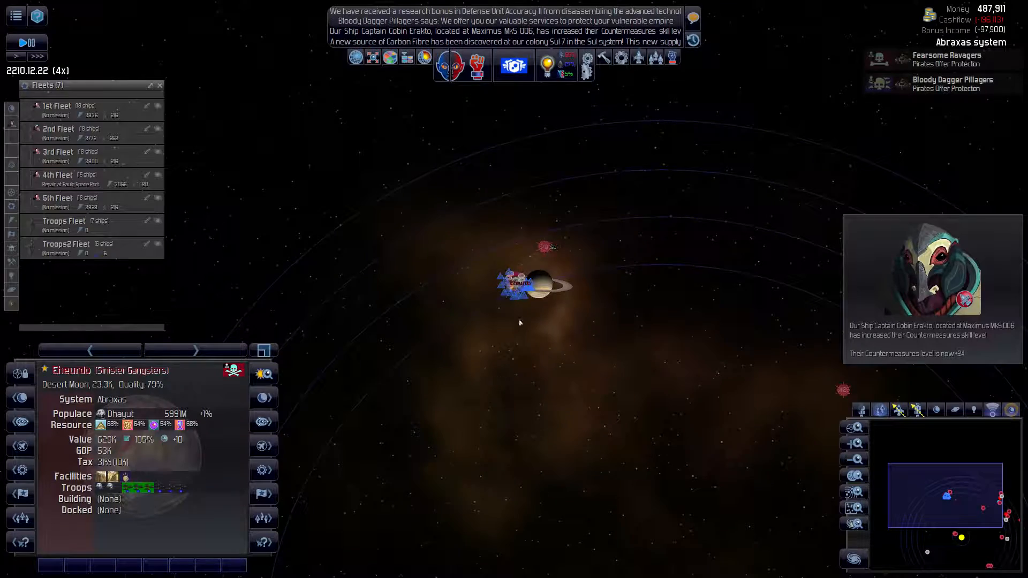
key("space")
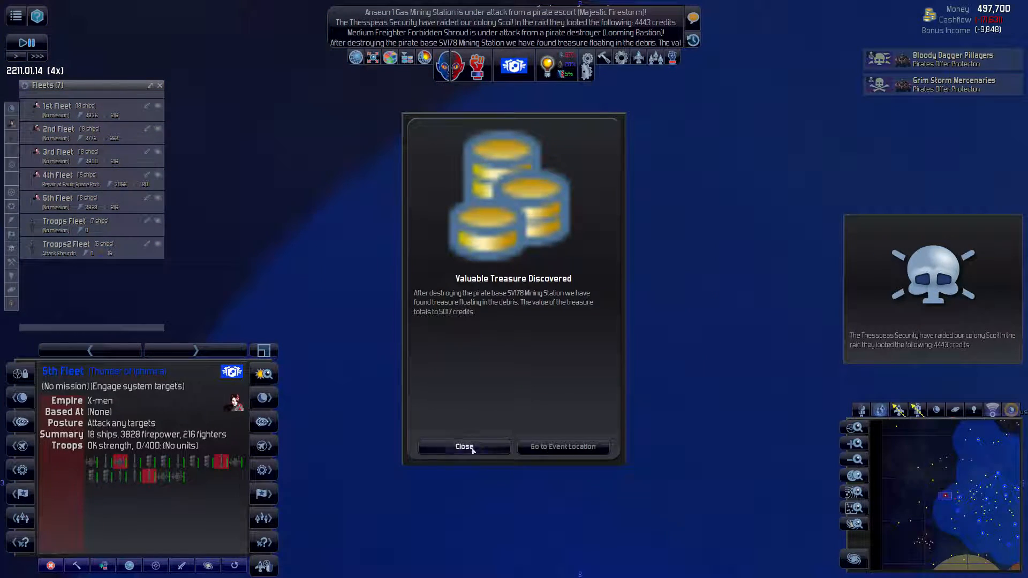
Step: Assign San Hassari a Deep Cover mission against the Haakonish Syndicate
left_click(464, 447)
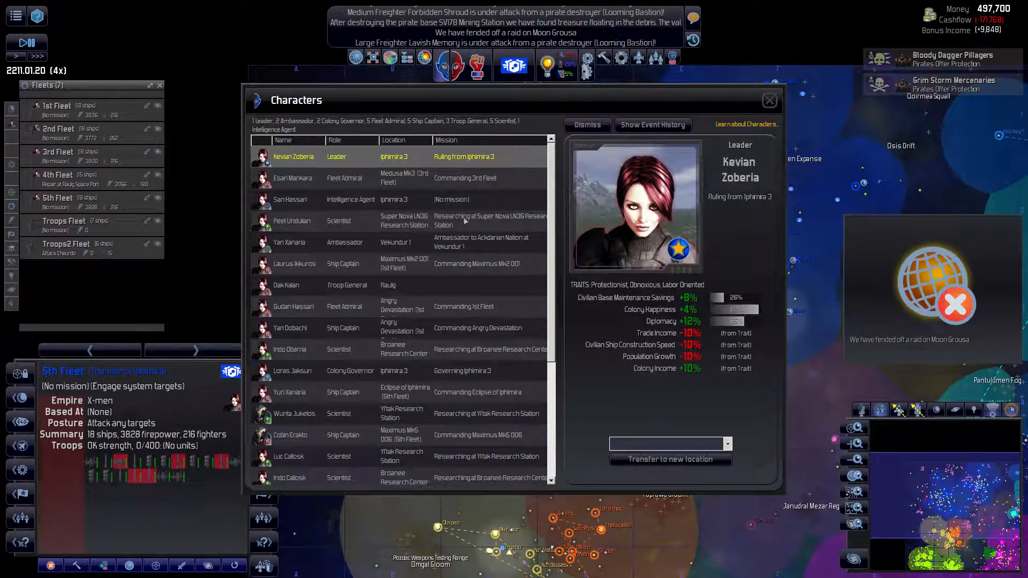
left_click(336, 140)
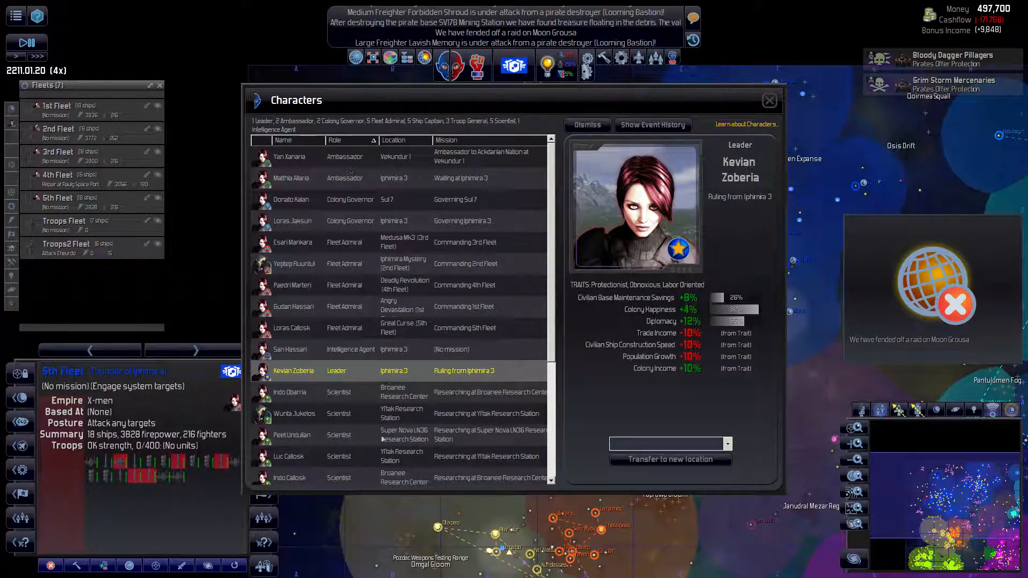
left_click(292, 350)
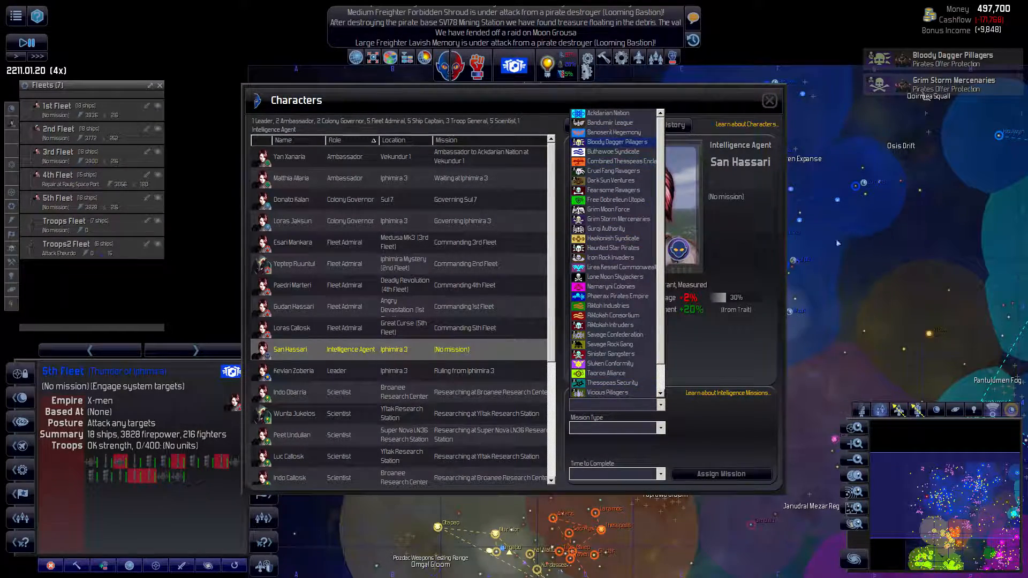
mouse_move(772, 315)
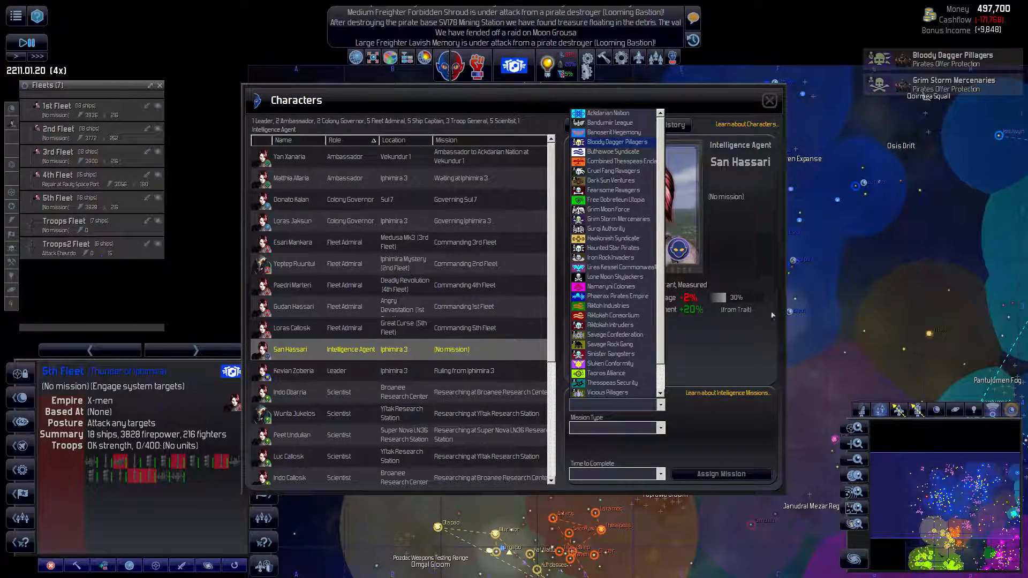
left_click(610, 238)
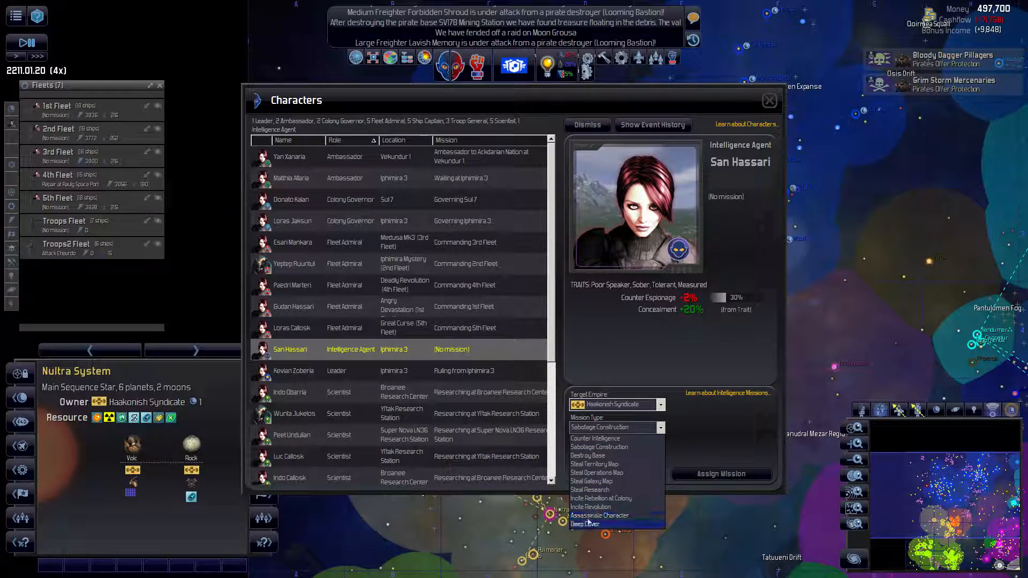
left_click(584, 523)
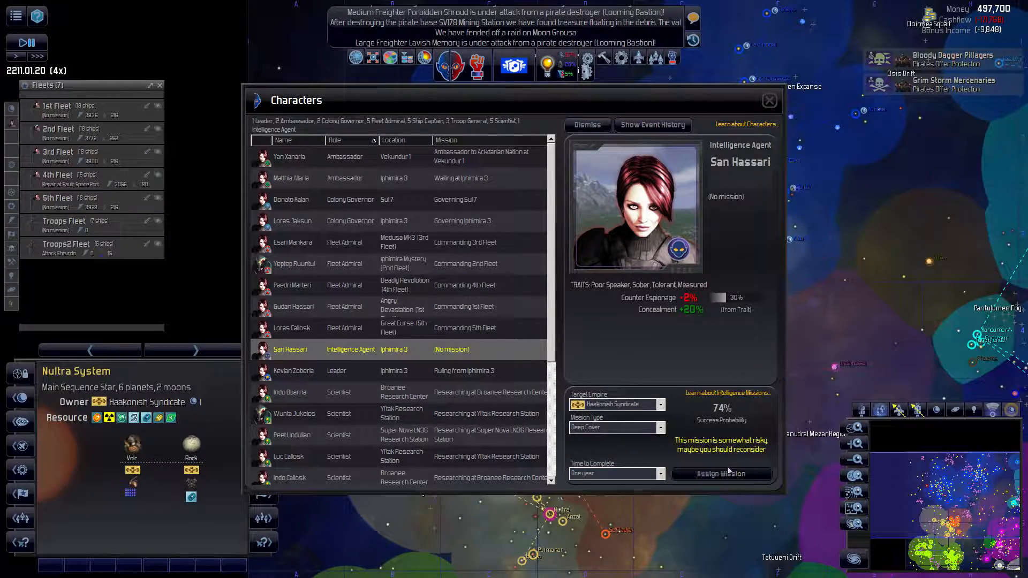
left_click(769, 100)
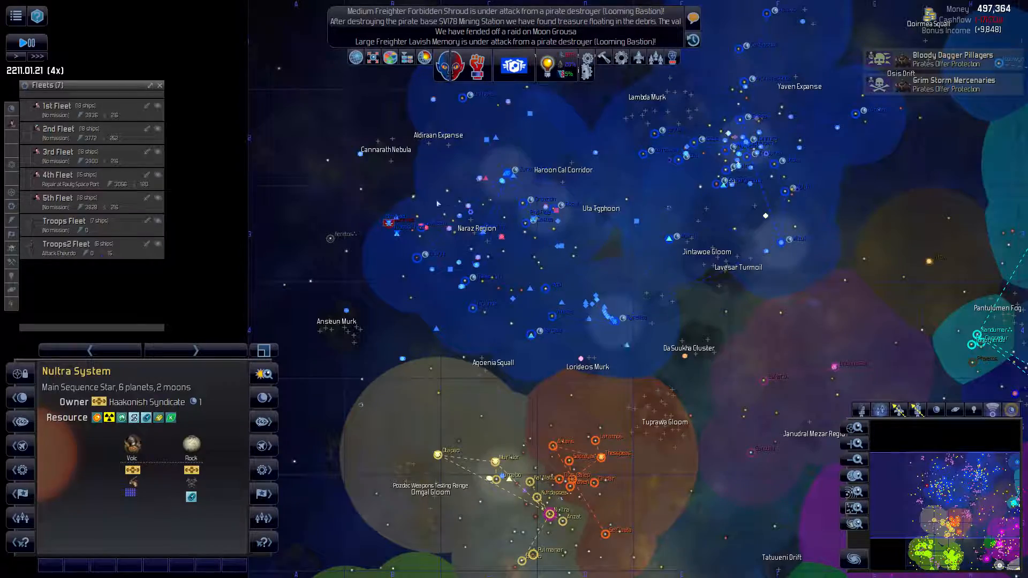
Step: Move the 5th Fleet to Moon Eheurdo and dismiss the Lost Ship Location Revealed message
left_click(57, 198)
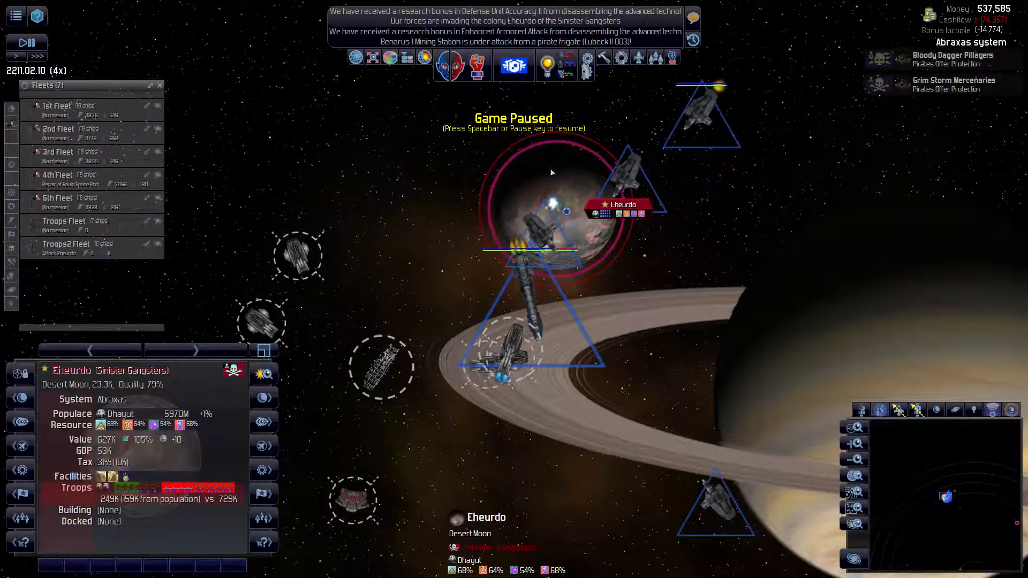
left_click(58, 198)
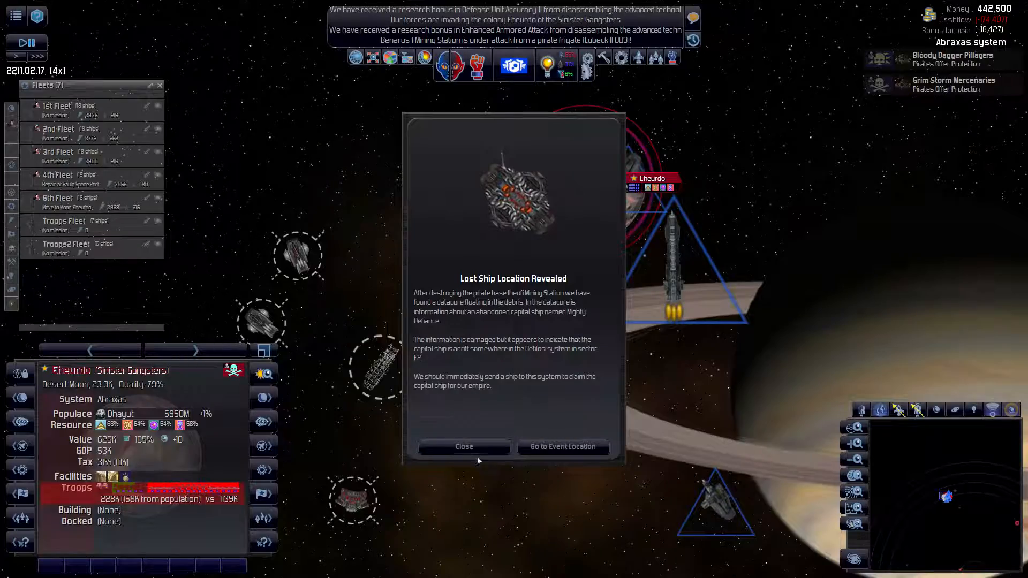
left_click(464, 447)
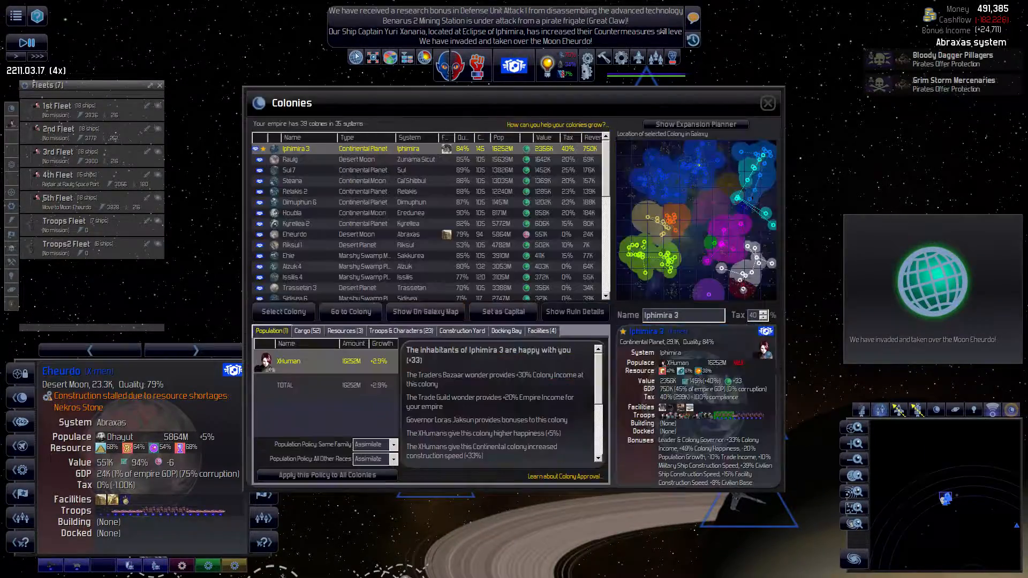
Step: Show Eheurdo's Facilities tab with the leftover pirate base, fortress and criminal network
left_click(295, 234)
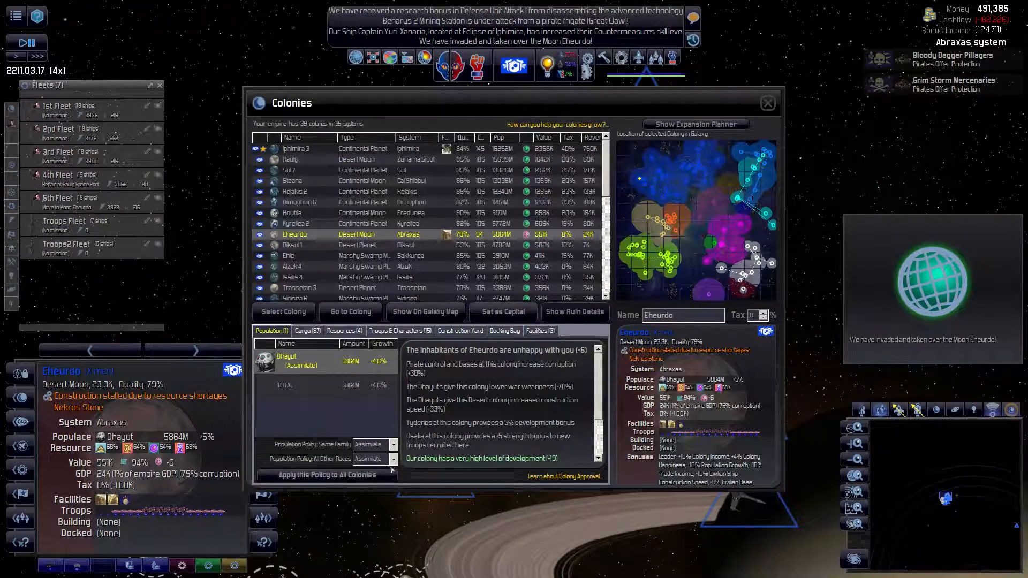
left_click(540, 330)
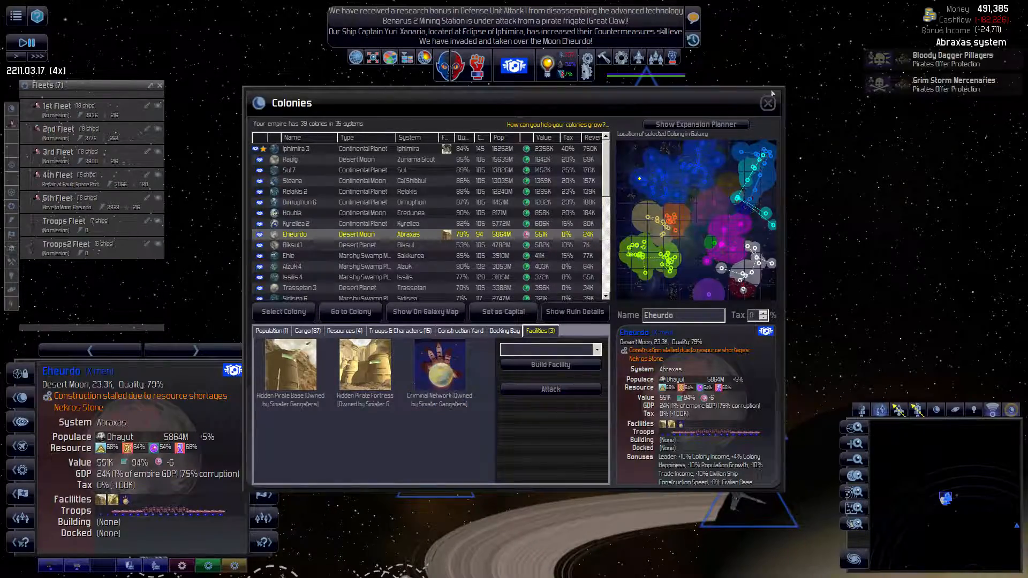
Step: Attack the Sinister Gangsters' facilities on Eheurdo and select the fleet orbiting it
left_click(767, 104)
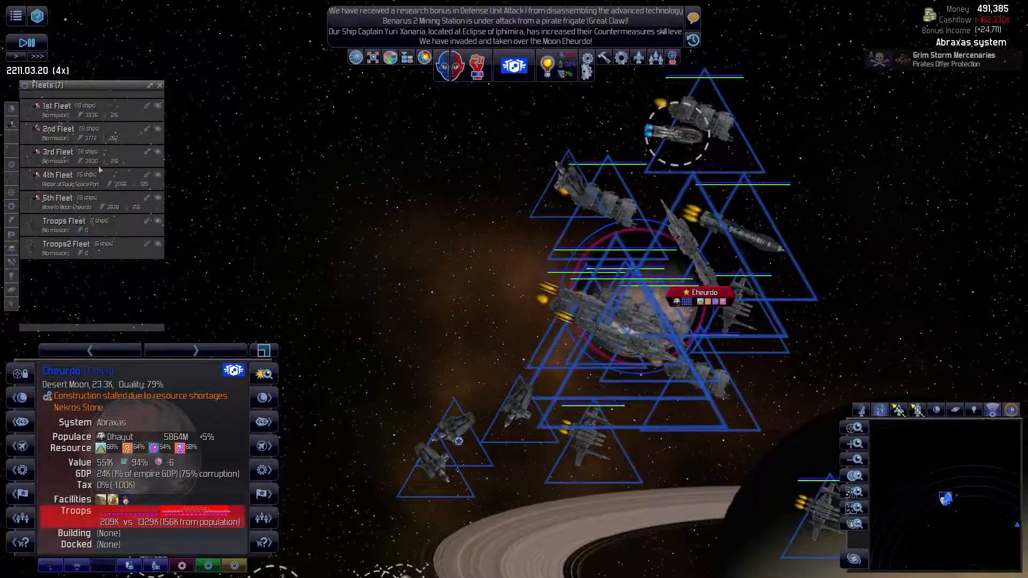
left_click(57, 198)
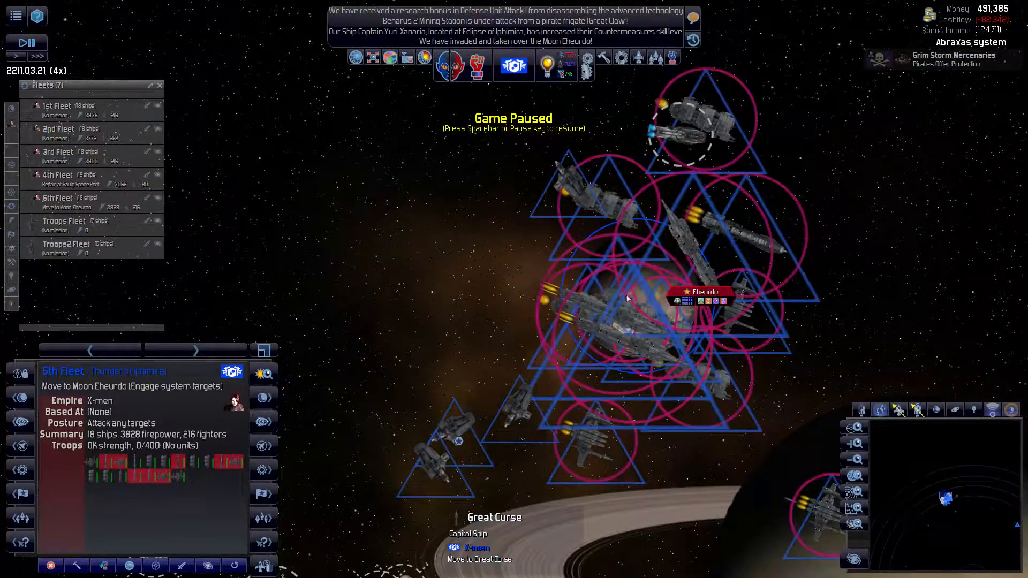
left_click(58, 128)
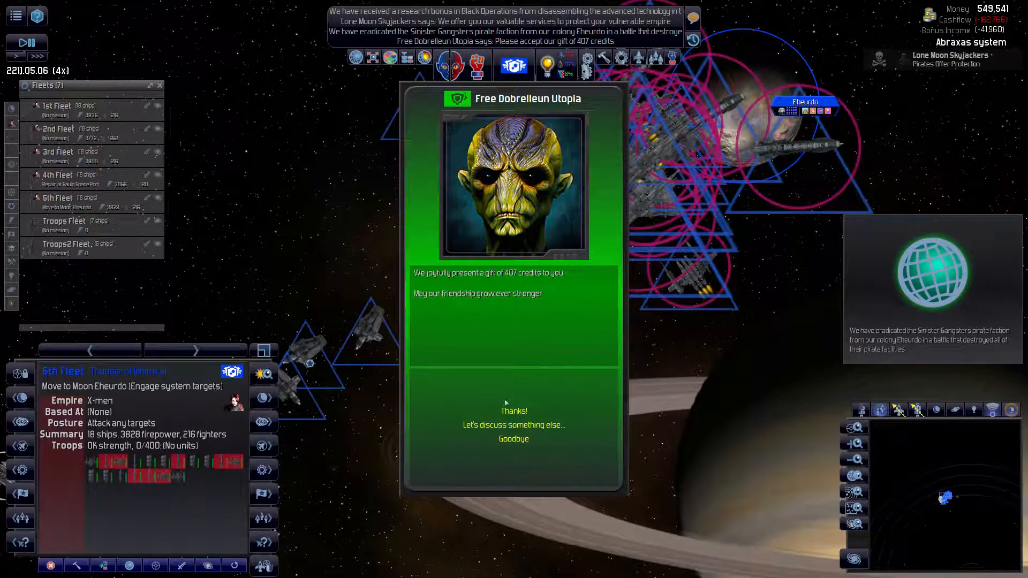
Step: Accept the 407-credit gift, then check Eheurdo's facilities and population in Colonies
left_click(514, 411)
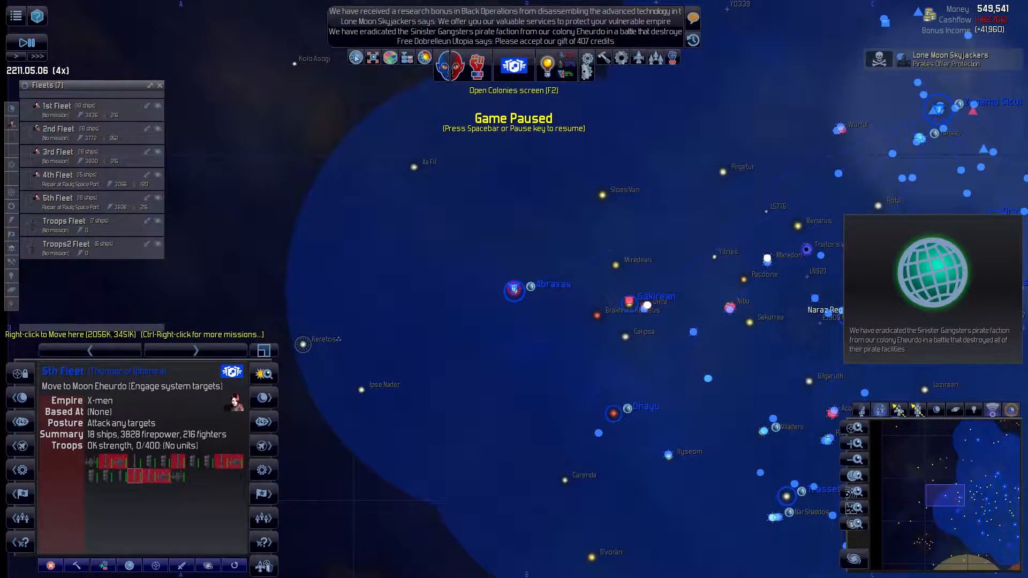
left_click(513, 66)
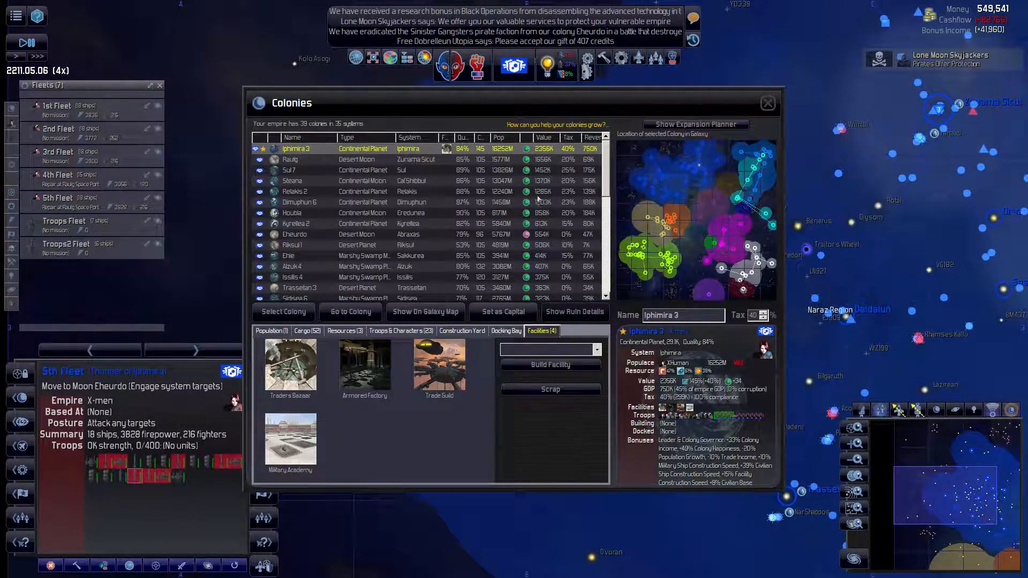
left_click(295, 234)
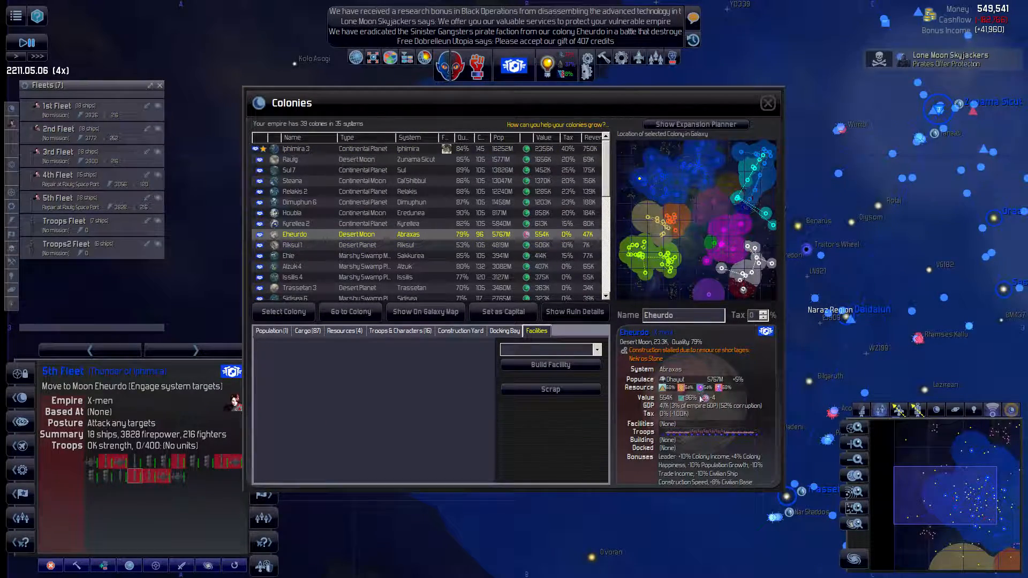
left_click(271, 330)
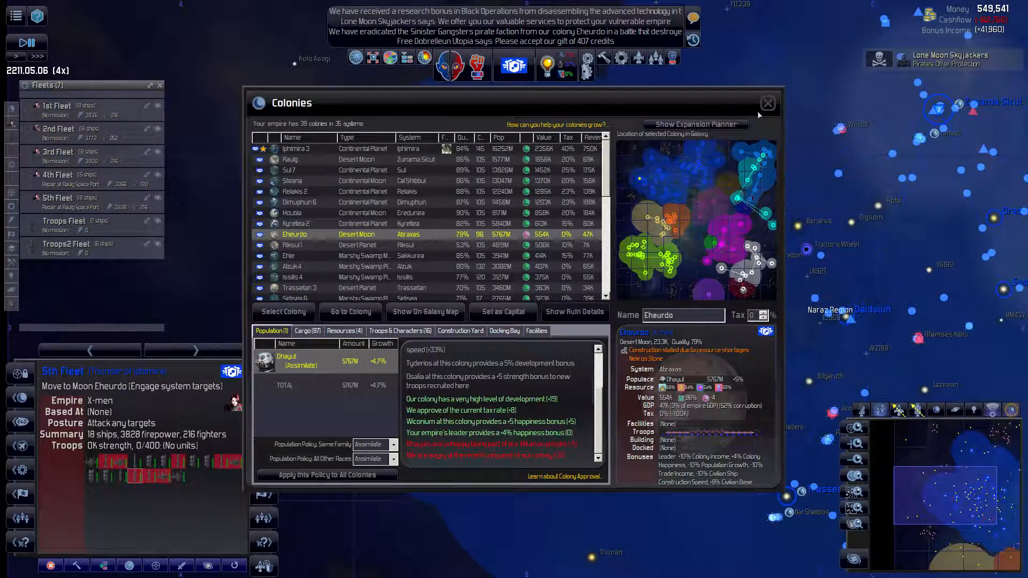
left_click(768, 103)
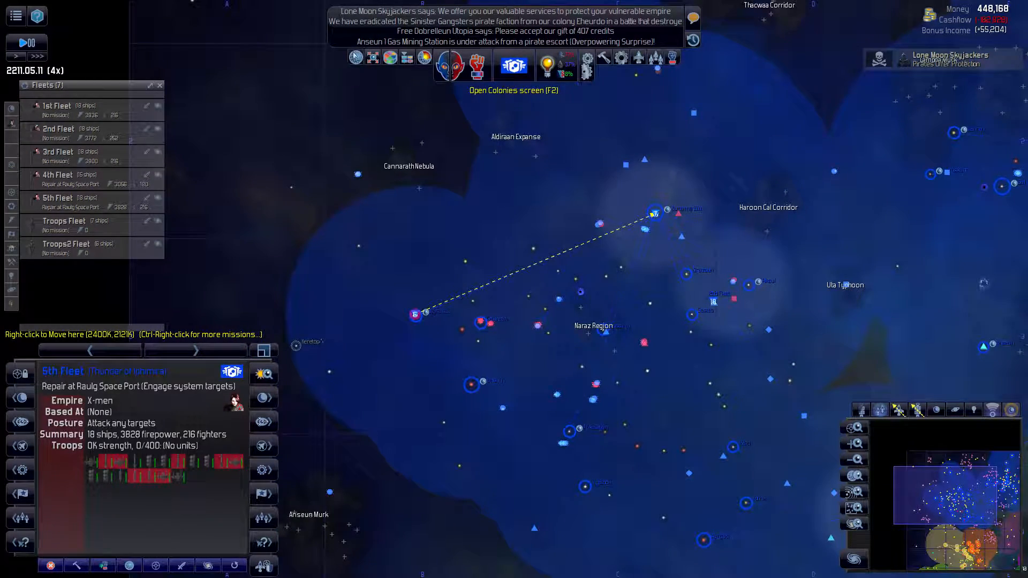
Step: Review Raulg, Sul 7, Steana, Relakis 2, Dimuphun 6, Houbla and Kyrellea 2 colonies
left_click(514, 65)
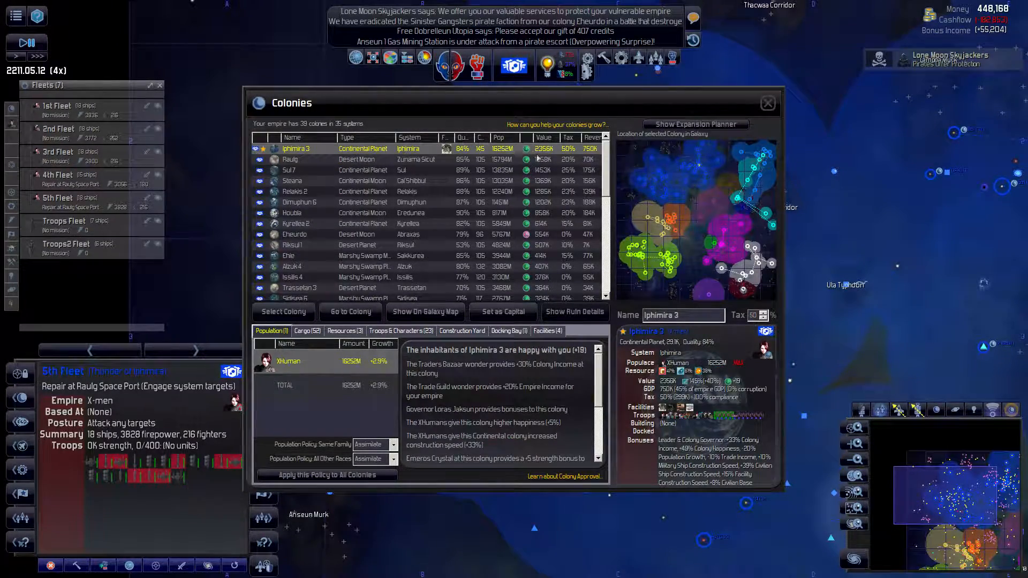
left_click(290, 160)
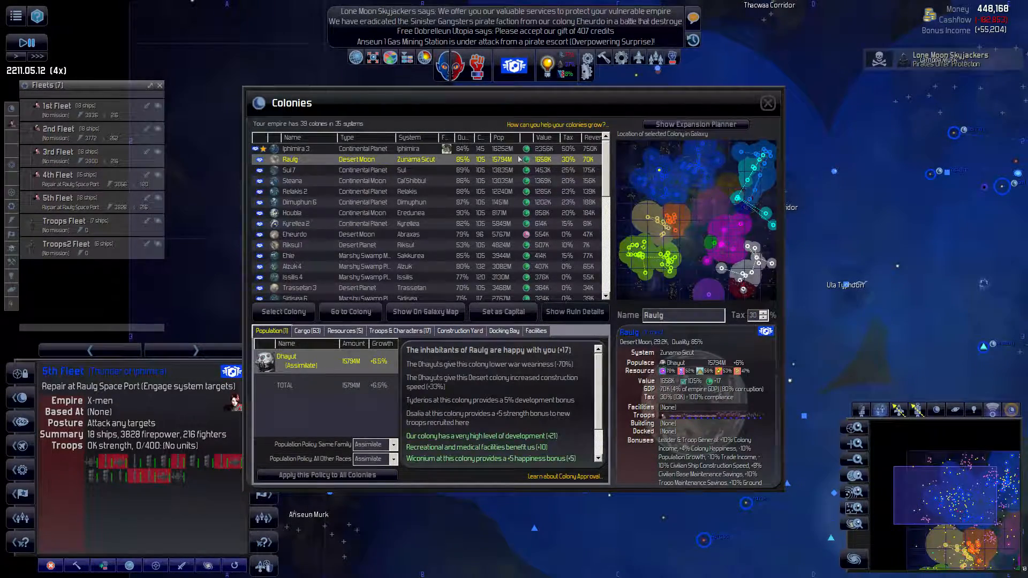
left_click(290, 170)
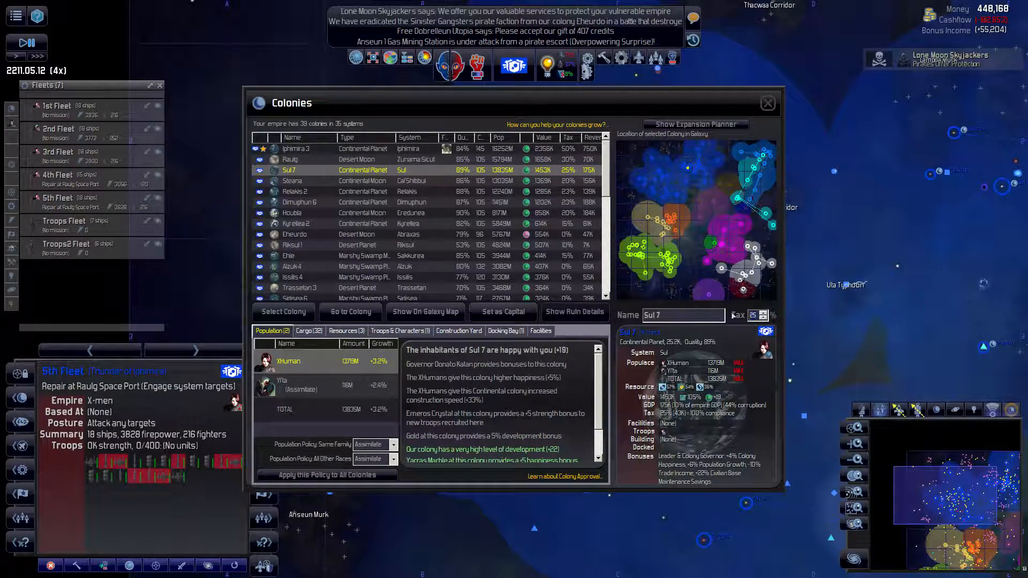
left_click(292, 180)
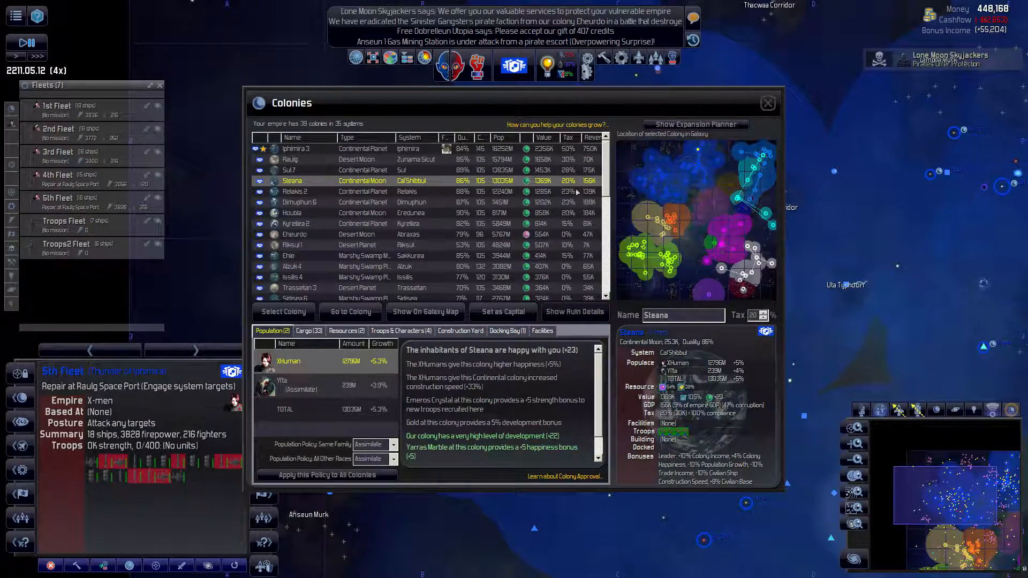
left_click(295, 192)
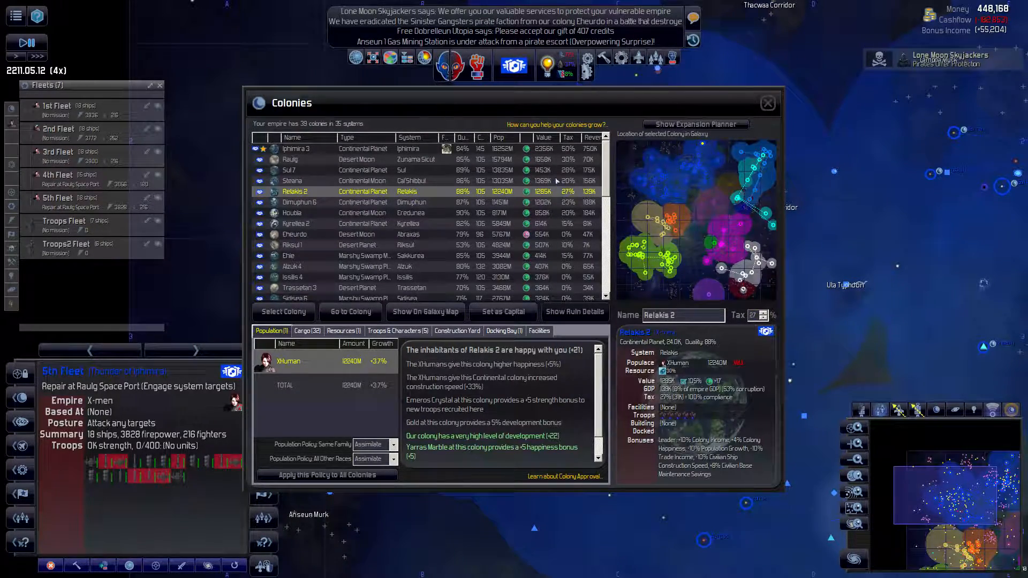
left_click(299, 202)
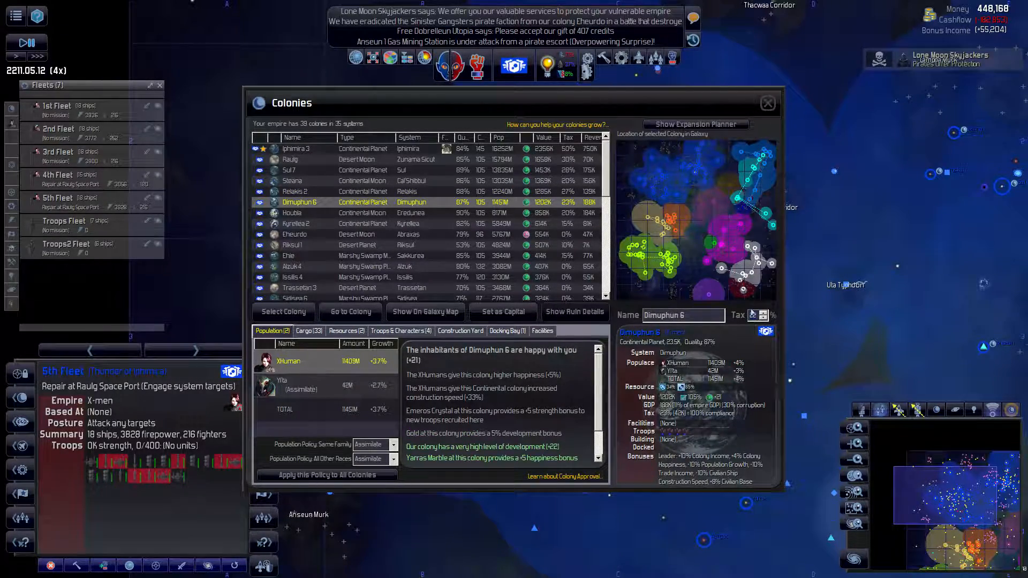
left_click(291, 180)
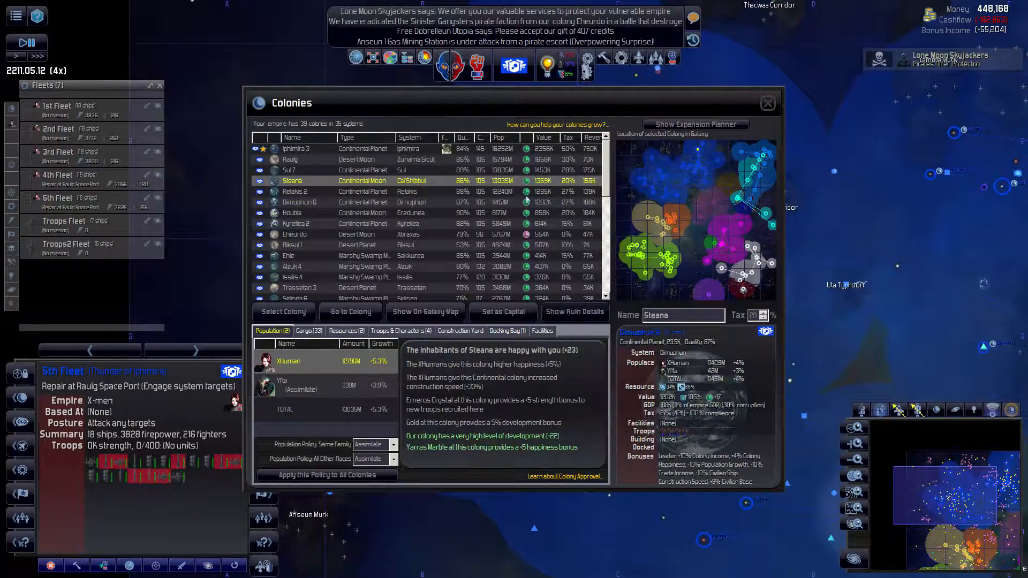
left_click(292, 212)
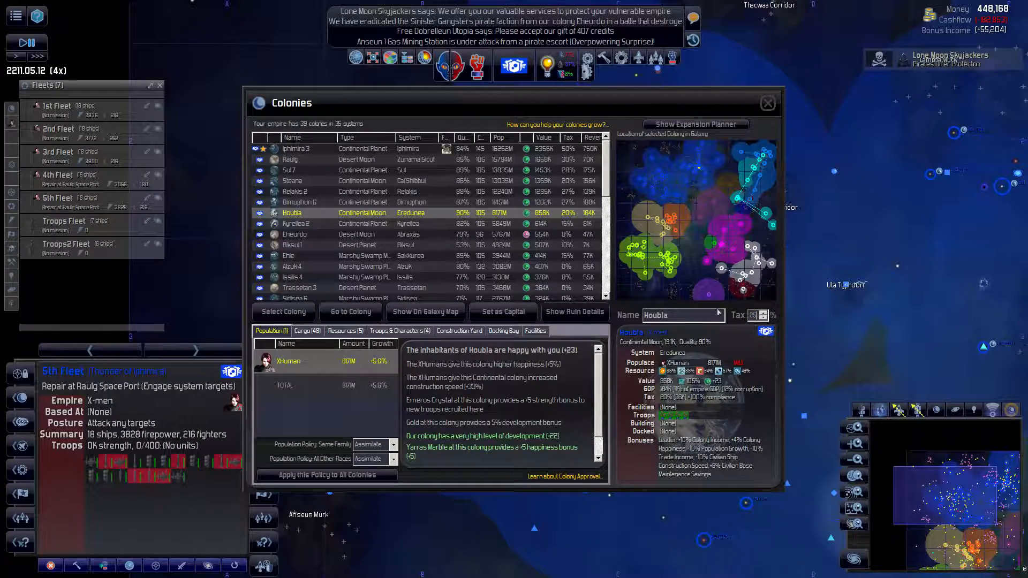
left_click(295, 224)
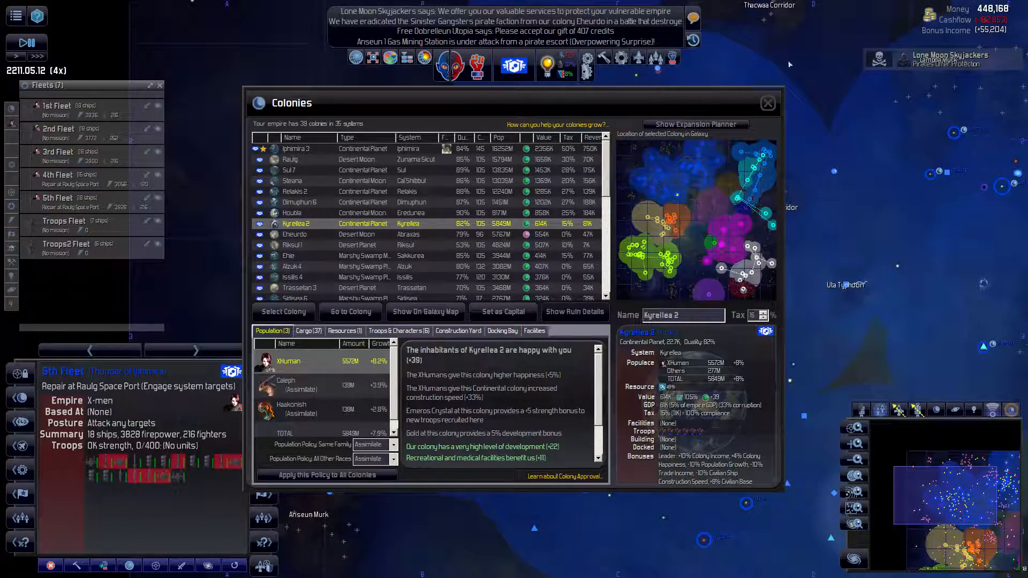
left_click(768, 102)
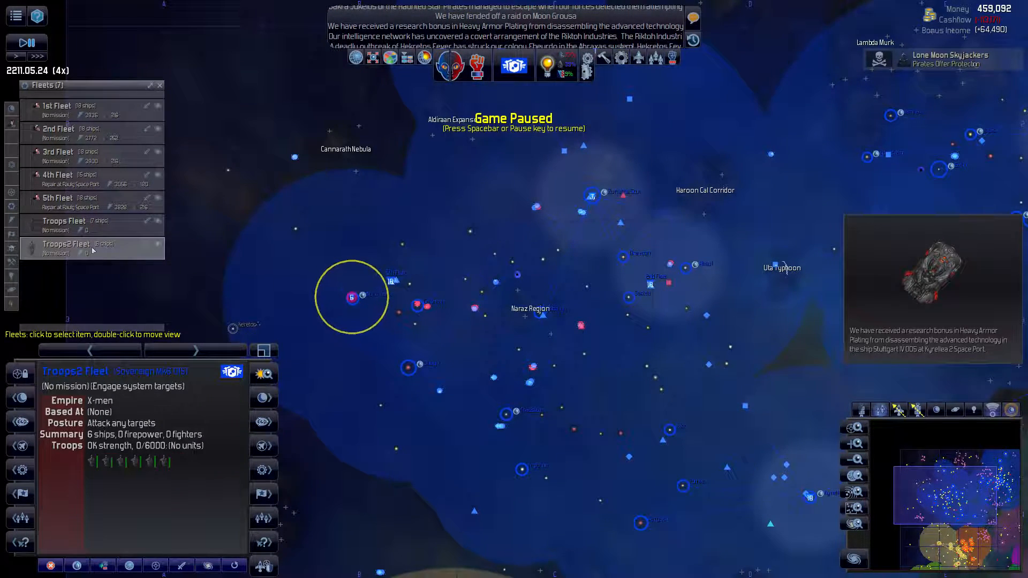
Step: Order Troops2 Fleet to move to Star Zunama Sicut from the galaxy map
right_click(590, 196)
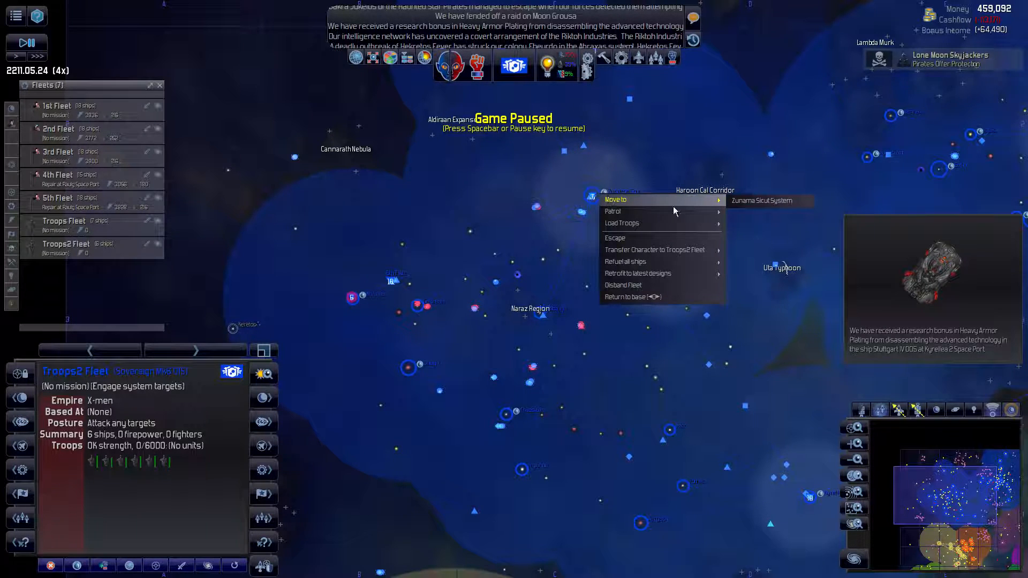
left_click(762, 201)
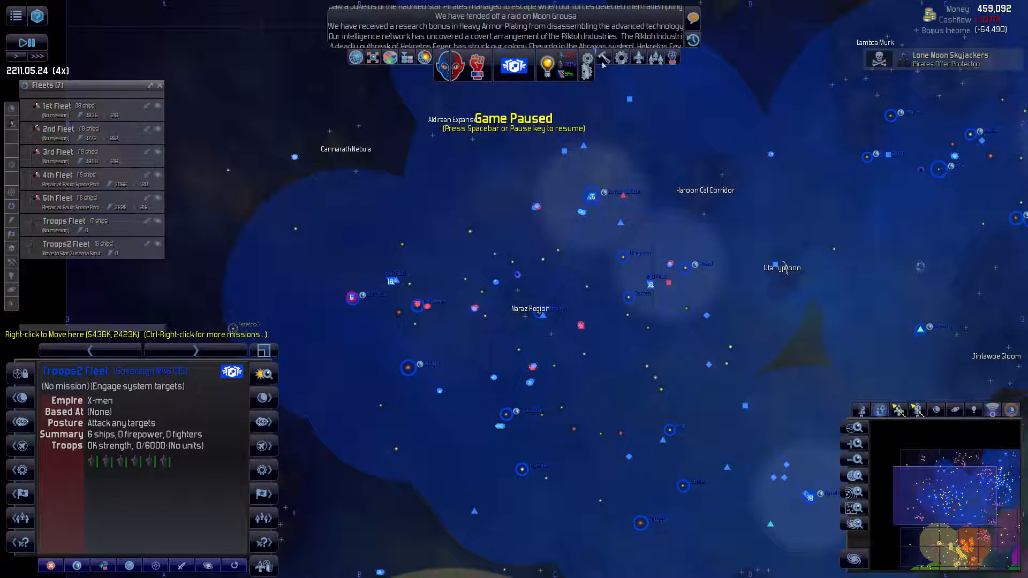
mouse_move(665, 56)
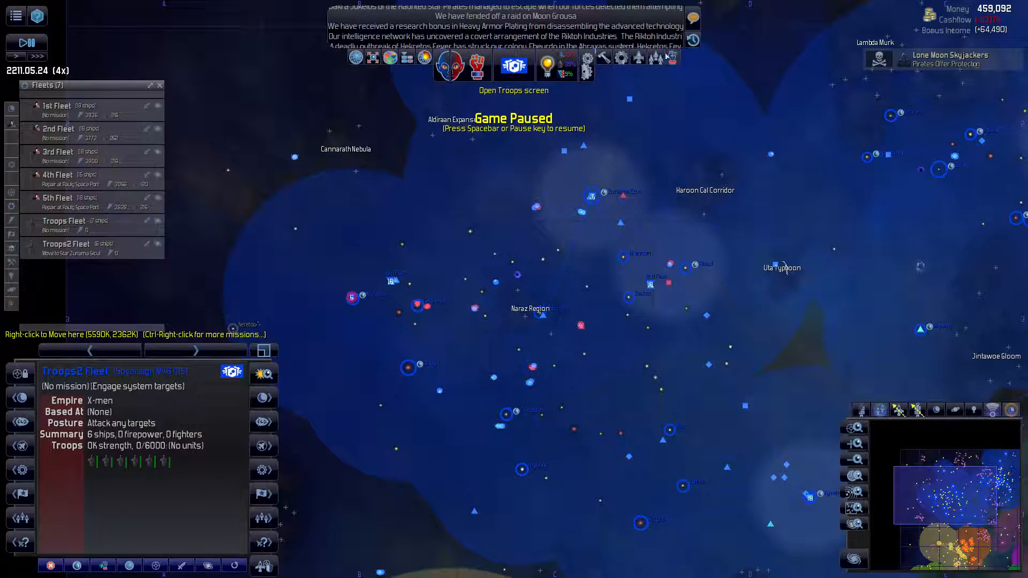
Step: Browse the 40th and Aizuk 4 battalions and mechanised forces, then go to the 195th
left_click(513, 65)
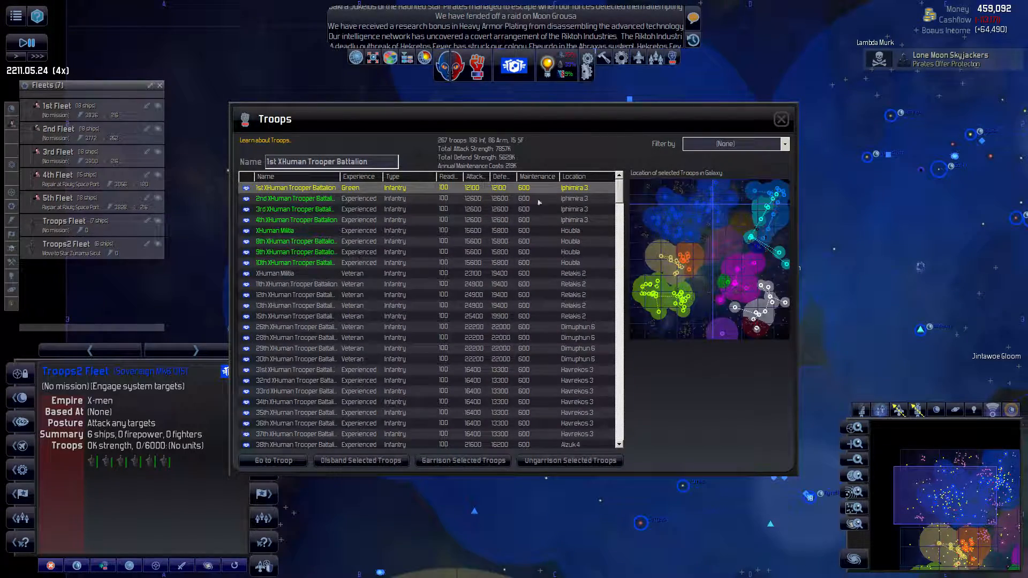
scroll("down", 3)
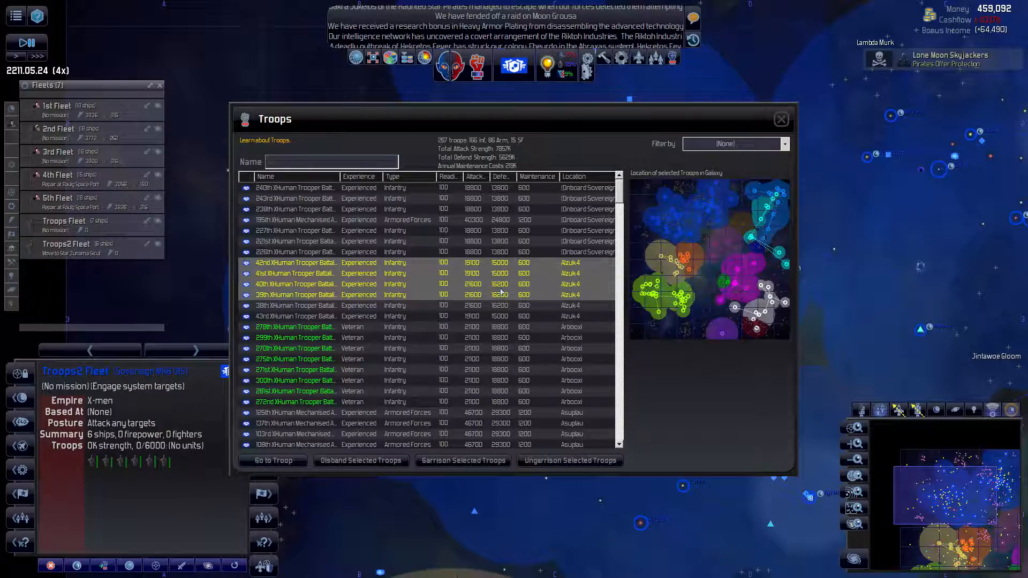
left_click(295, 284)
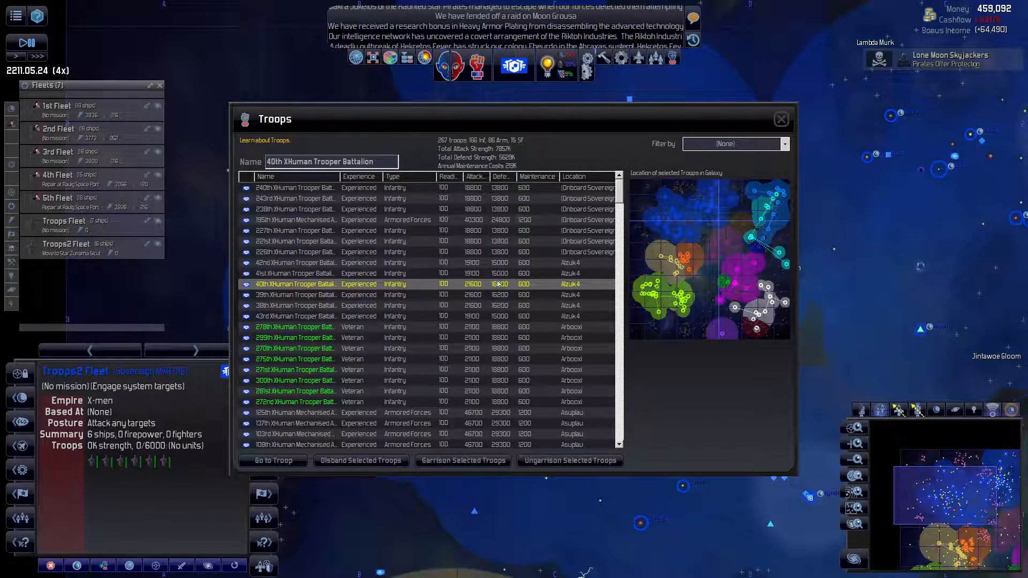
left_click(295, 263)
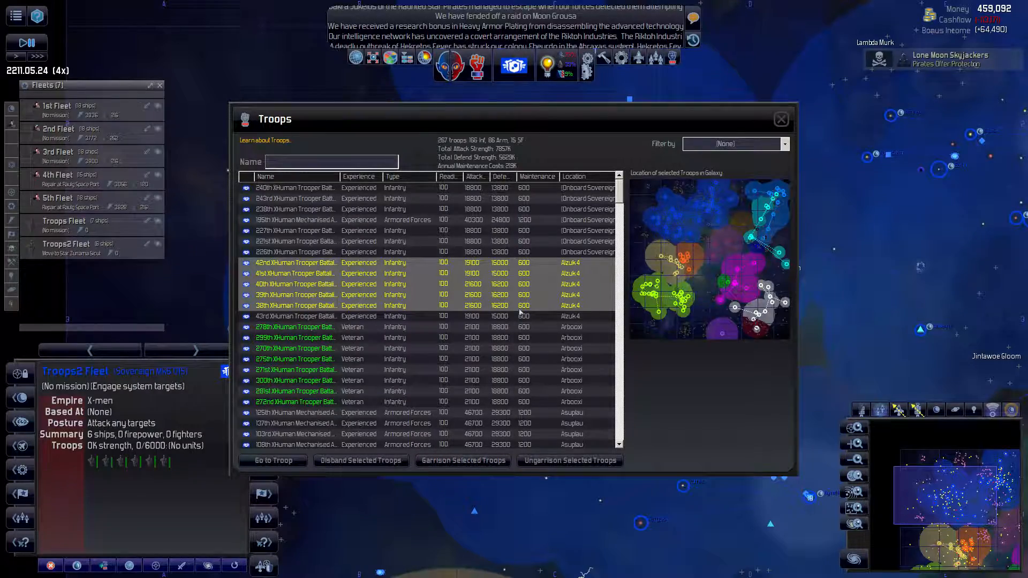
left_click(295, 315)
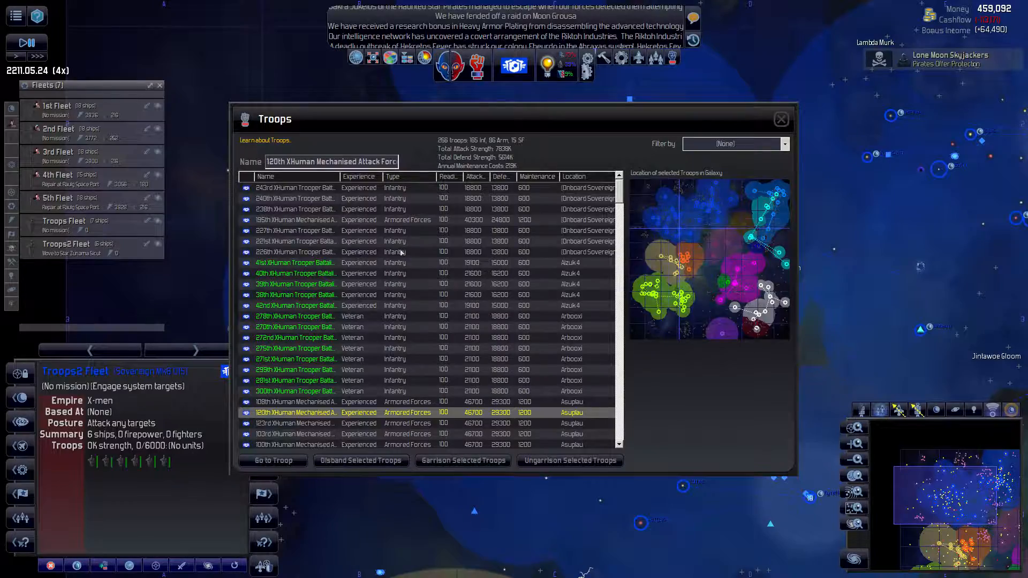
left_click(295, 220)
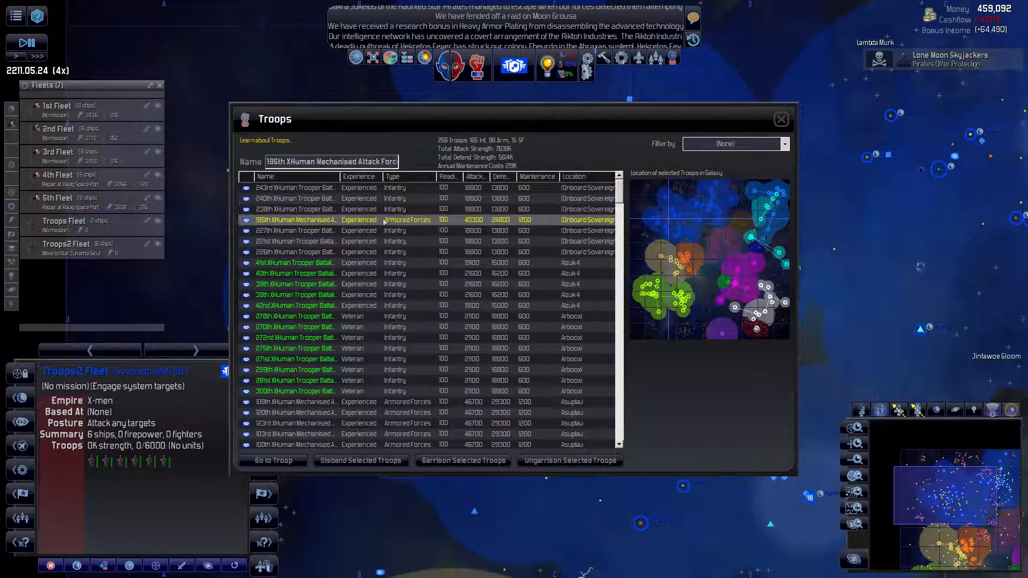
left_click(295, 241)
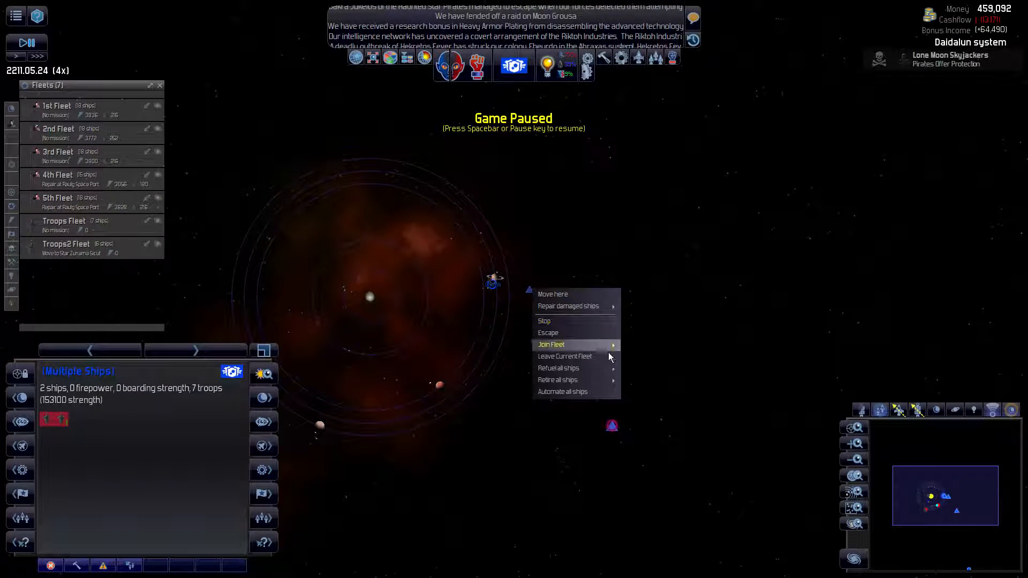
mouse_move(557, 380)
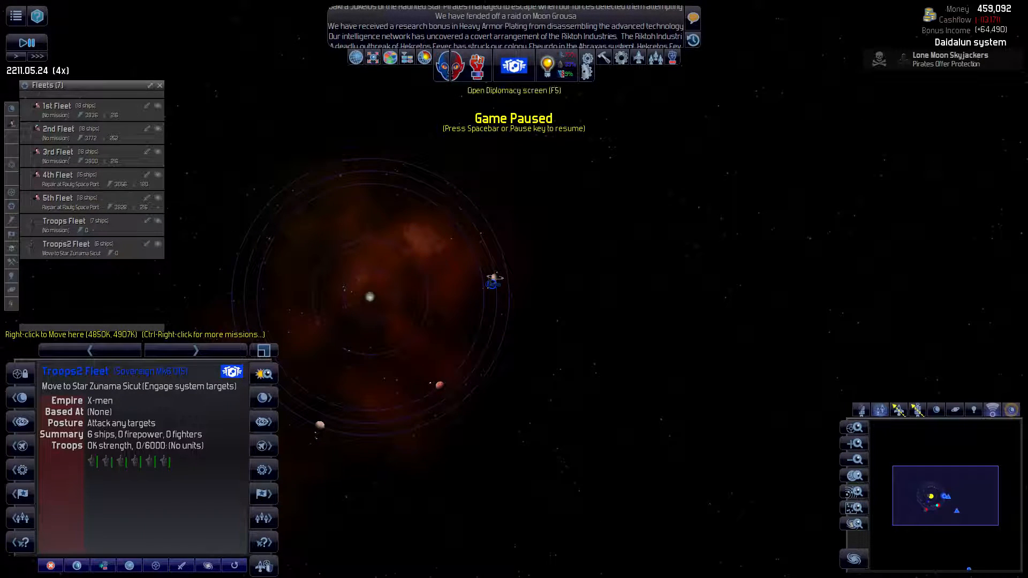
left_click(514, 65)
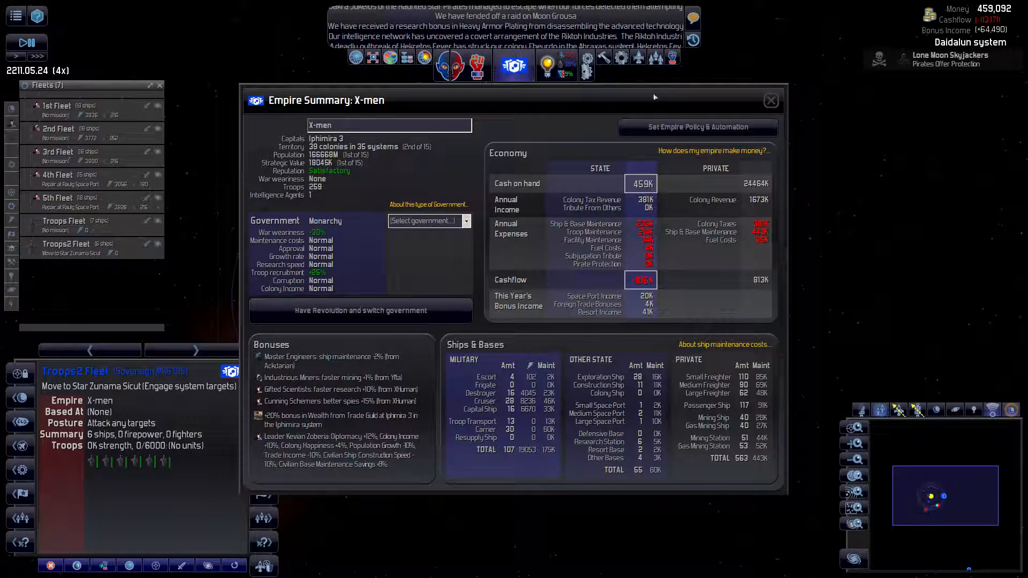
left_click(770, 100)
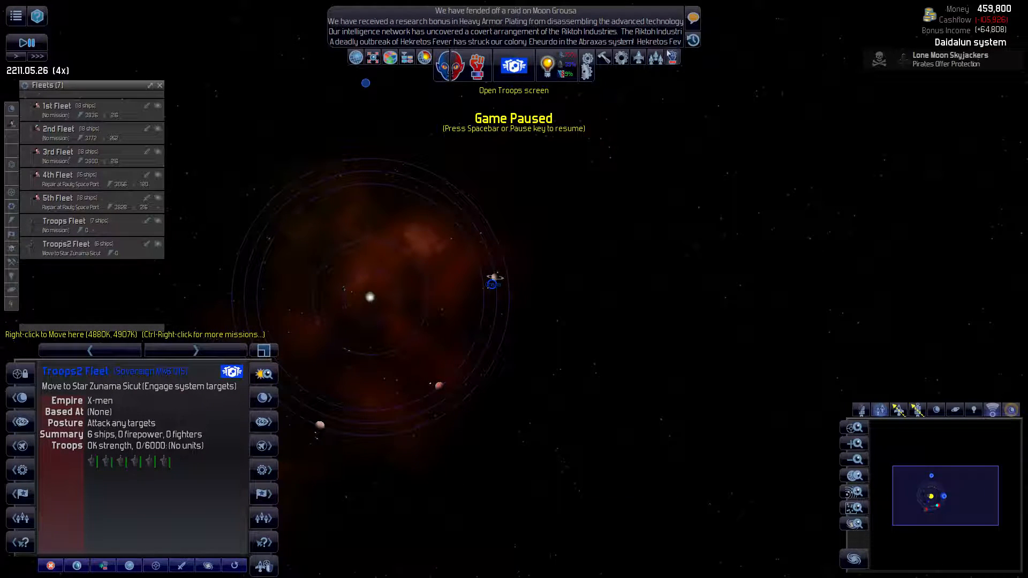
Step: Sort colonies by name, view Asuplau and Arbooxi, then reopen the troops list
left_click(513, 65)
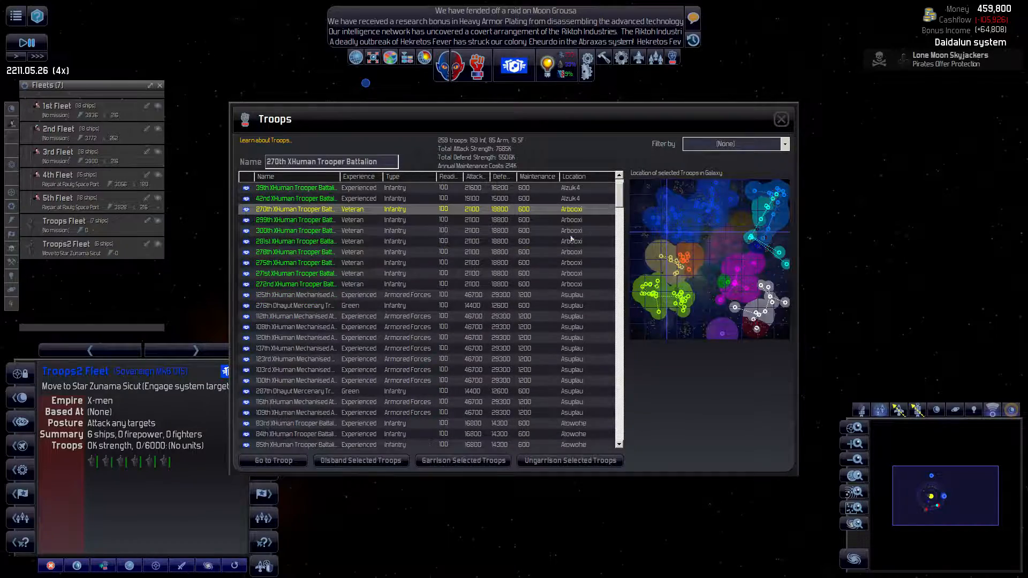
left_click(295, 306)
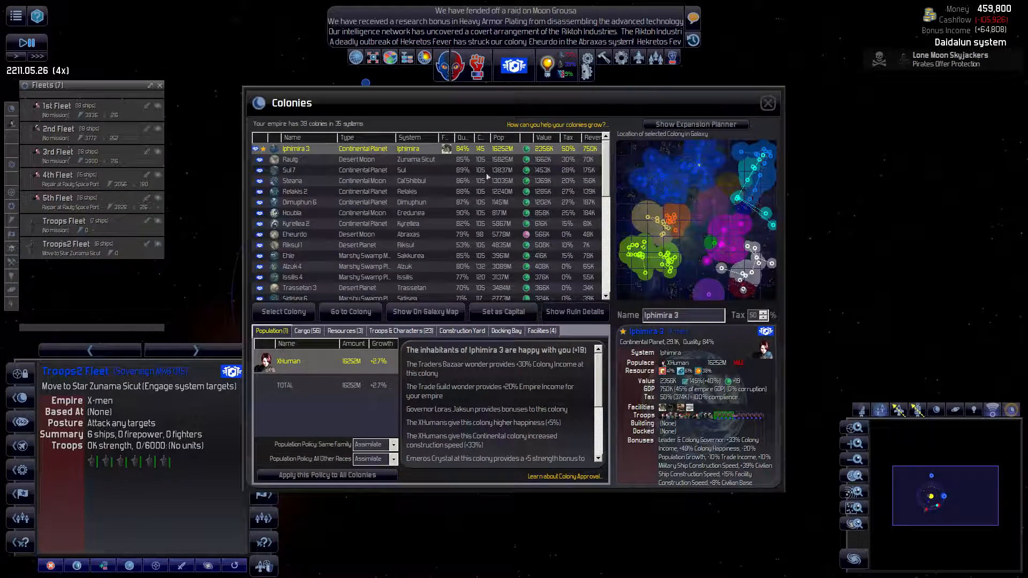
left_click(293, 138)
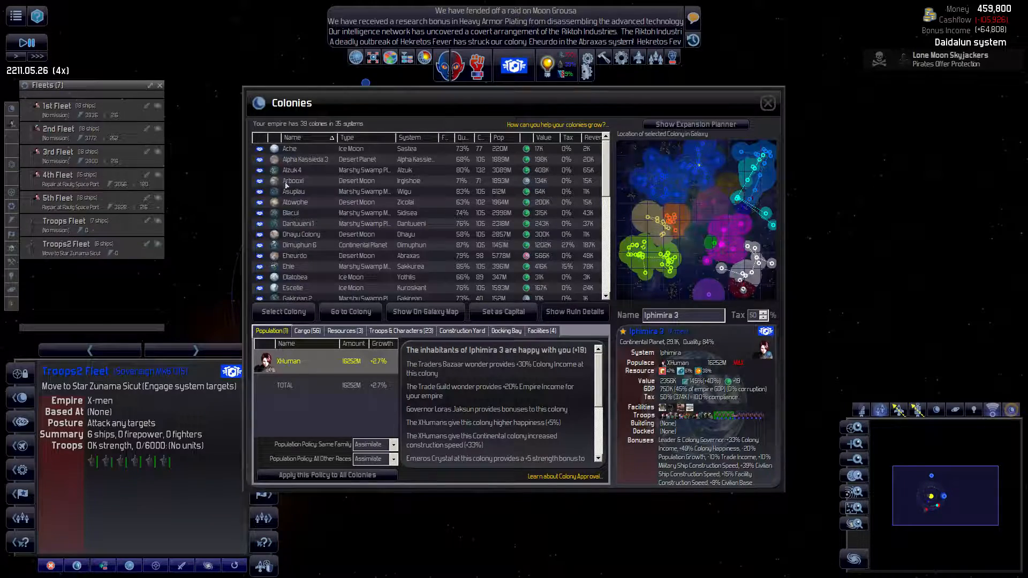
left_click(294, 192)
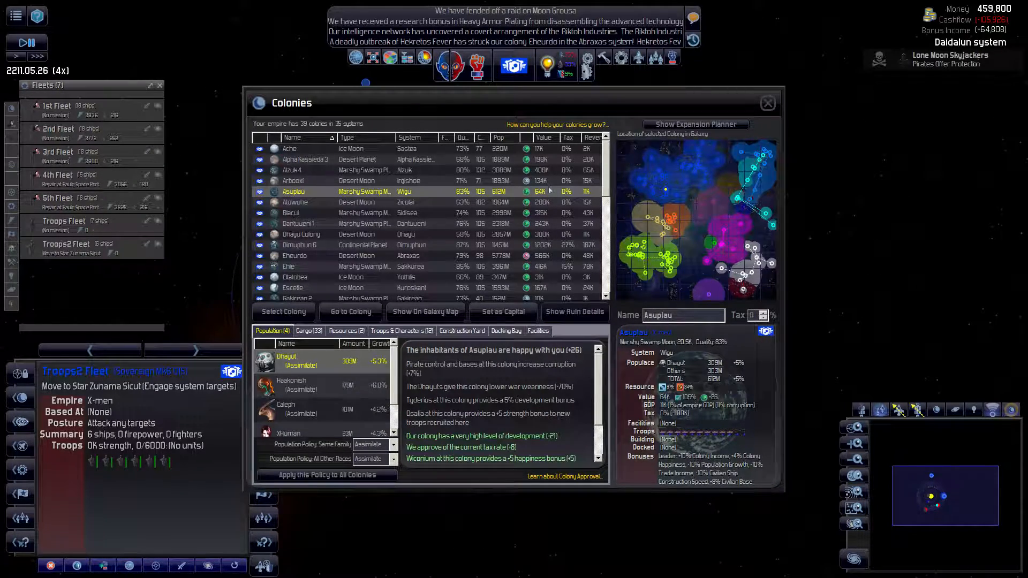
left_click(294, 181)
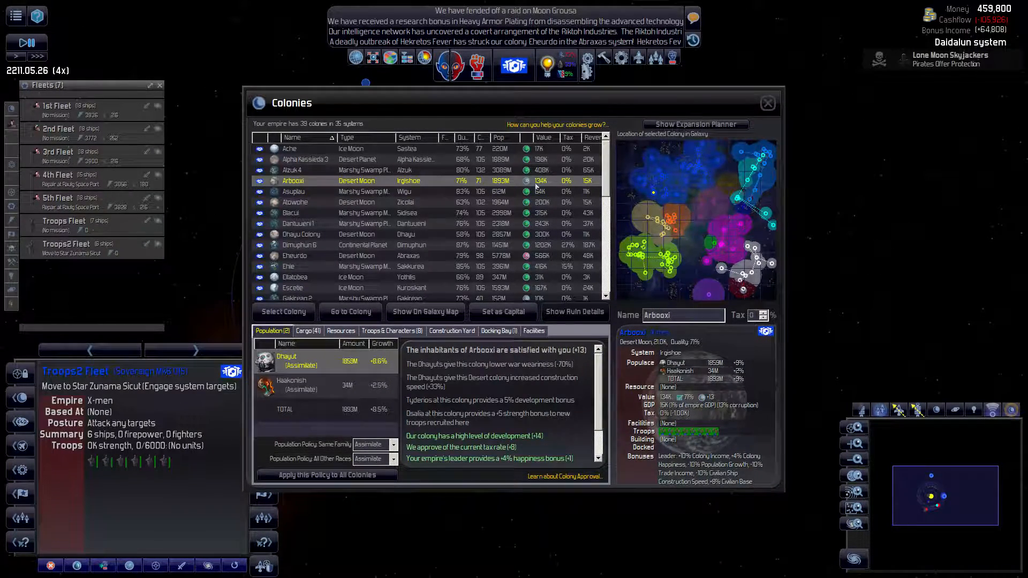
left_click(294, 192)
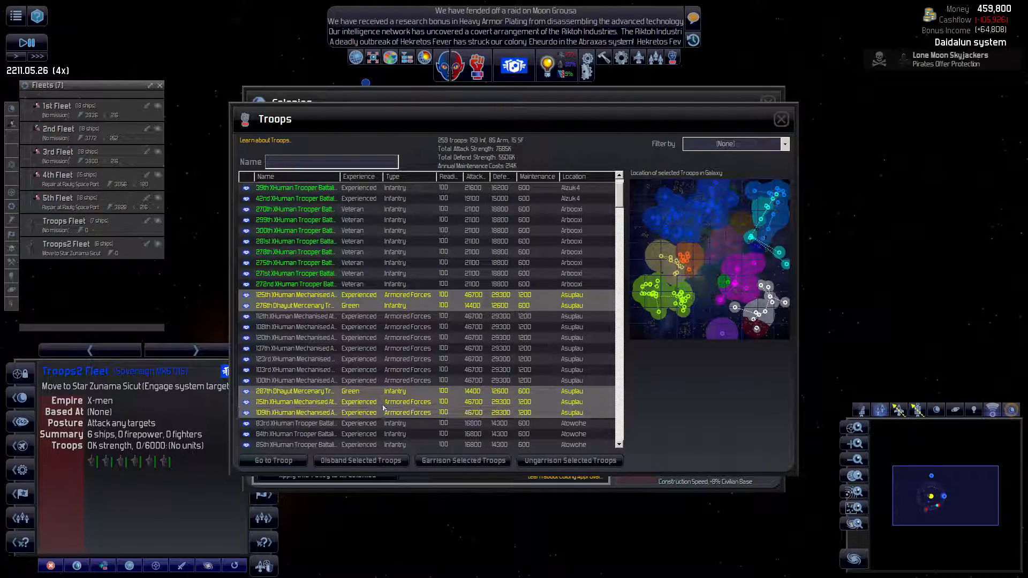
Step: Pick the 132nd, 26th, 87th, 86th battalions, 327th SpecOps and Iphimira 3 mechanised force
left_click(295, 316)
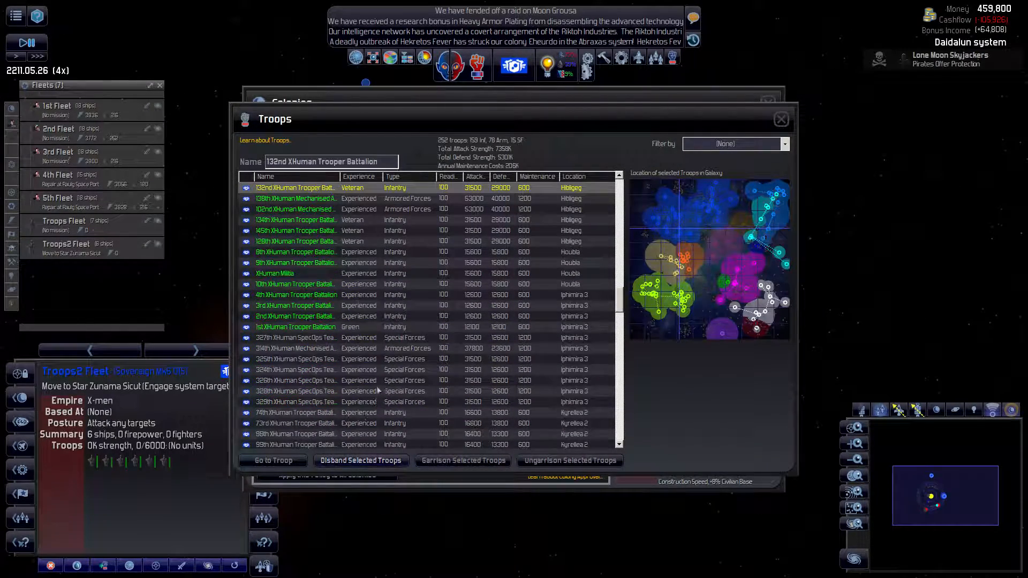
left_click(295, 337)
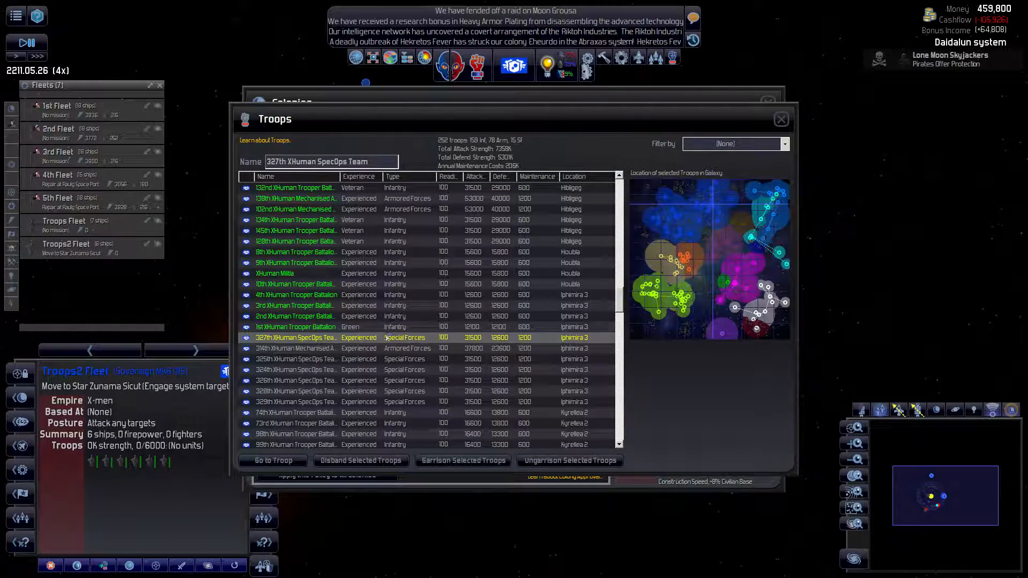
left_click(295, 348)
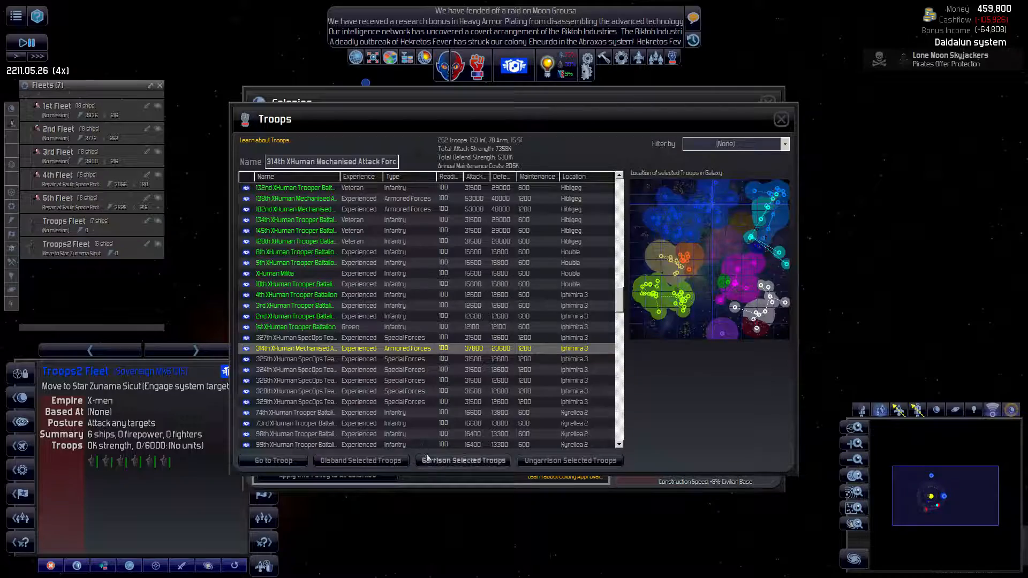
mouse_move(360, 459)
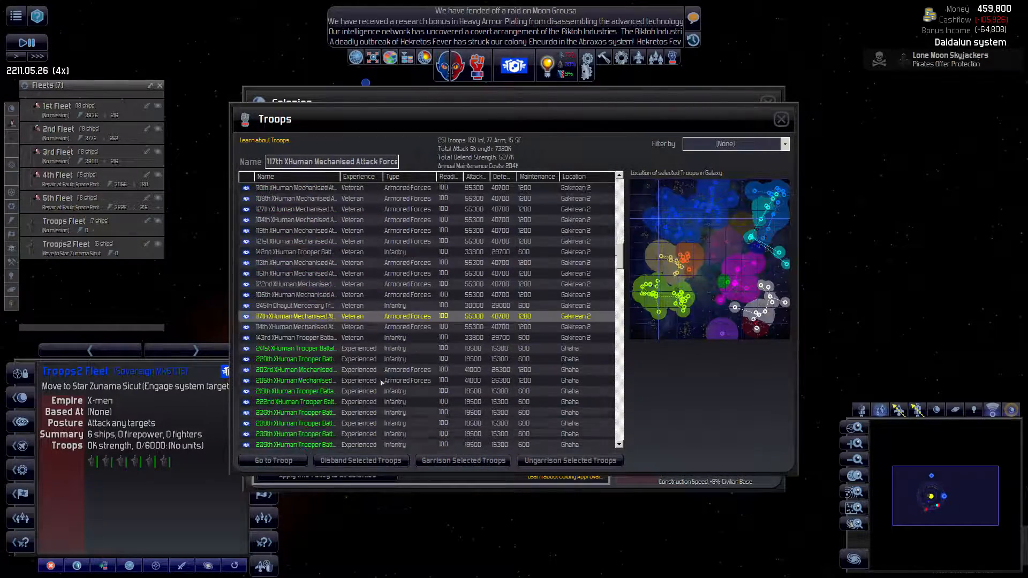
scroll("down", 3)
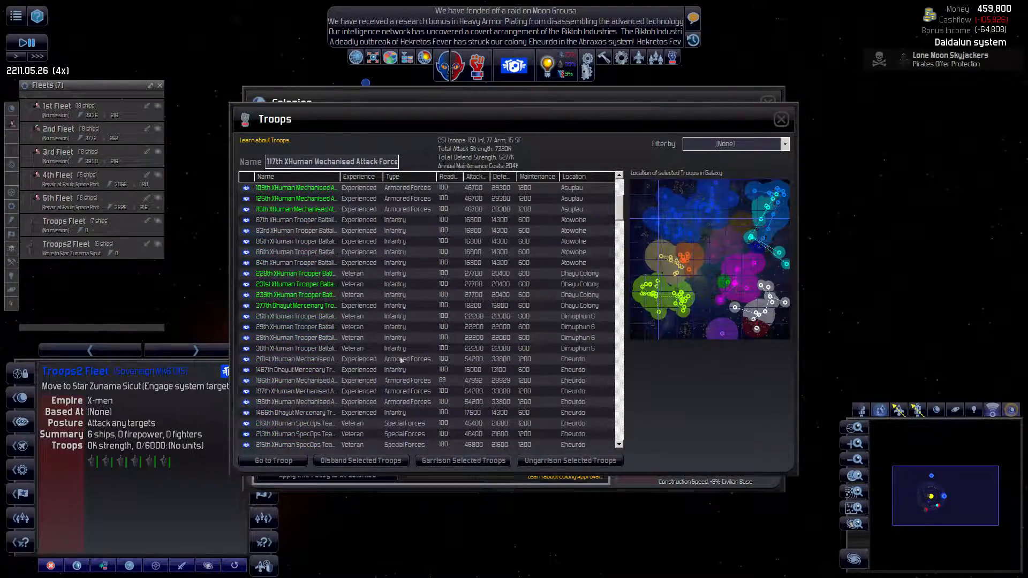
left_click(296, 316)
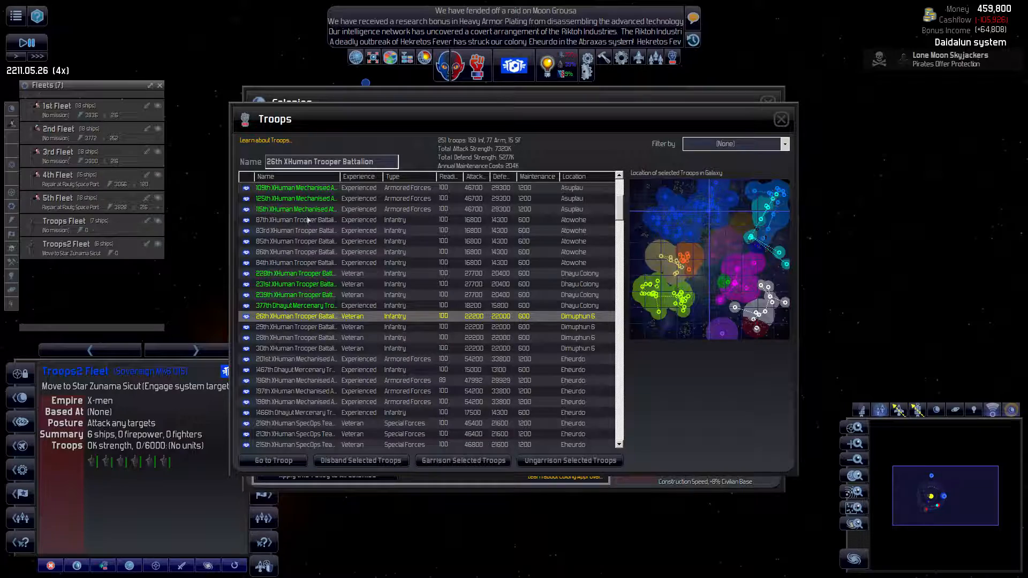
left_click(295, 220)
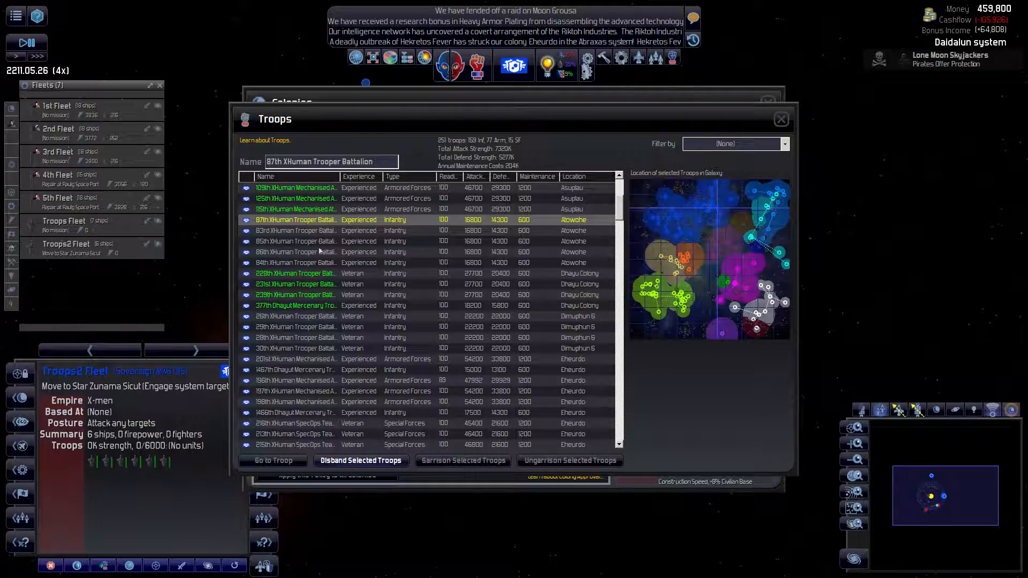
left_click(360, 460)
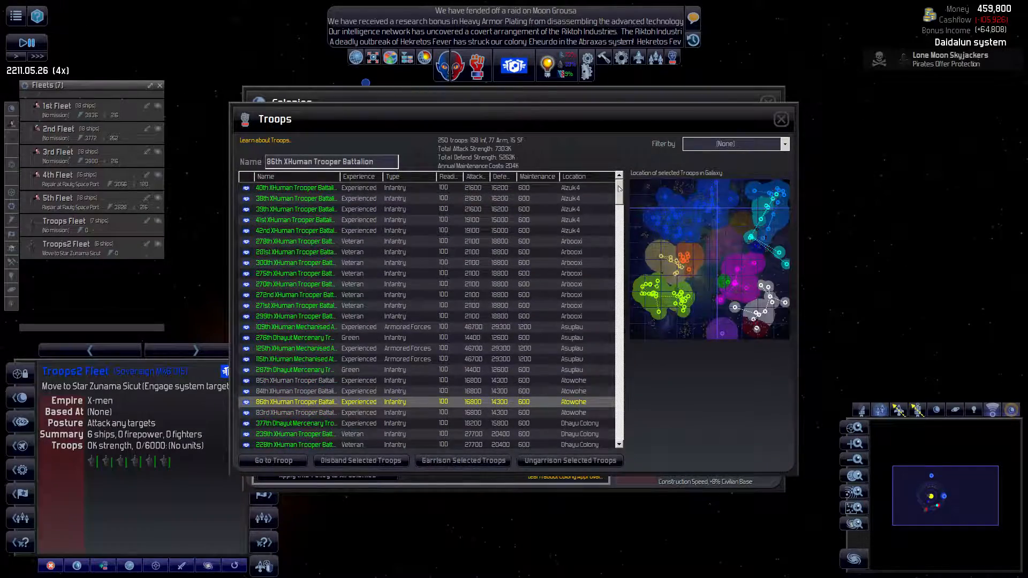
Step: Check Escetle's garrison in the colonies overview, then scroll the full troops list
scroll("down", 3)
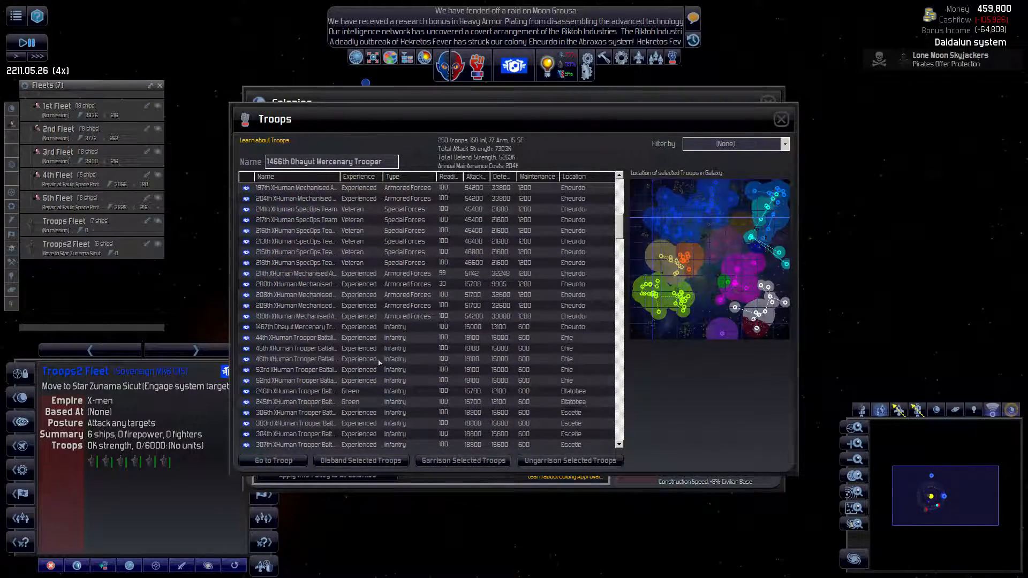
left_click(295, 304)
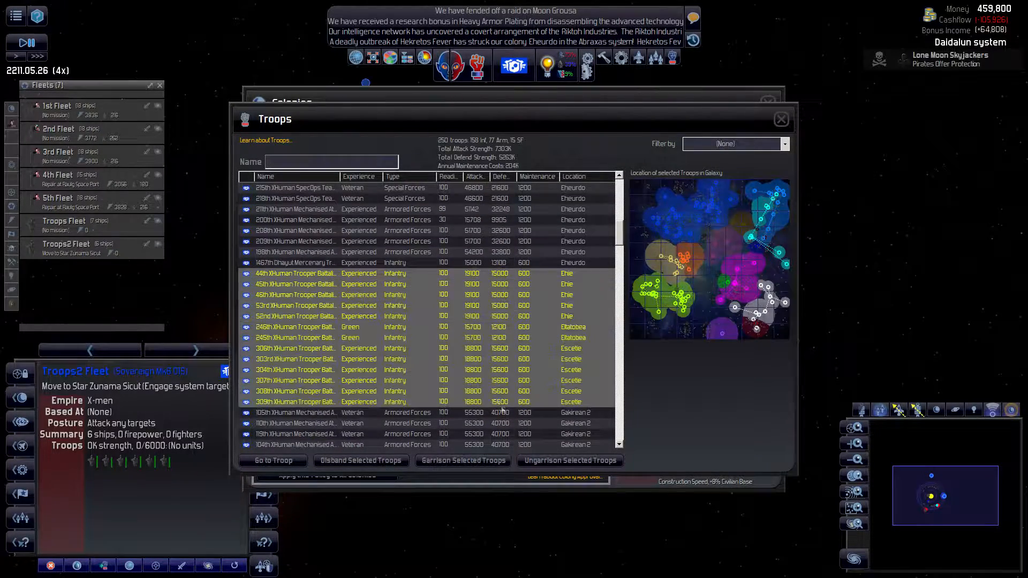
left_click(295, 348)
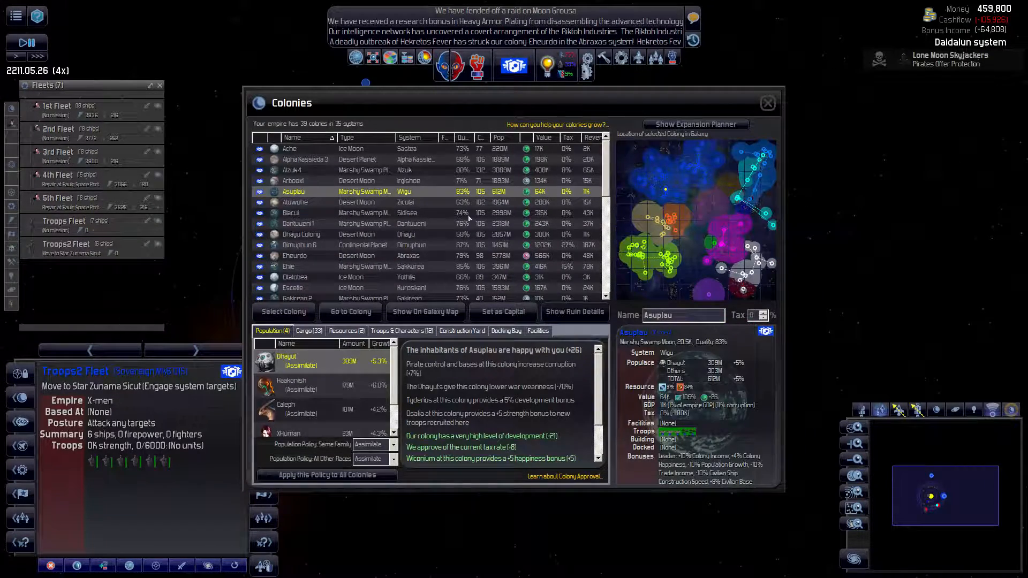
left_click(292, 288)
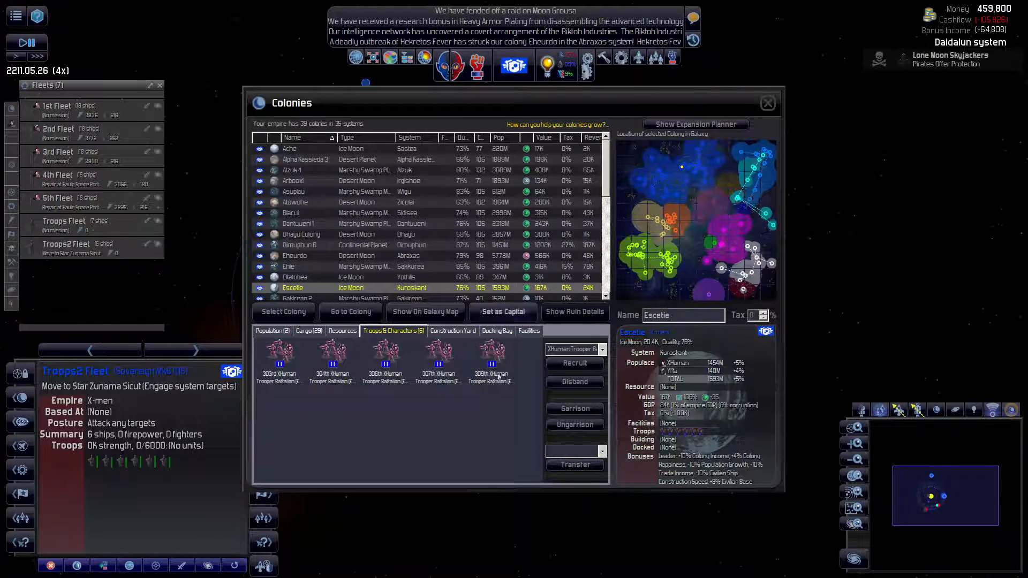
left_click(767, 103)
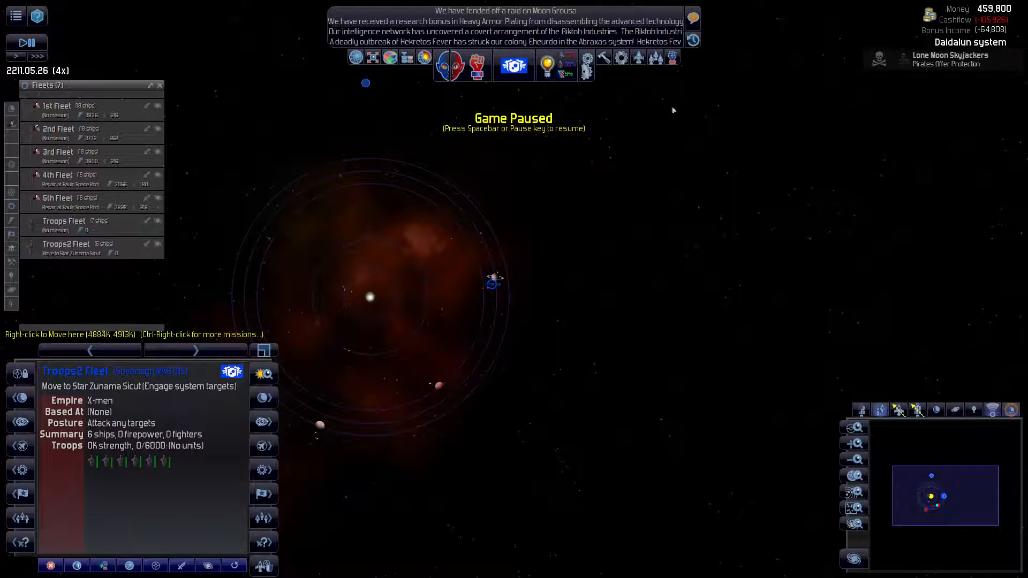
left_click(390, 56)
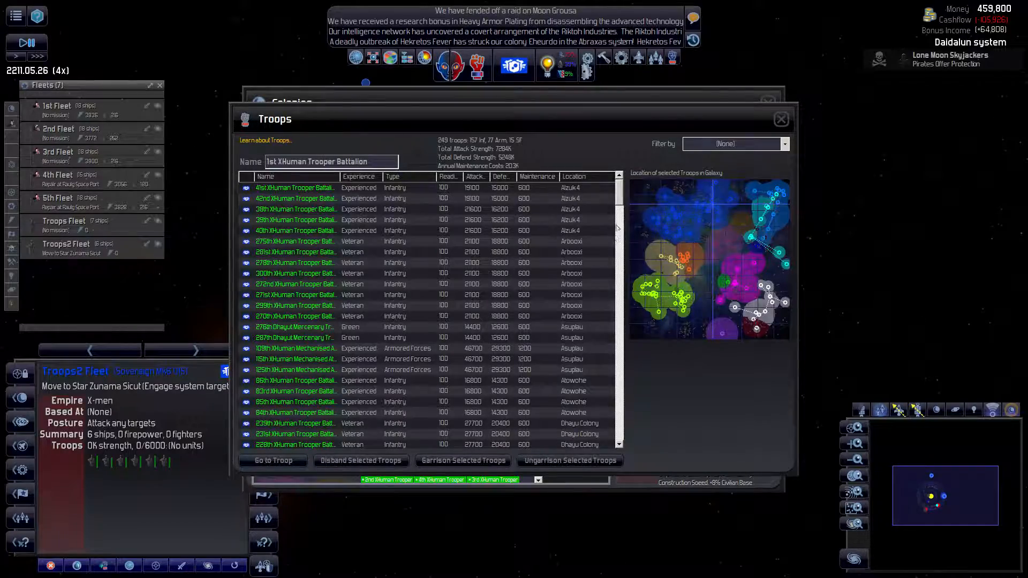
scroll("down", 3)
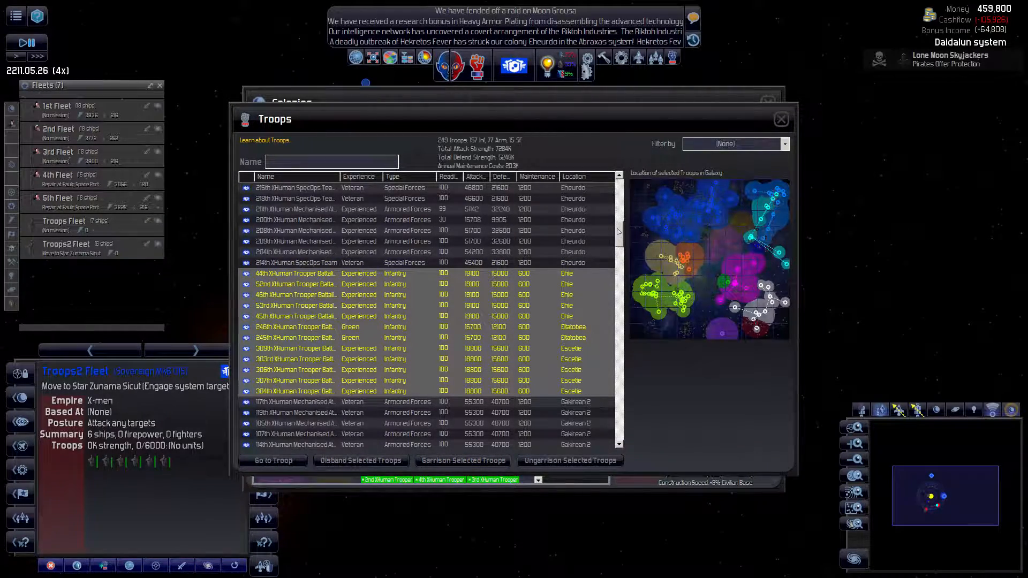
scroll("down", 3)
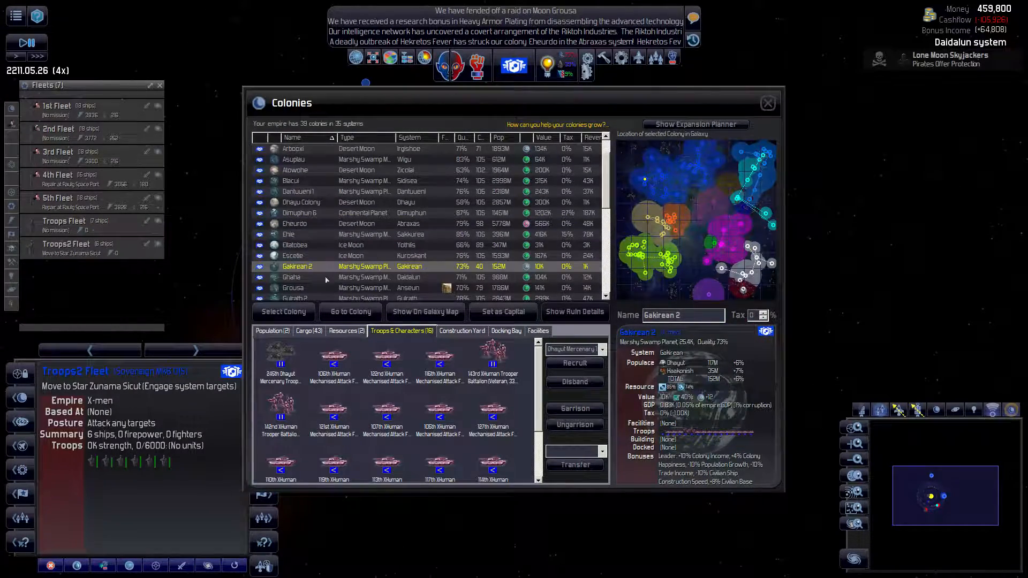
Step: Inspect facilities on Grousa, Gakirean 2, Escetle, Raulg and Scoi for pirate bases
left_click(292, 288)
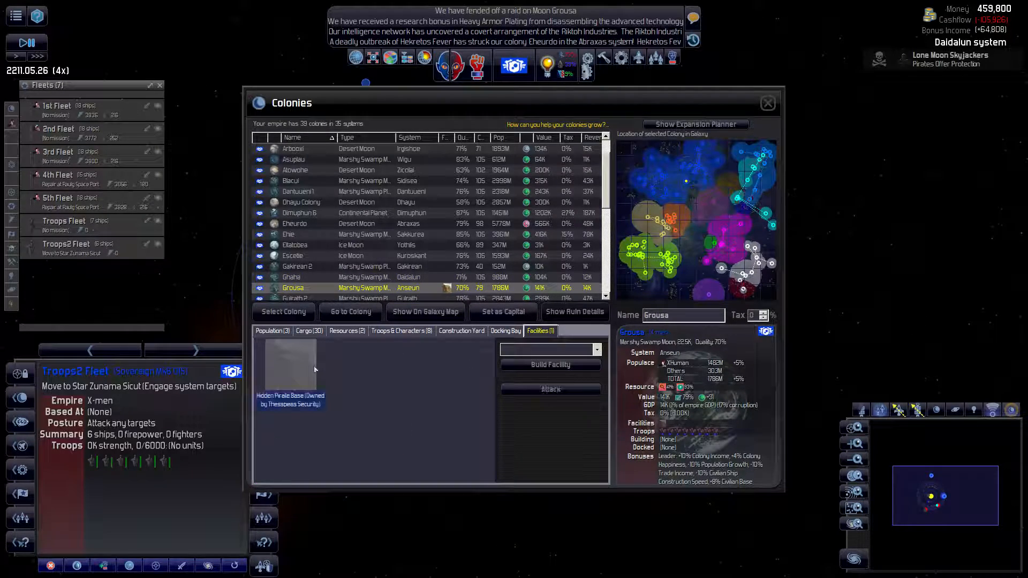
left_click(297, 267)
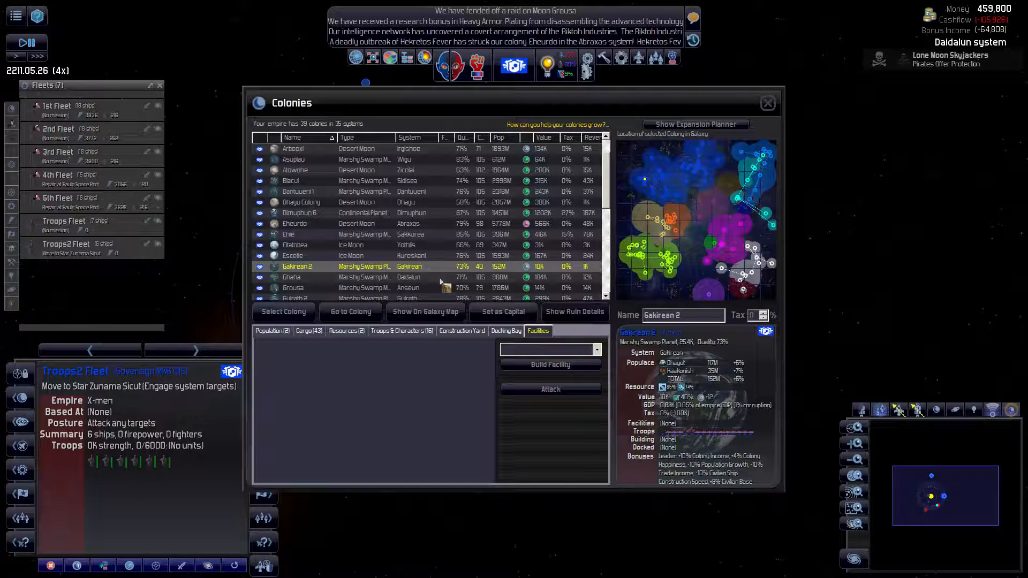
left_click(292, 222)
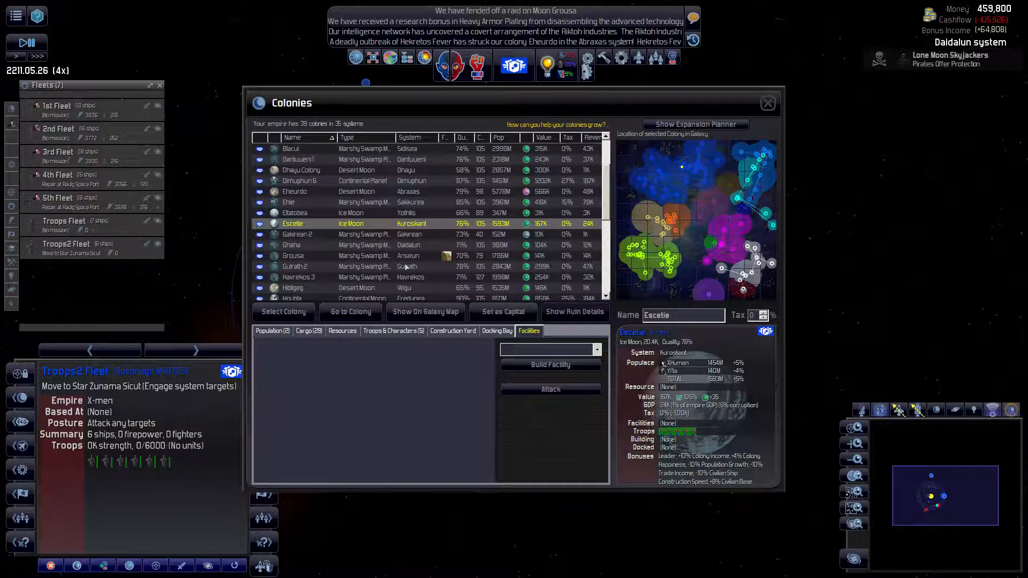
scroll("down", 3)
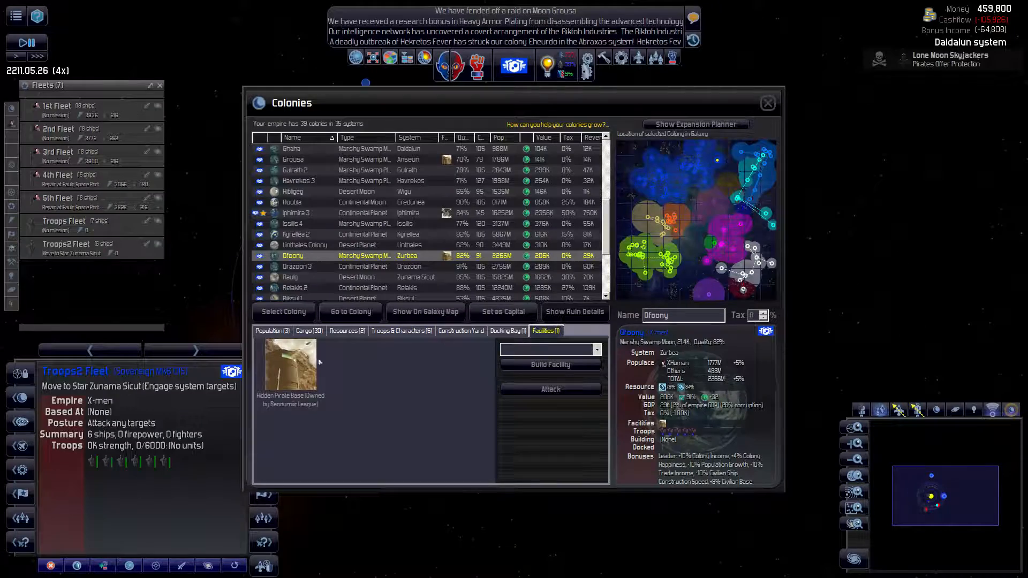
left_click(292, 276)
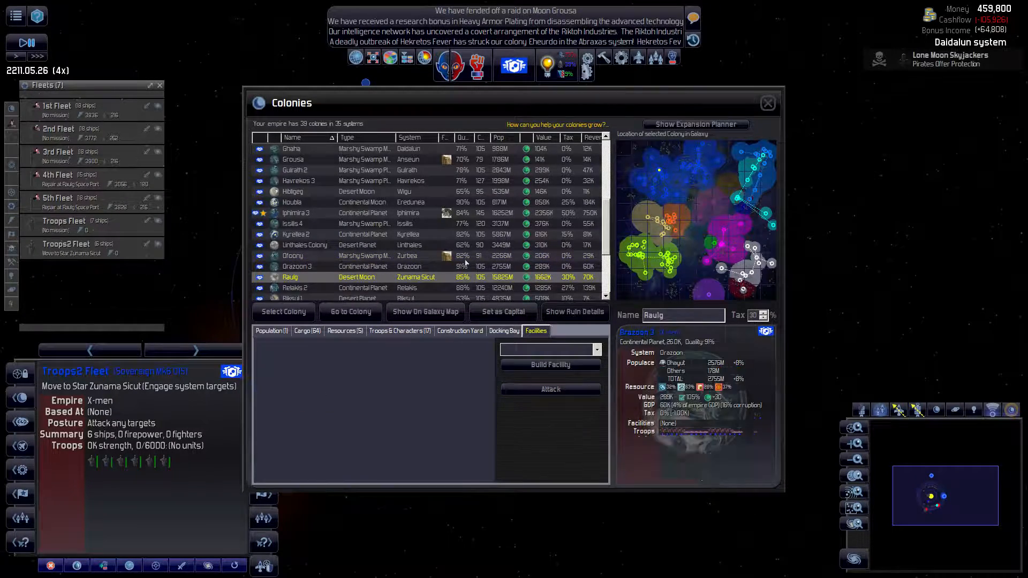
left_click(292, 256)
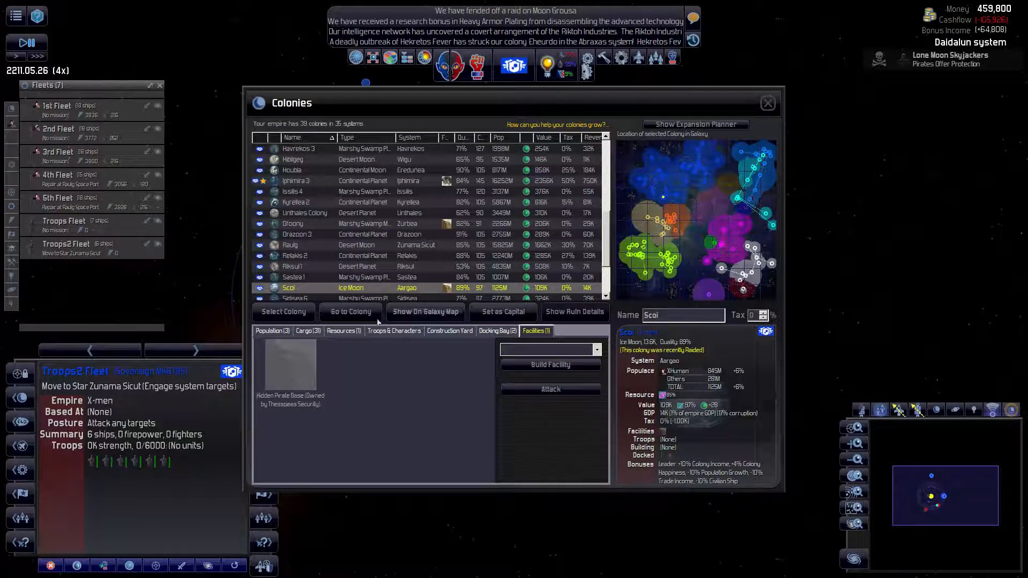
left_click(394, 331)
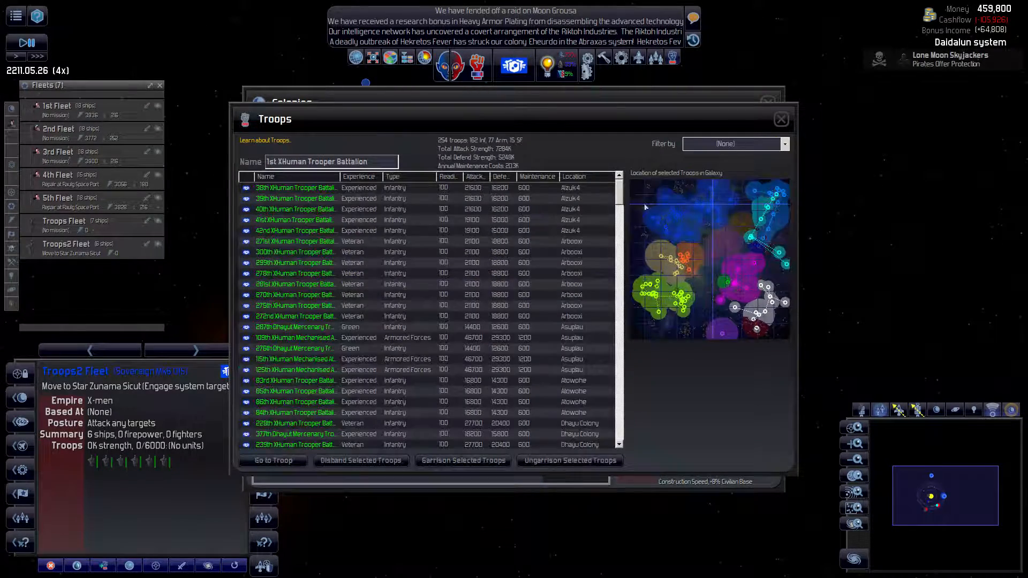
Step: Scroll the troops list, view Steana's garrison, and reopen the empire troops list
scroll("down", 3)
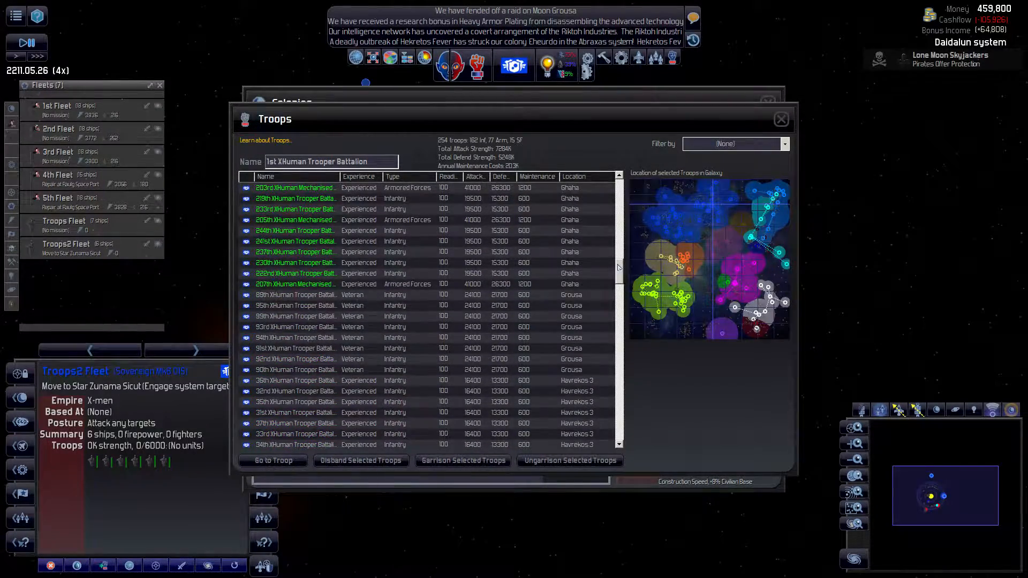
scroll("down", 3)
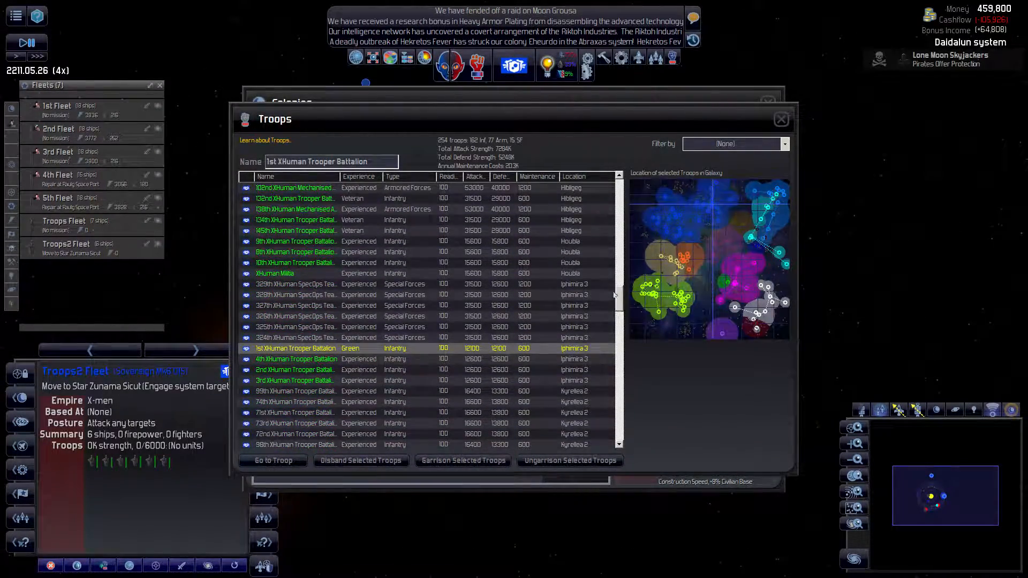
scroll("down", 3)
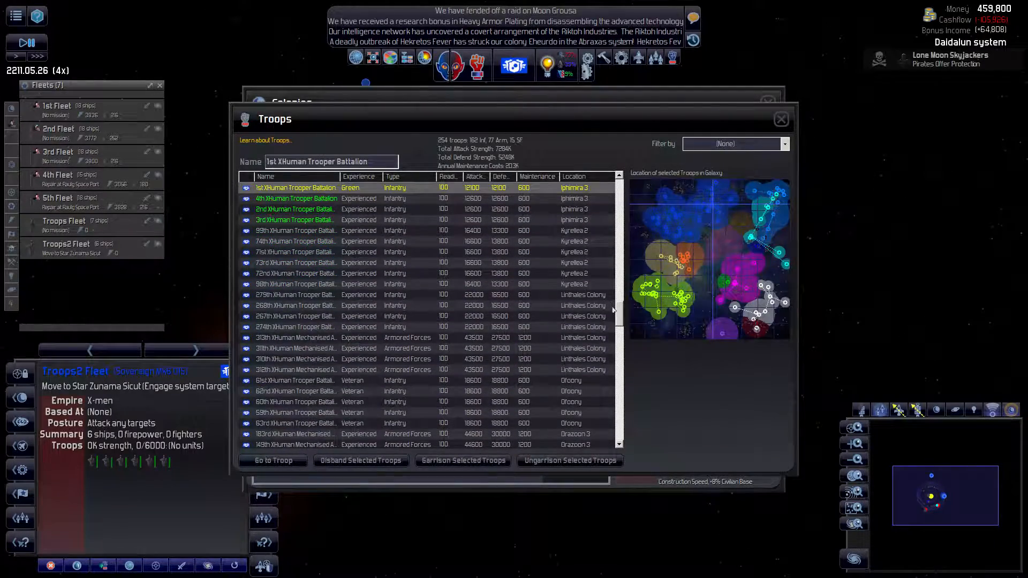
scroll("down", 3)
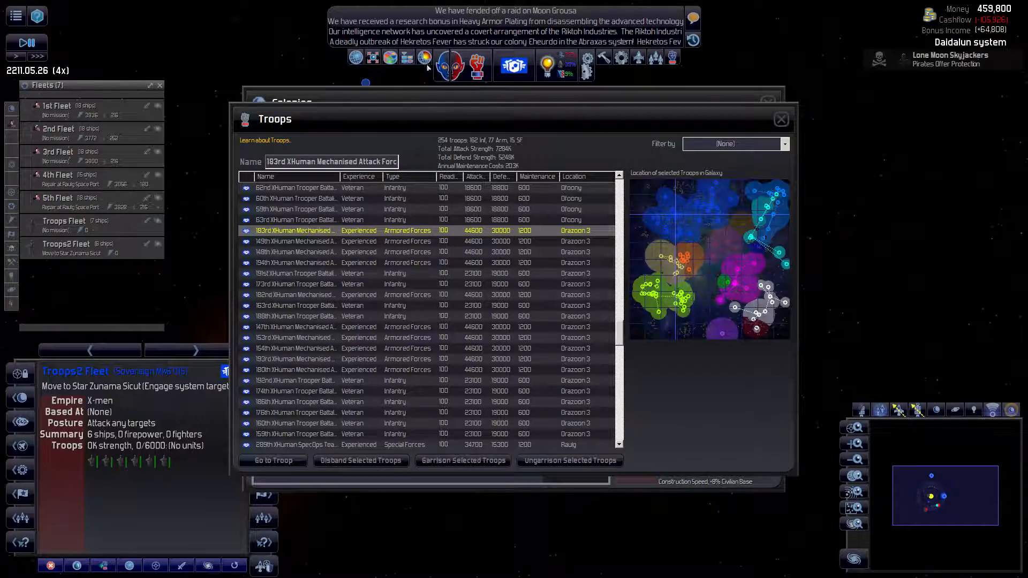
left_click(389, 58)
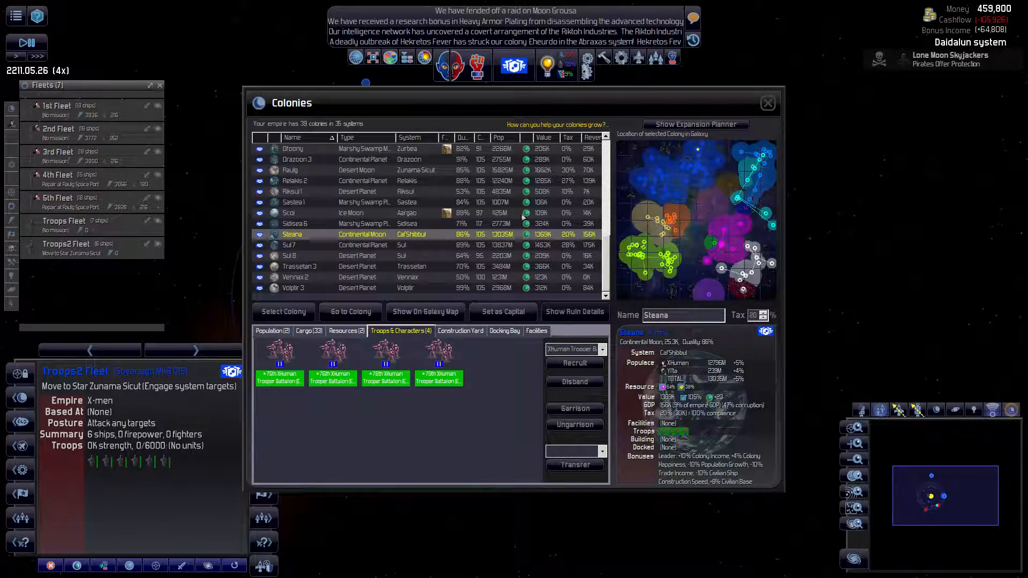
left_click(298, 160)
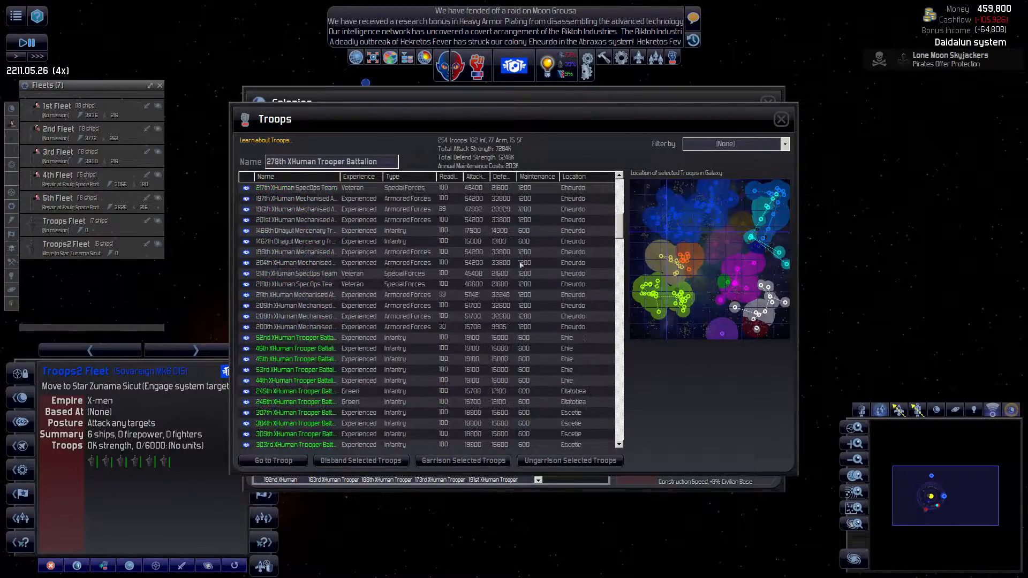
Step: Scroll through the troops list and select the 267th XHuman Trooper Battalion
scroll("down", 3)
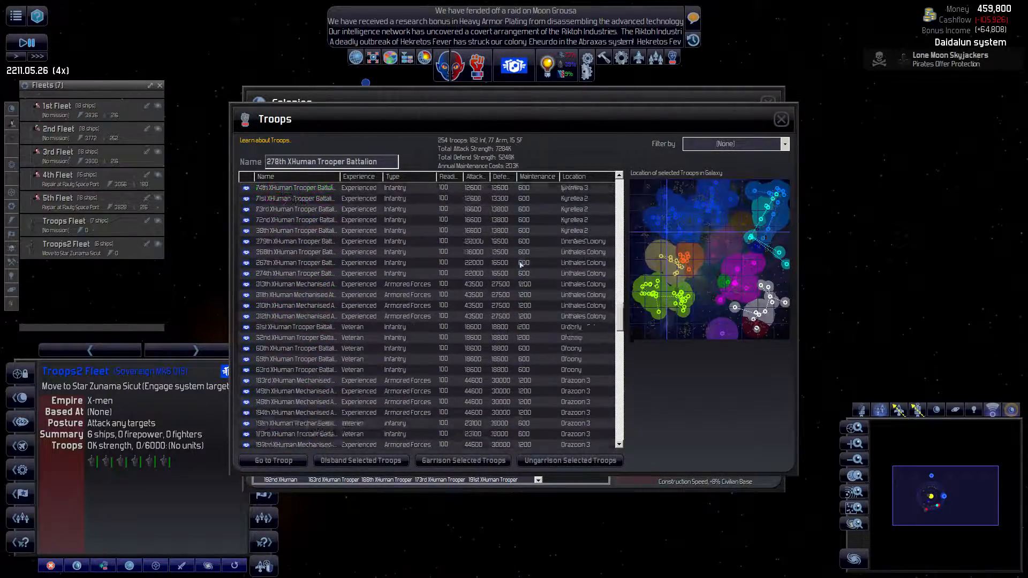
scroll("down", 3)
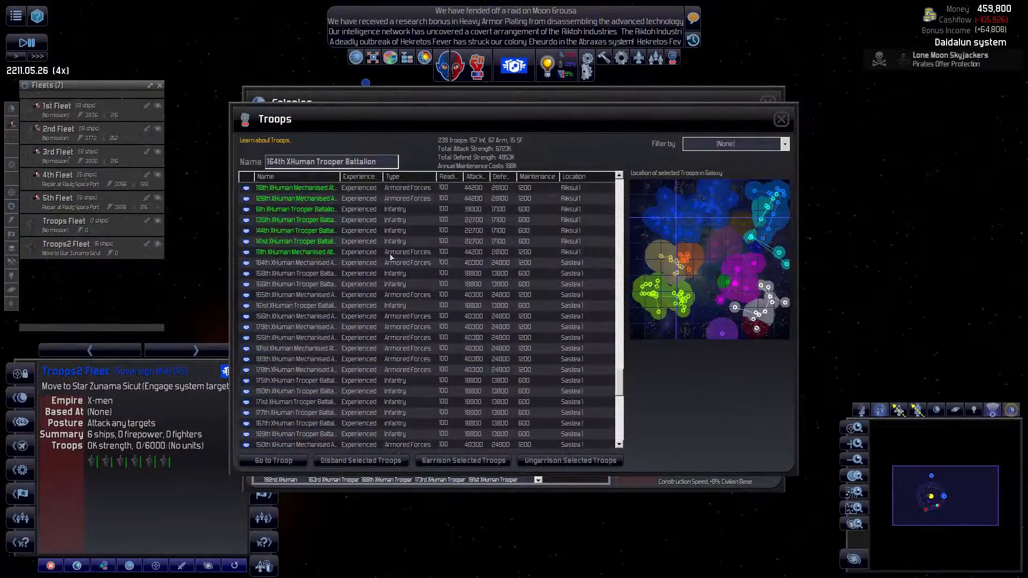
scroll("down", 3)
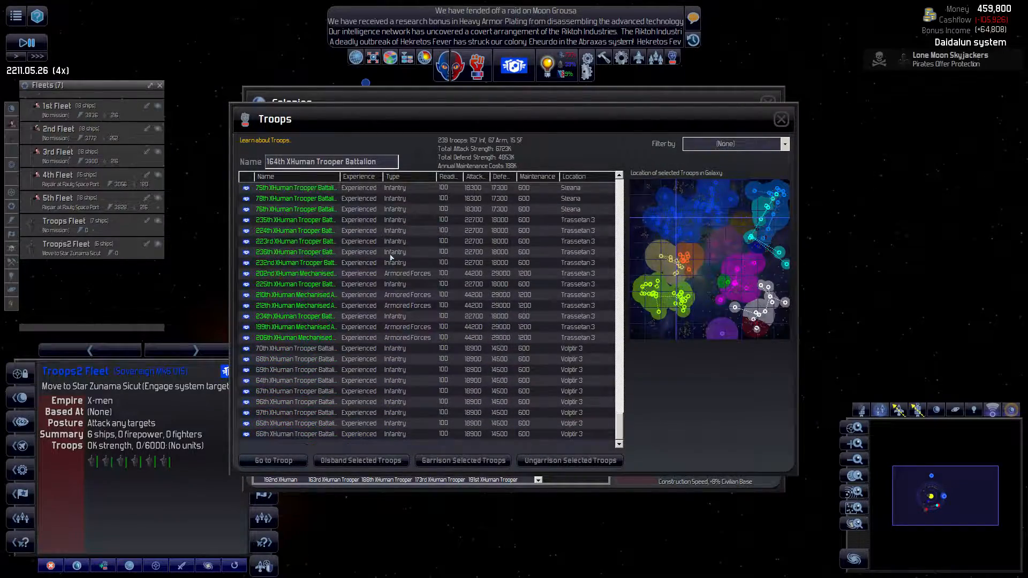
scroll("down", 3)
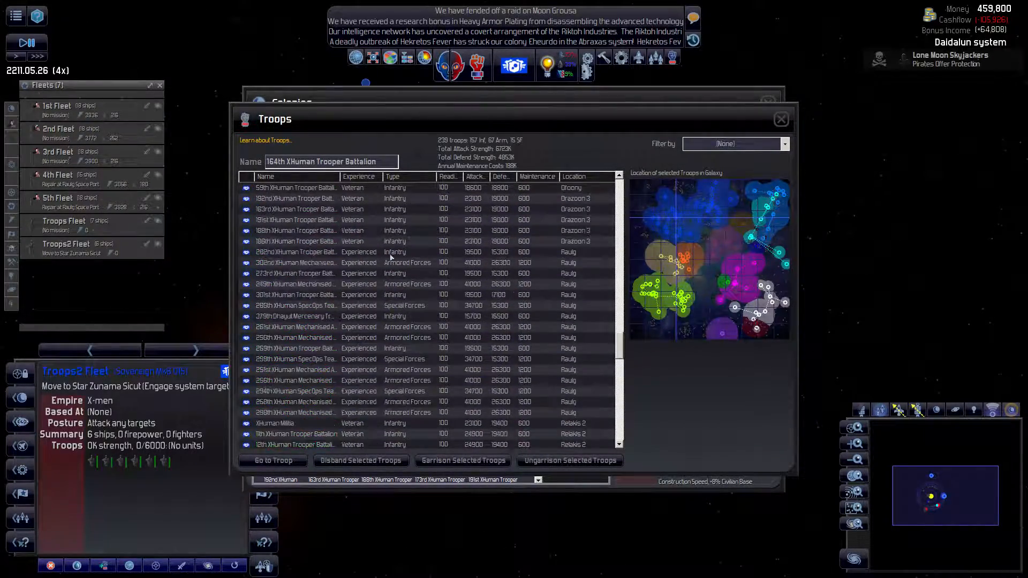
left_click(295, 369)
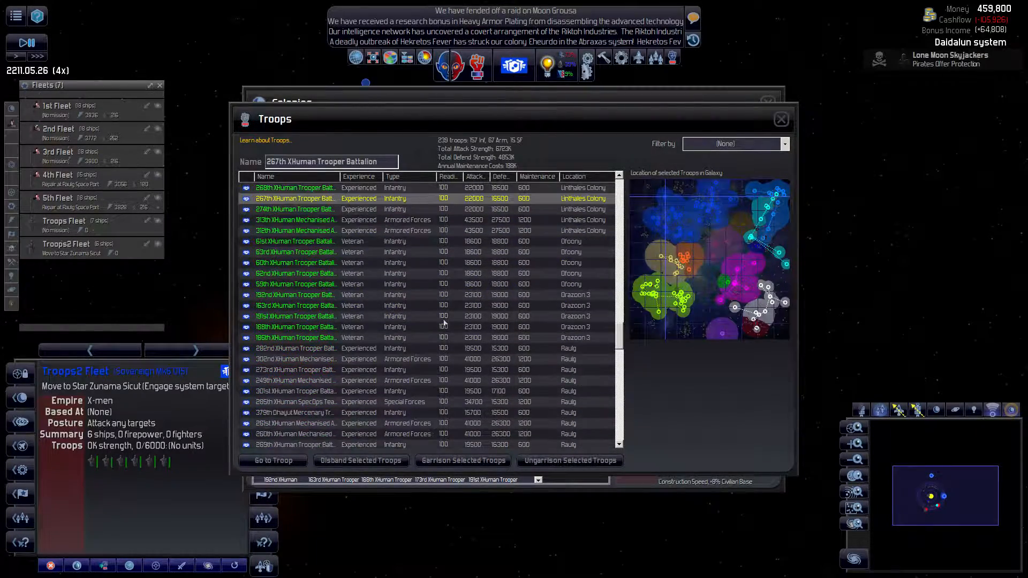
scroll("down", 3)
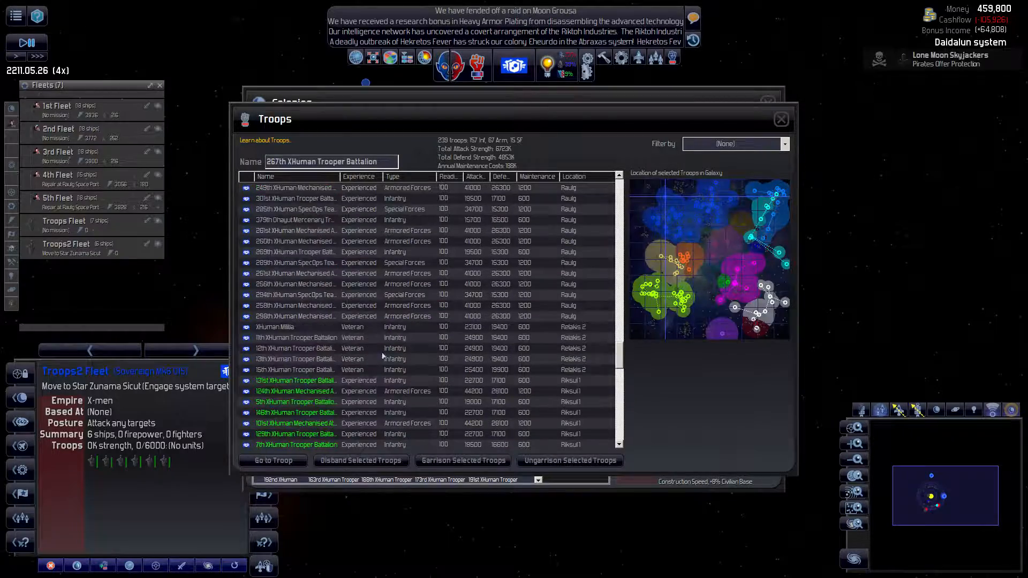
scroll("down", 3)
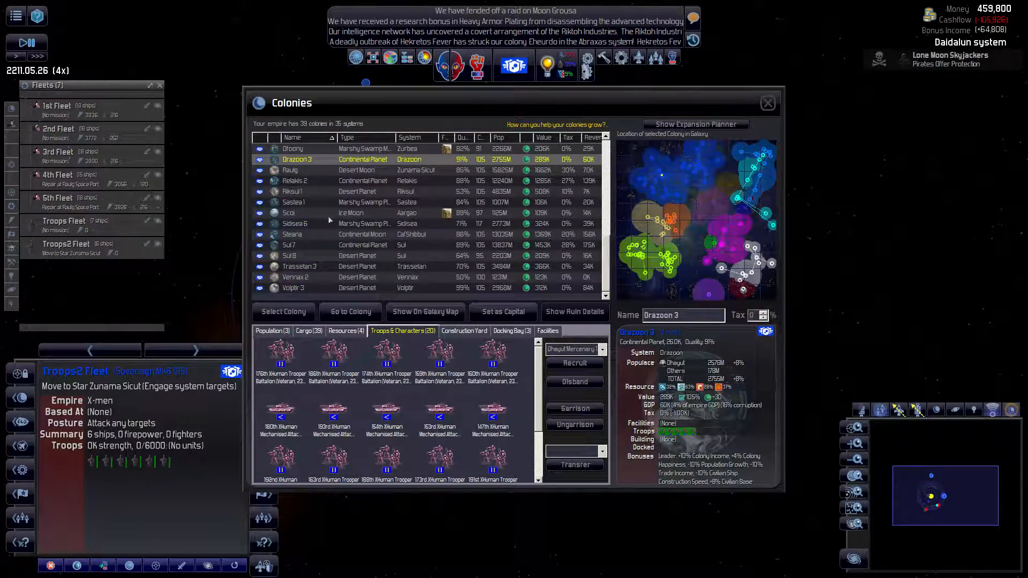
Step: Check Riksul 1's garrison, close the colonies window, and scroll the full troops list
left_click(292, 192)
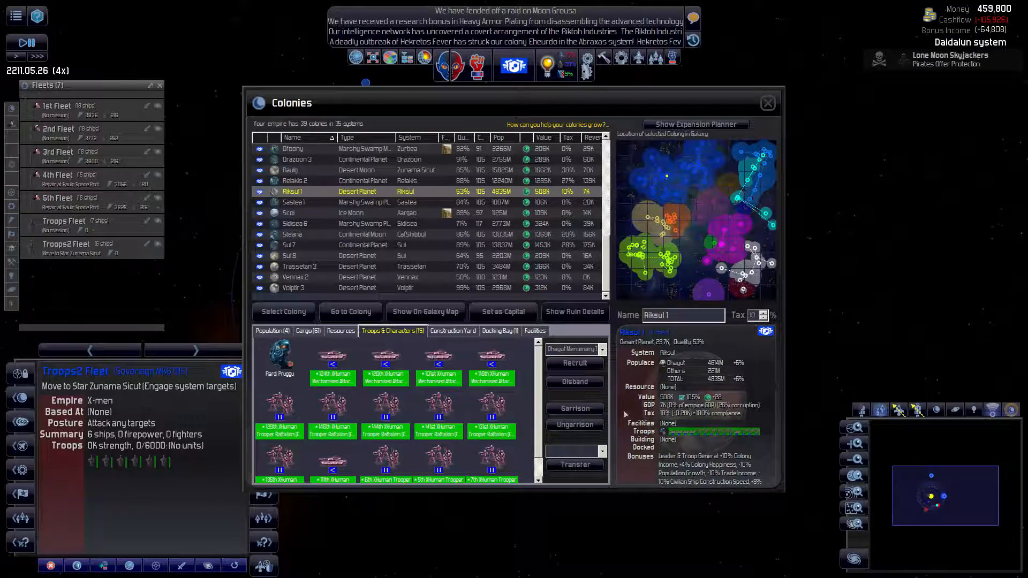
mouse_move(385, 368)
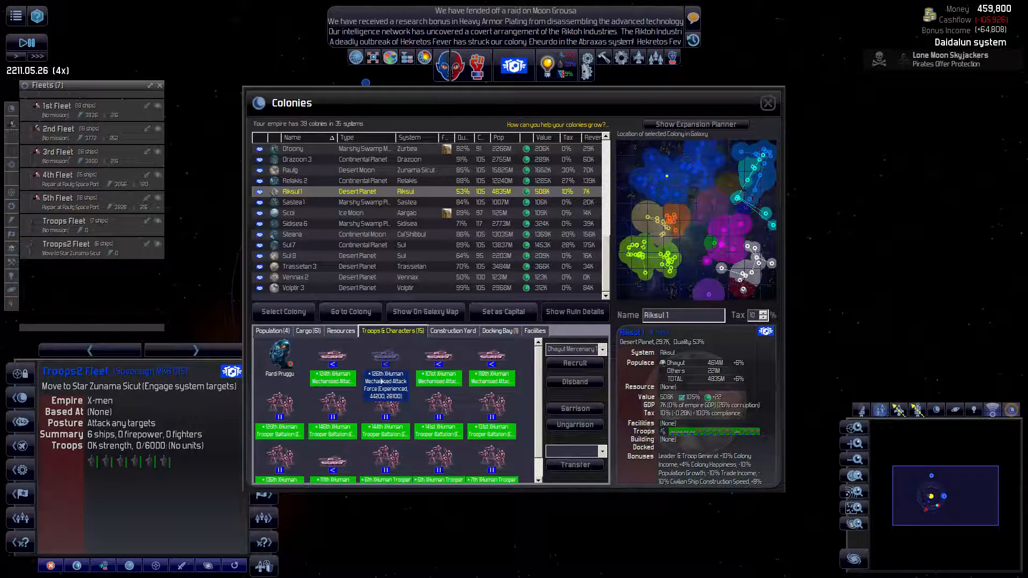
left_click(295, 202)
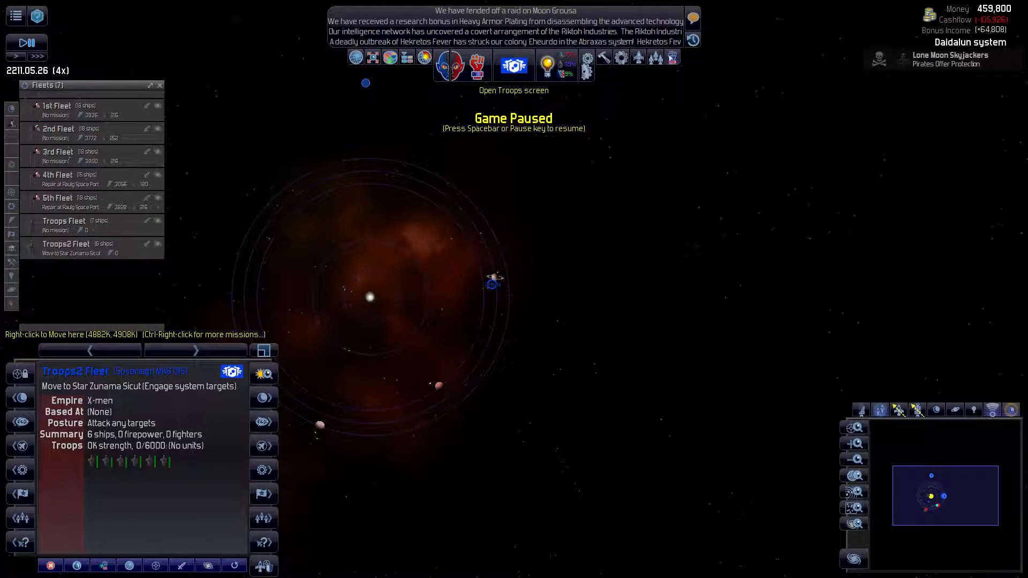
left_click(514, 65)
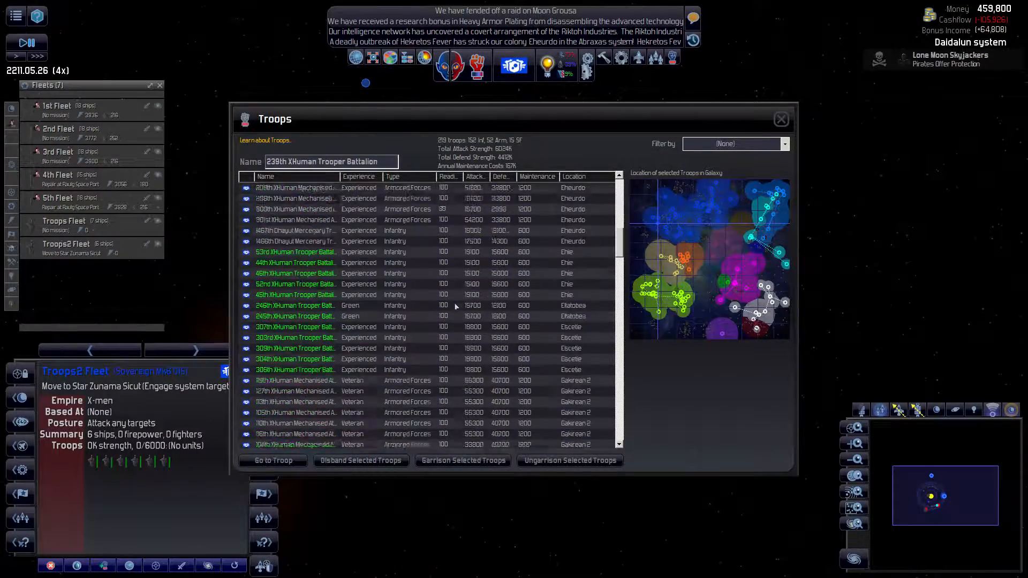
scroll("down", 3)
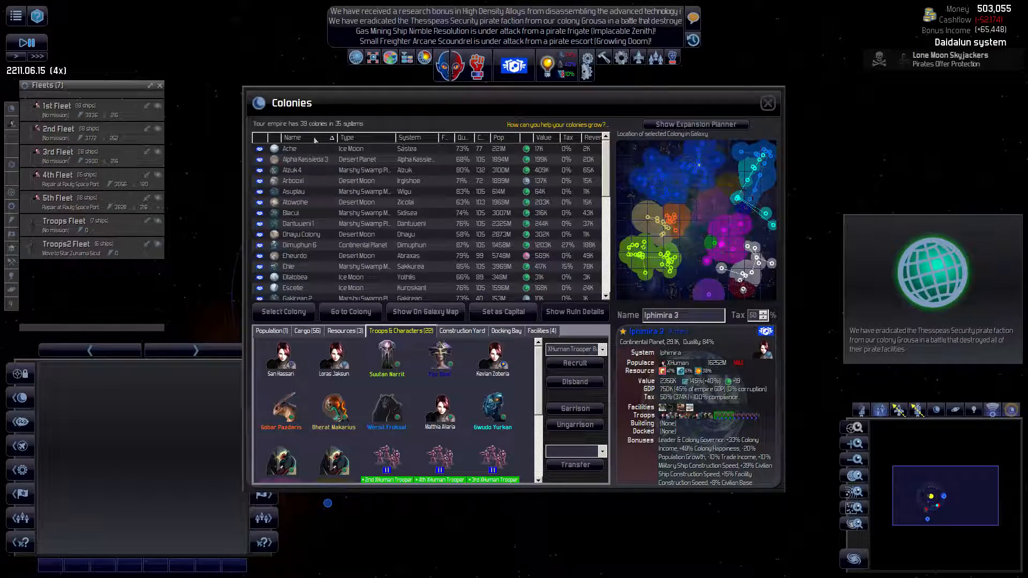
Step: Sort colonies by Value, inspect Eheurdo and pirate-invaded Dfoony troops, then close the list
left_click(543, 137)
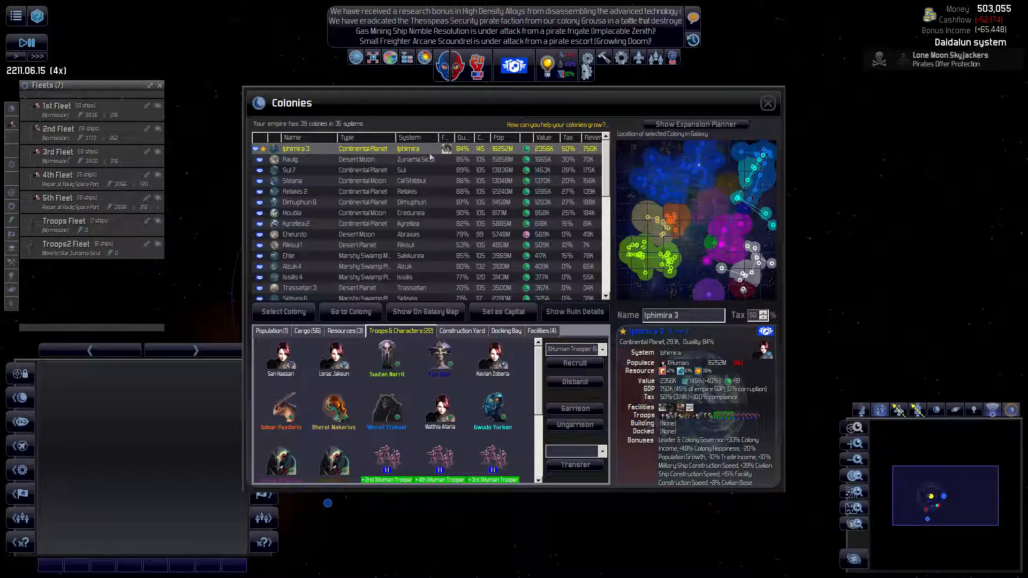
left_click(295, 234)
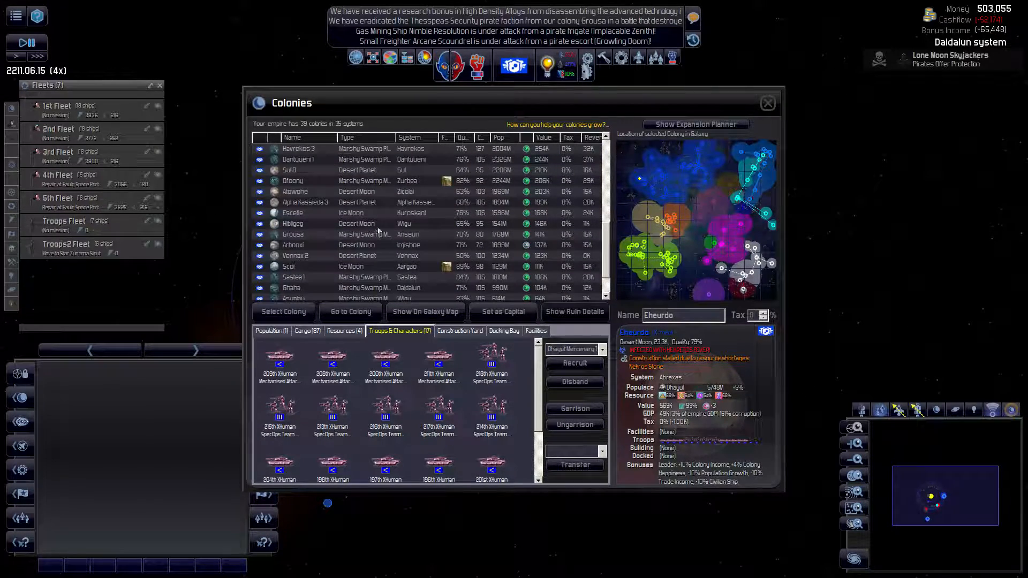
left_click(292, 181)
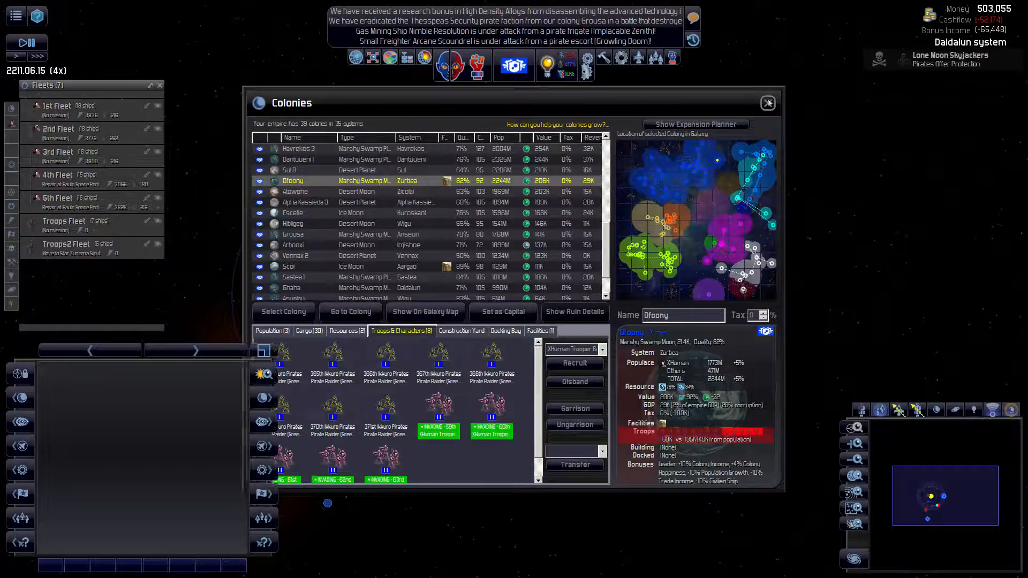
left_click(767, 103)
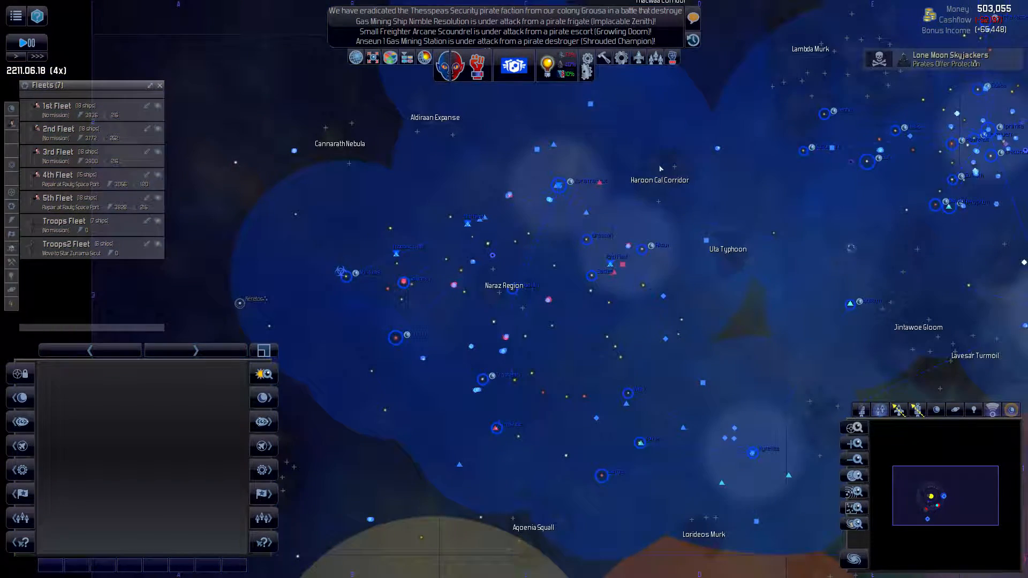
Step: Cycle through the fleets, order the 3rd Fleet to Iphimira, and select the 2nd Fleet
left_click(64, 221)
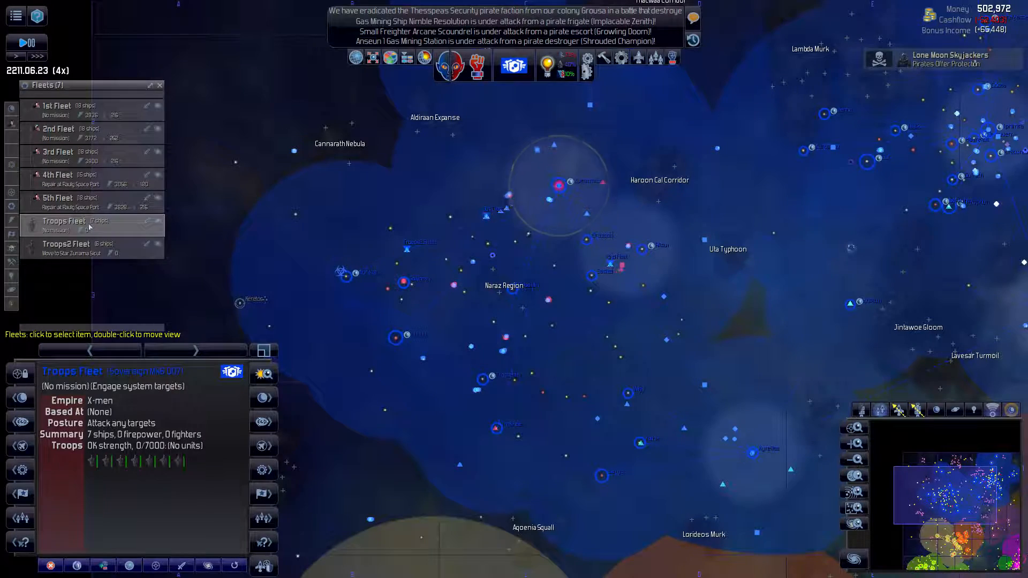
left_click(58, 201)
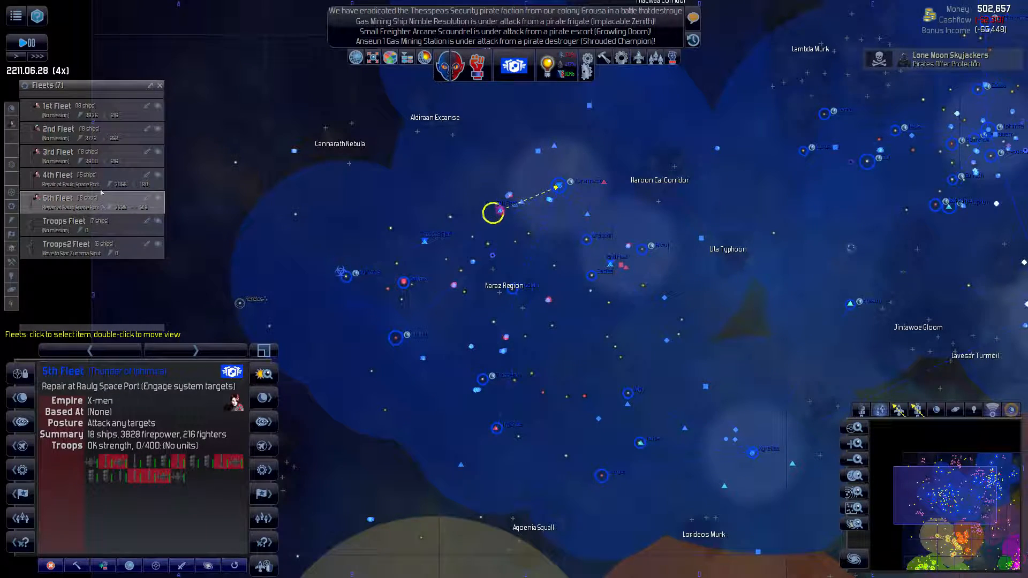
left_click(85, 177)
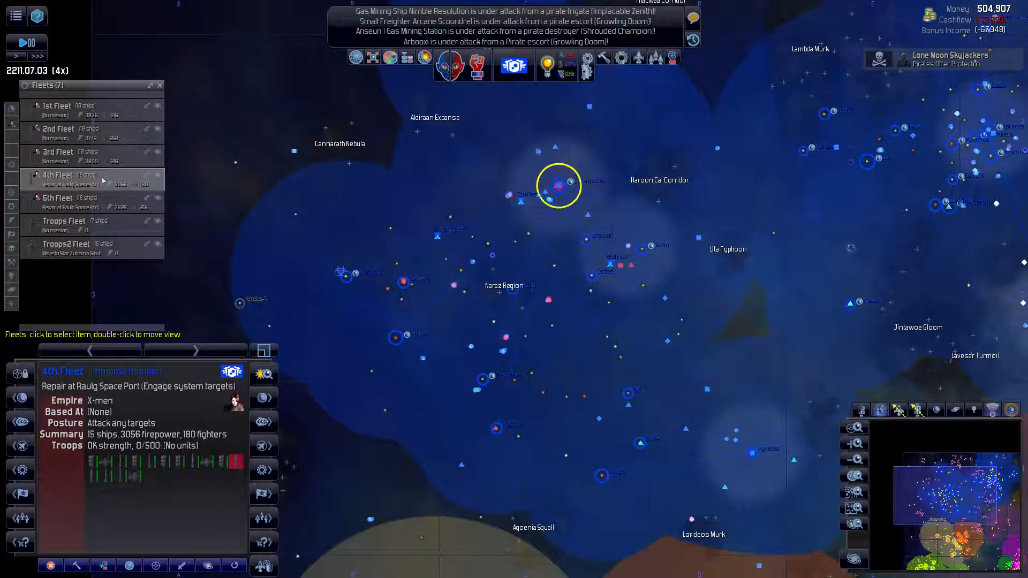
left_click(57, 156)
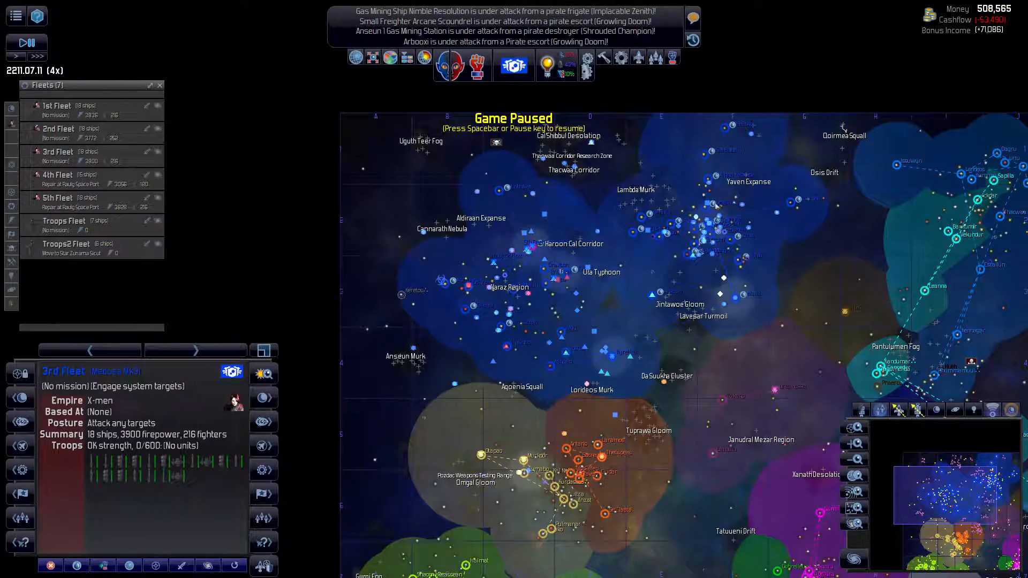
right_click(704, 237)
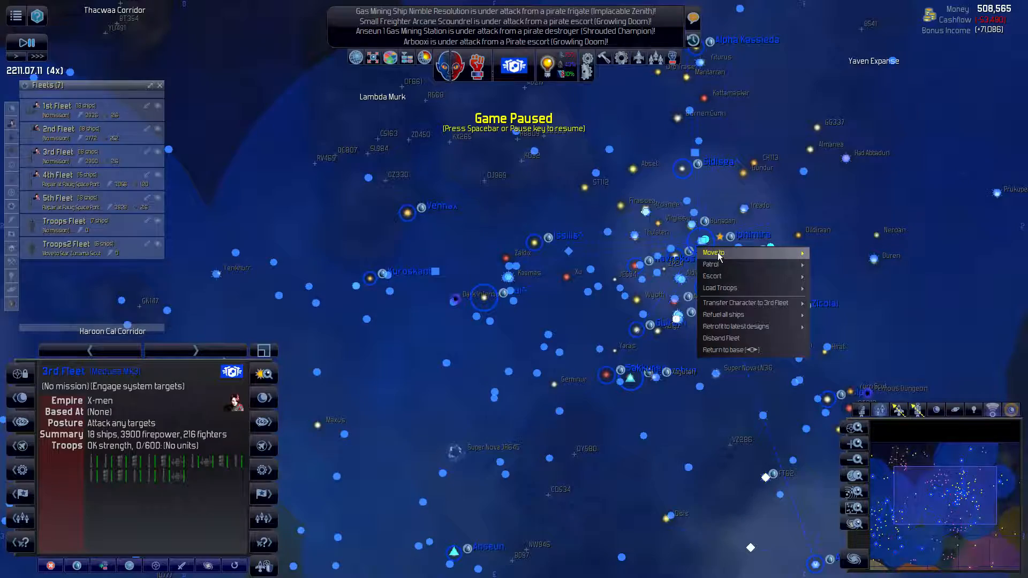
left_click(713, 252)
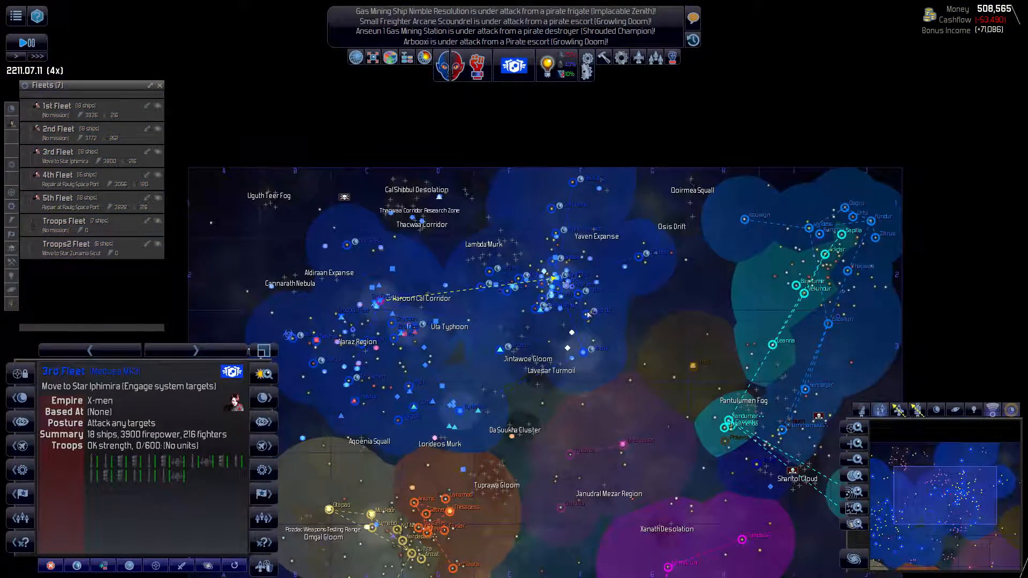
left_click(65, 128)
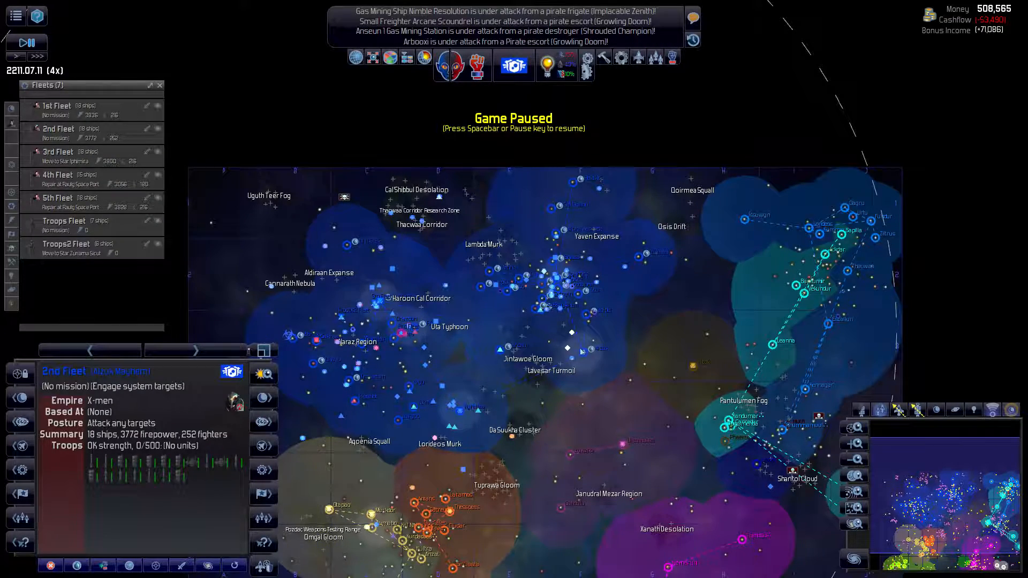
mouse_move(722, 362)
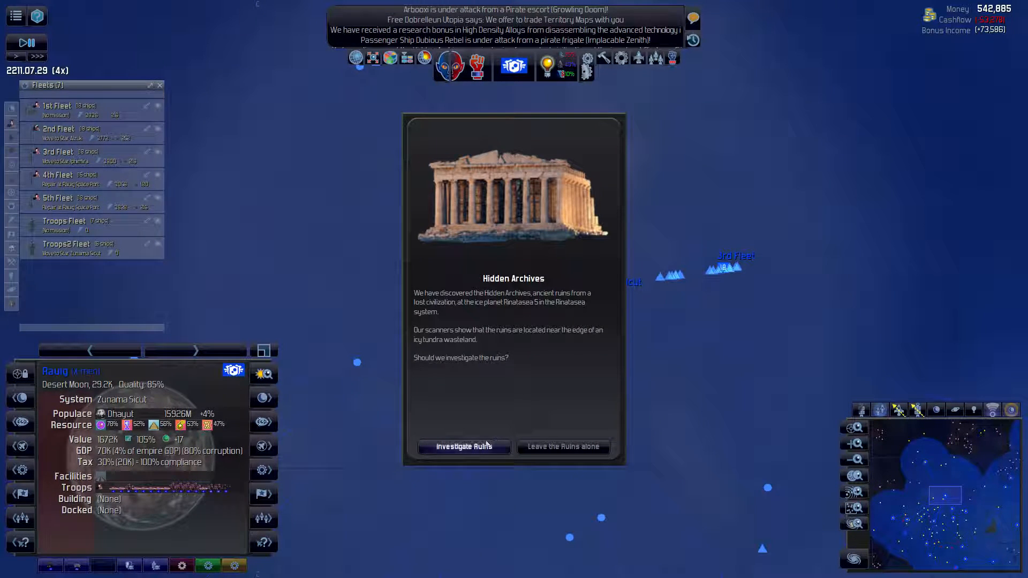
Step: Pick Investigate Ruins for the Hidden Archives and turn down Bandumiir League protection
left_click(464, 446)
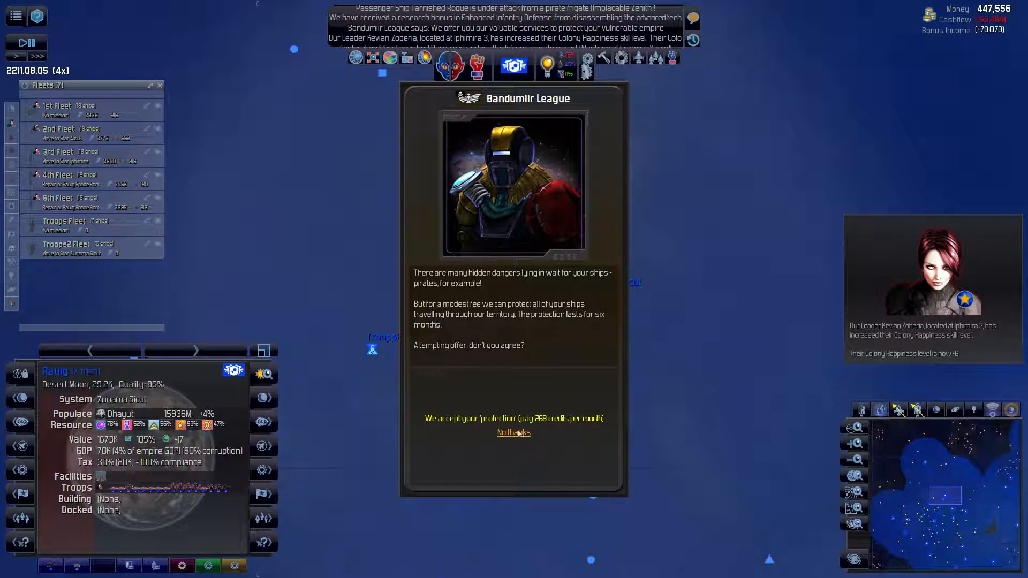
left_click(514, 432)
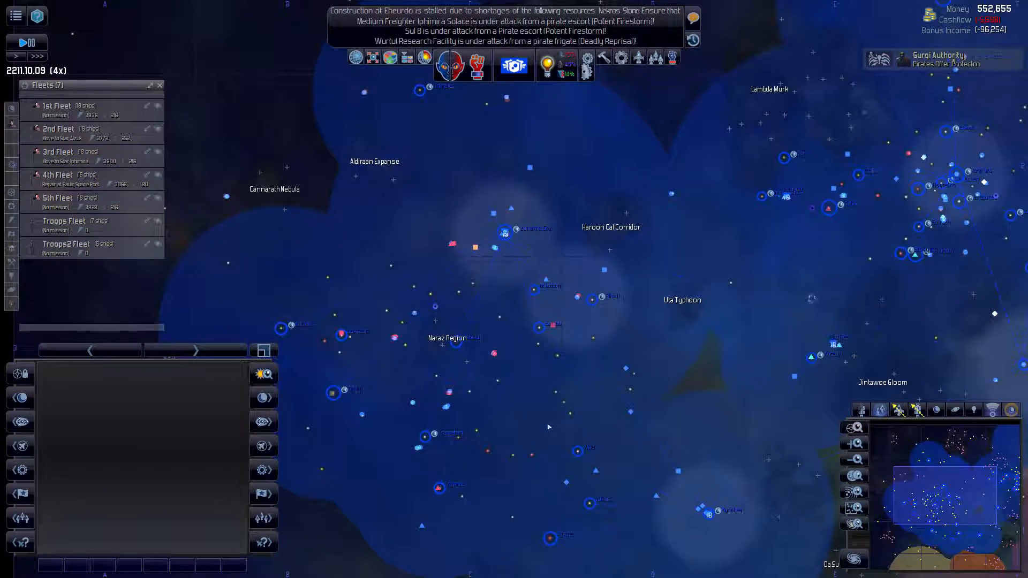
Step: Open the research tree on the weapons branch with Intense Plasma Eruptions underway
left_click(646, 455)
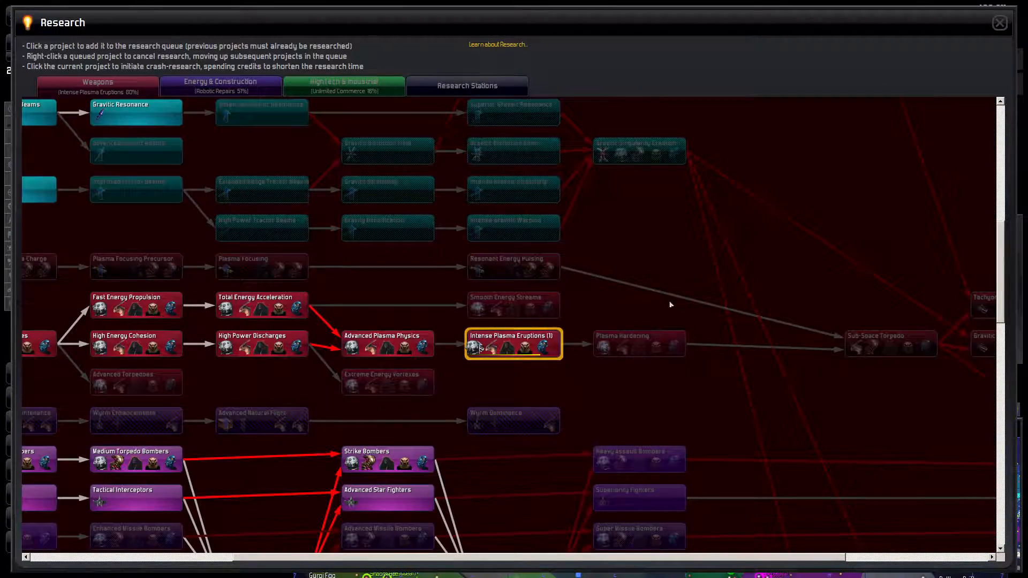
Step: Browse HighTech & Industrial projects like crash-researched Unlimited Commerce, then close the research tree
left_click(343, 85)
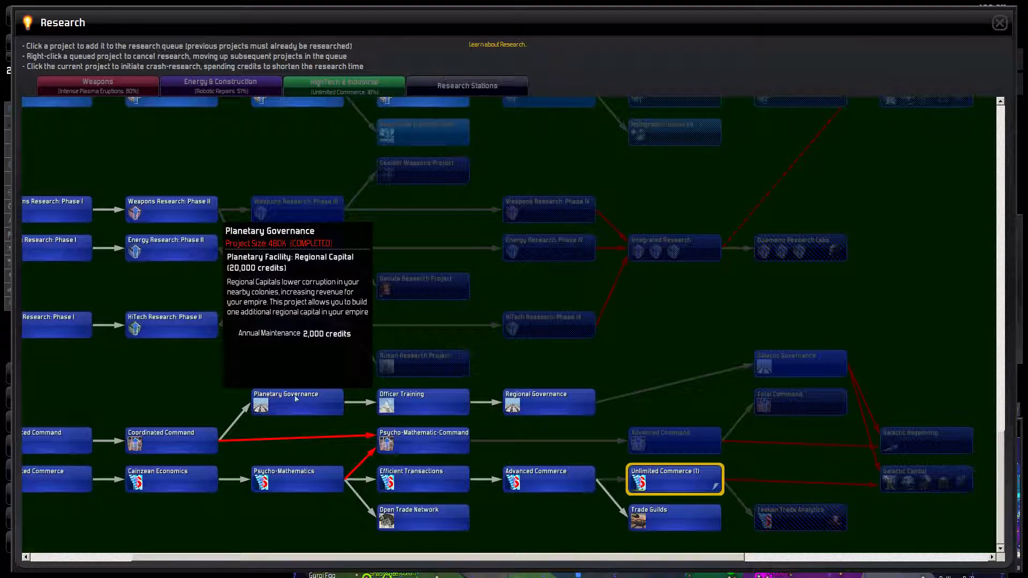
mouse_move(548, 401)
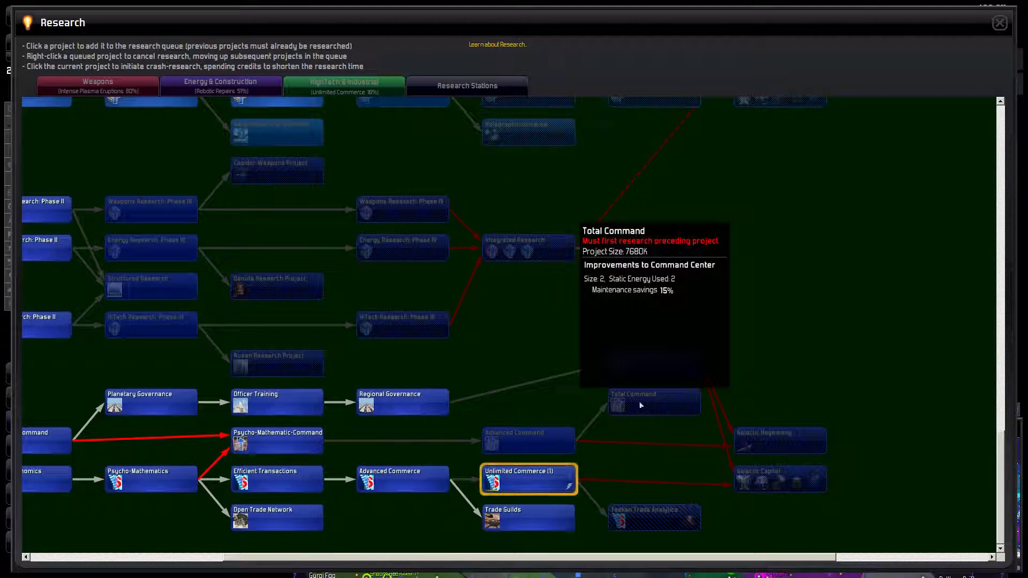
mouse_move(780, 440)
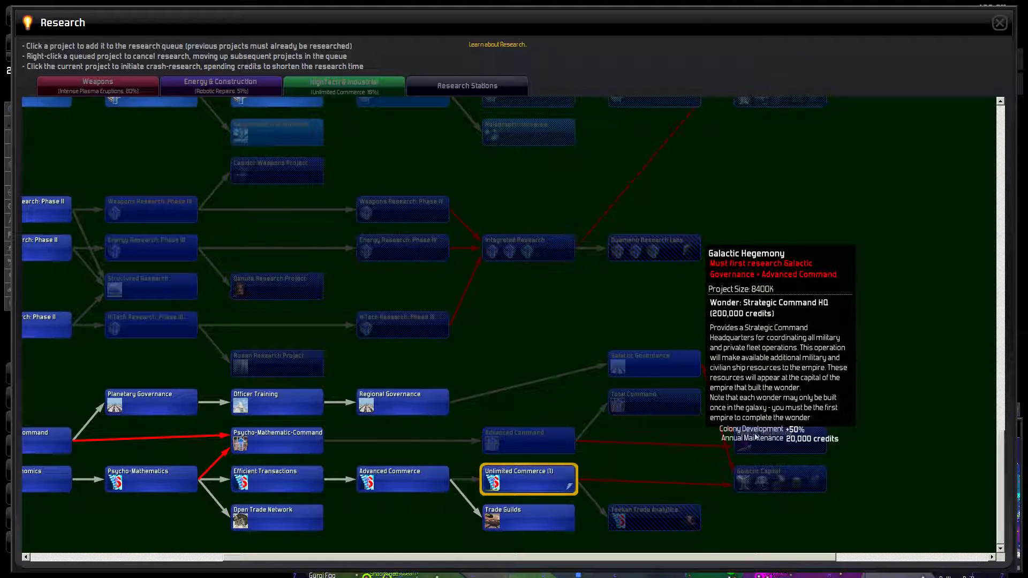
mouse_move(847, 331)
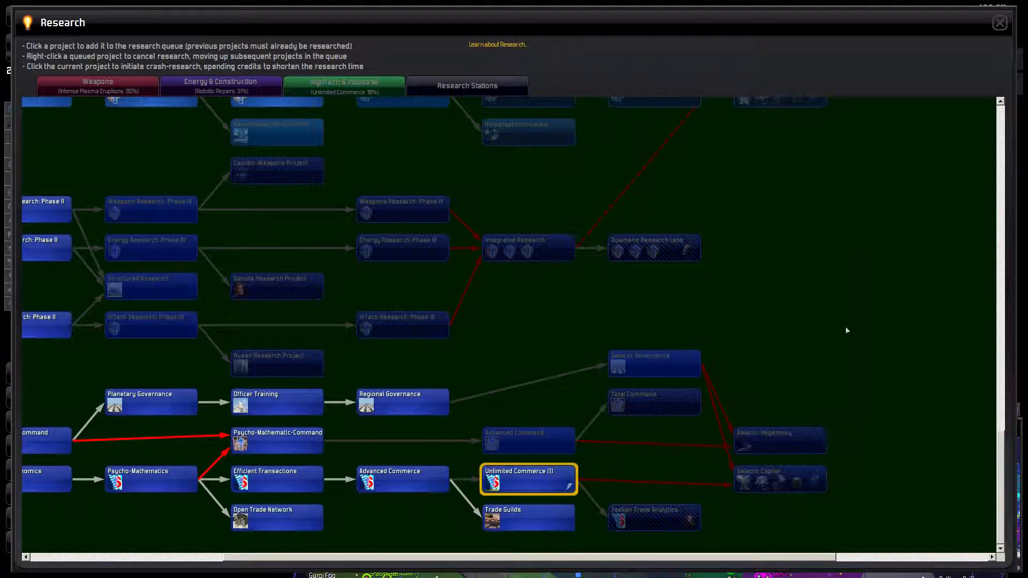
mouse_move(654, 518)
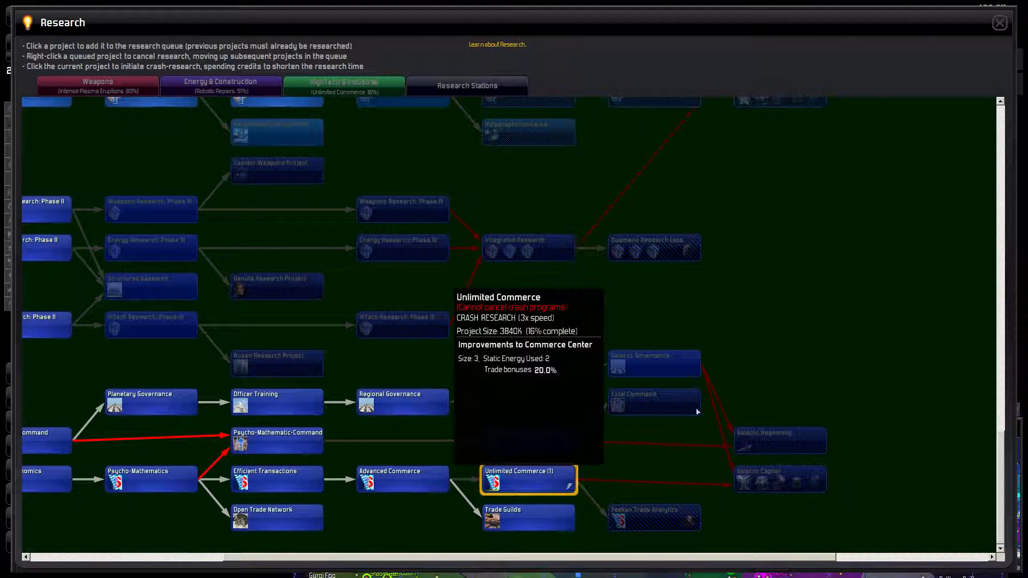
mouse_move(808, 370)
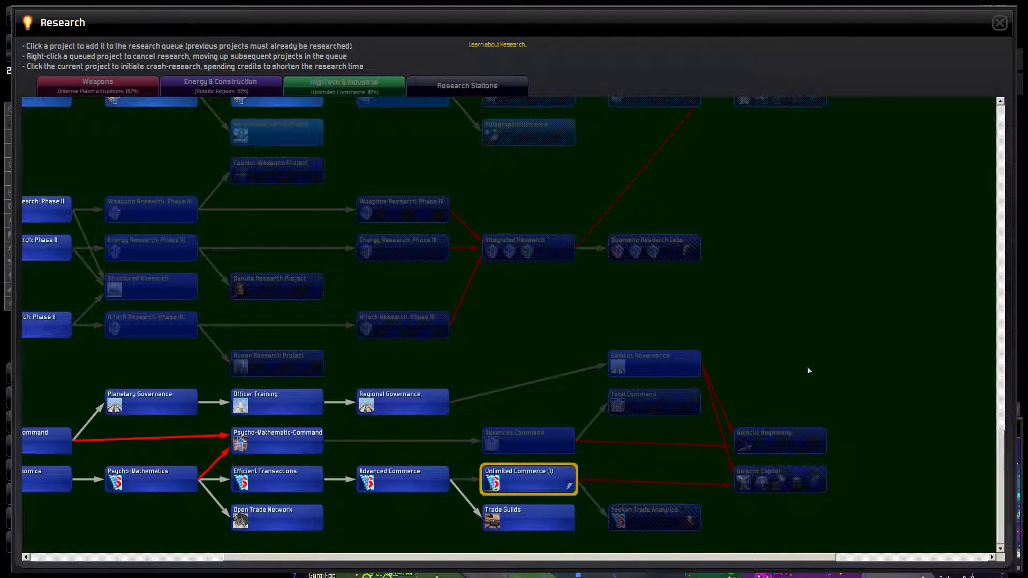
left_click(528, 440)
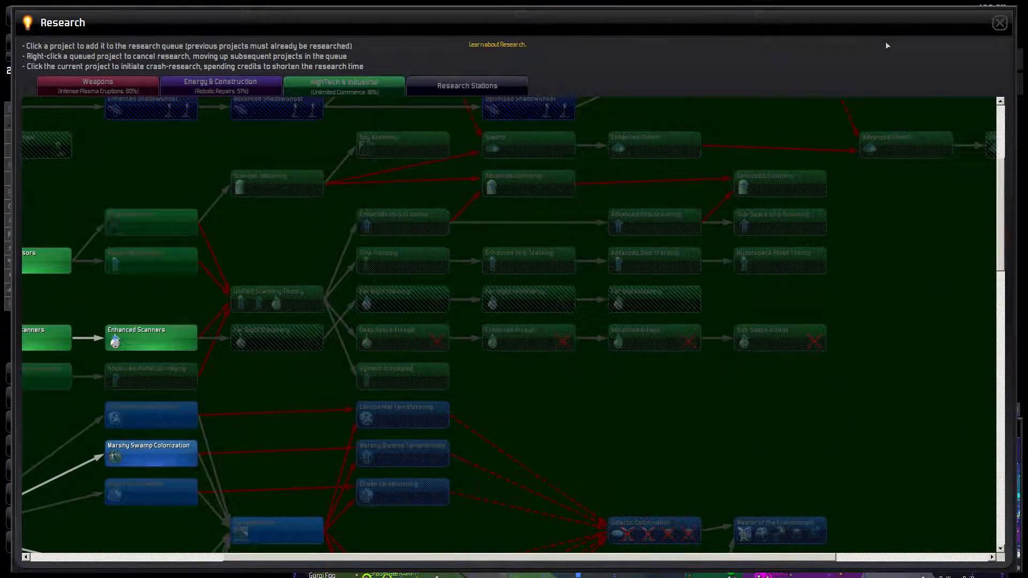
left_click(999, 22)
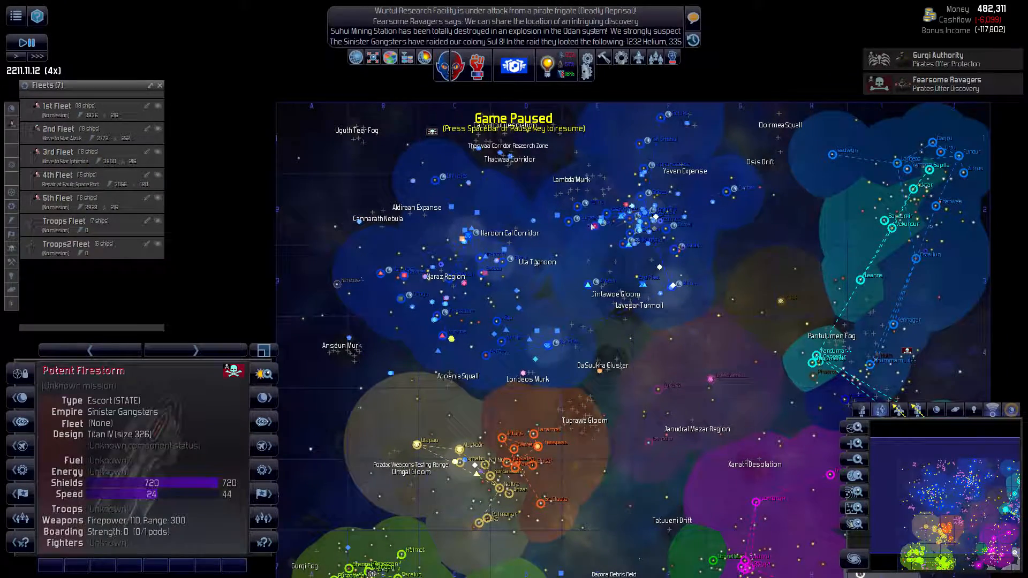
Step: Glance at the Characters list, then send the 1st Fleet to Brigands Fortress
left_click(425, 66)
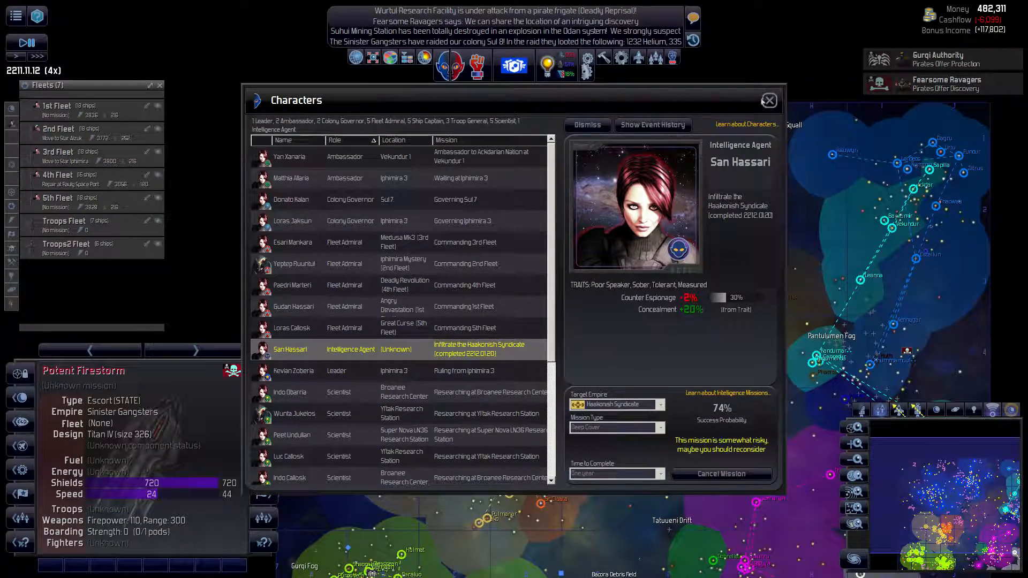
left_click(768, 100)
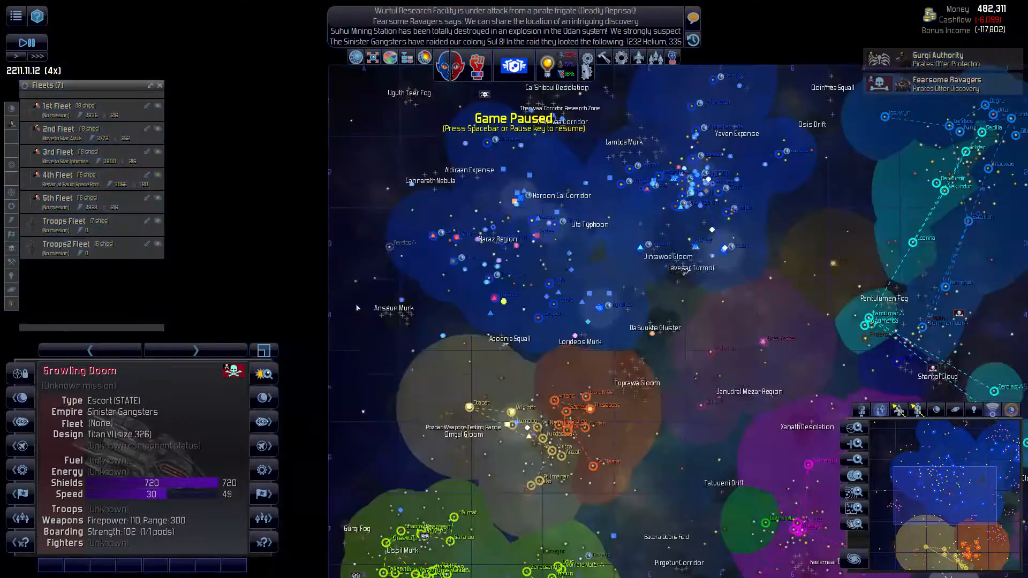
left_click(432, 237)
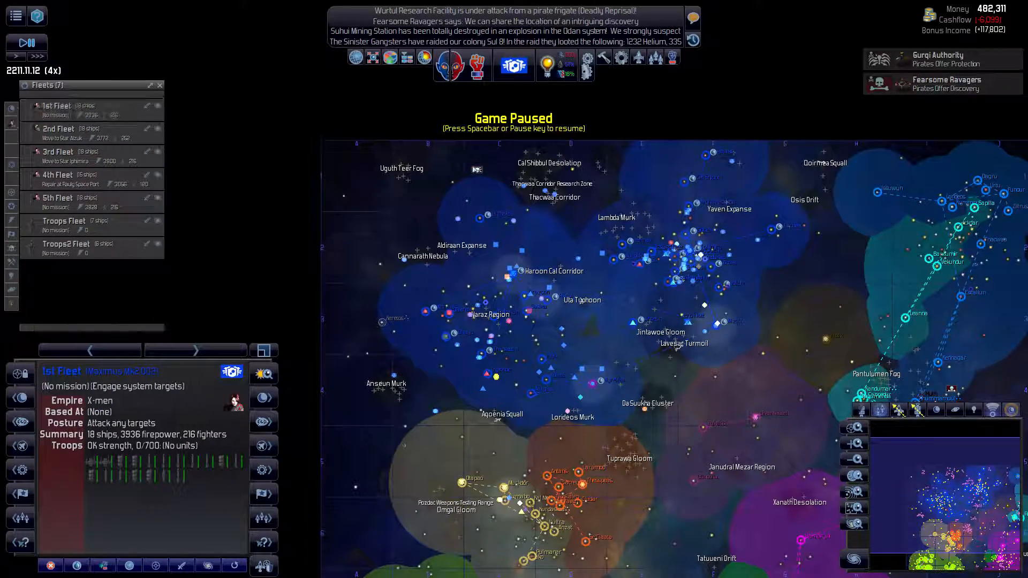
right_click(477, 169)
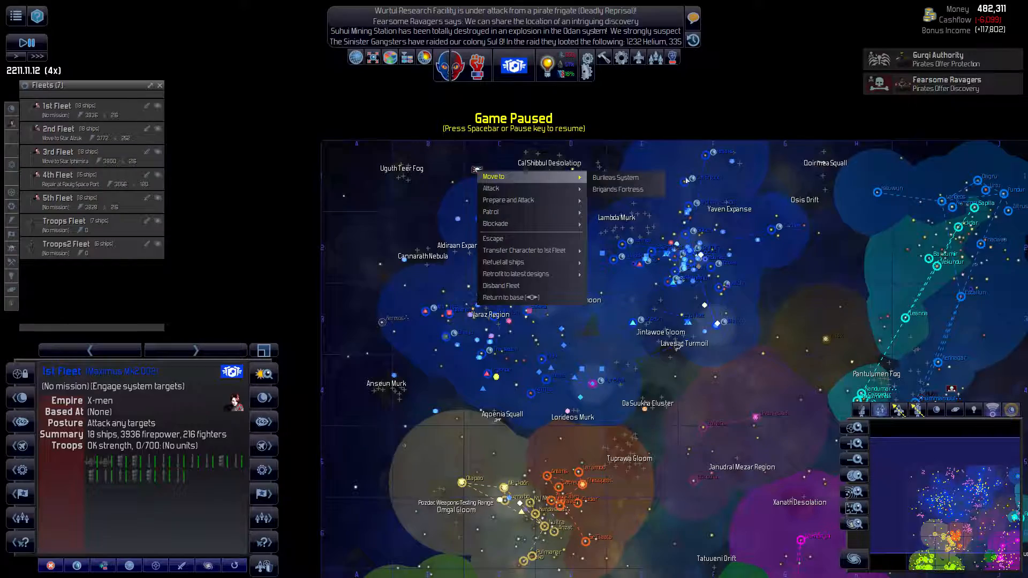
left_click(617, 189)
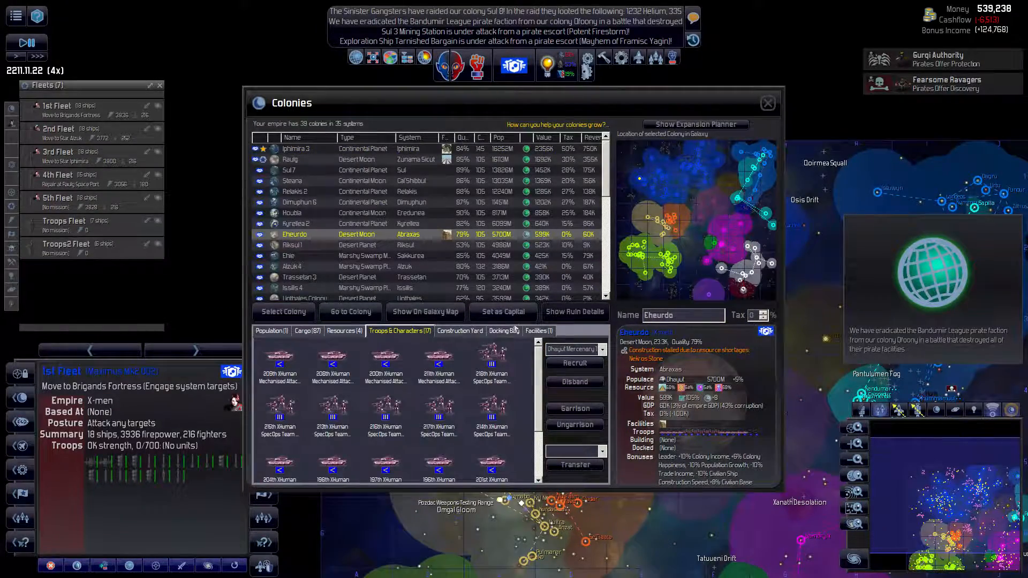
Step: Check Grousa's facilities and the Scoi colony, then close the colony overview
left_click(538, 331)
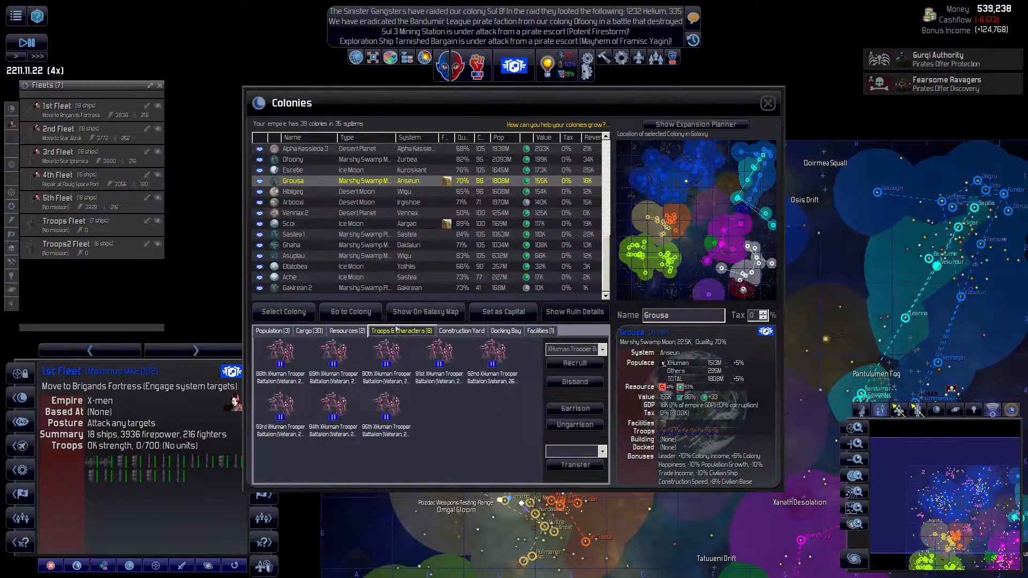
left_click(539, 330)
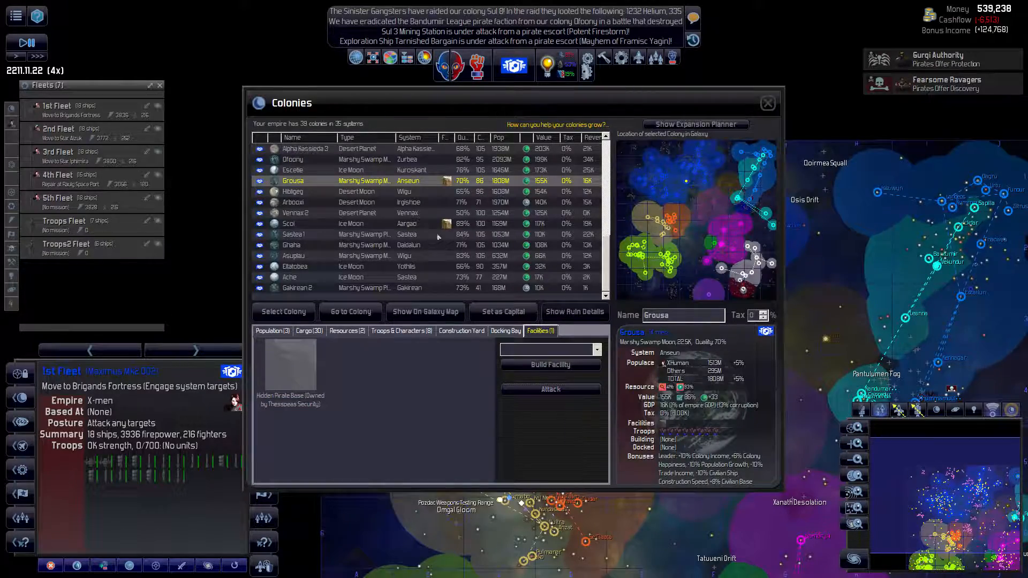
left_click(289, 224)
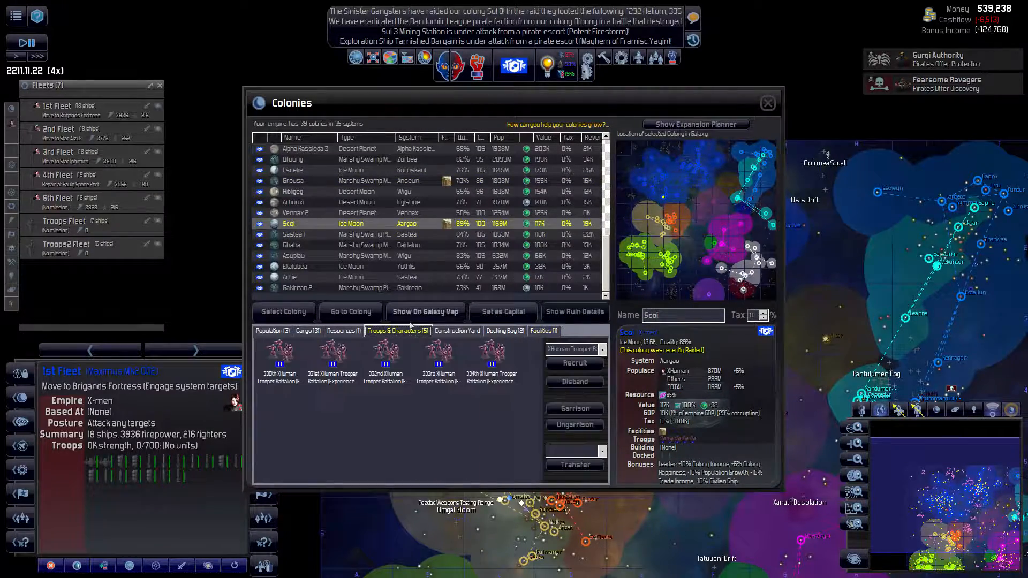
left_click(543, 331)
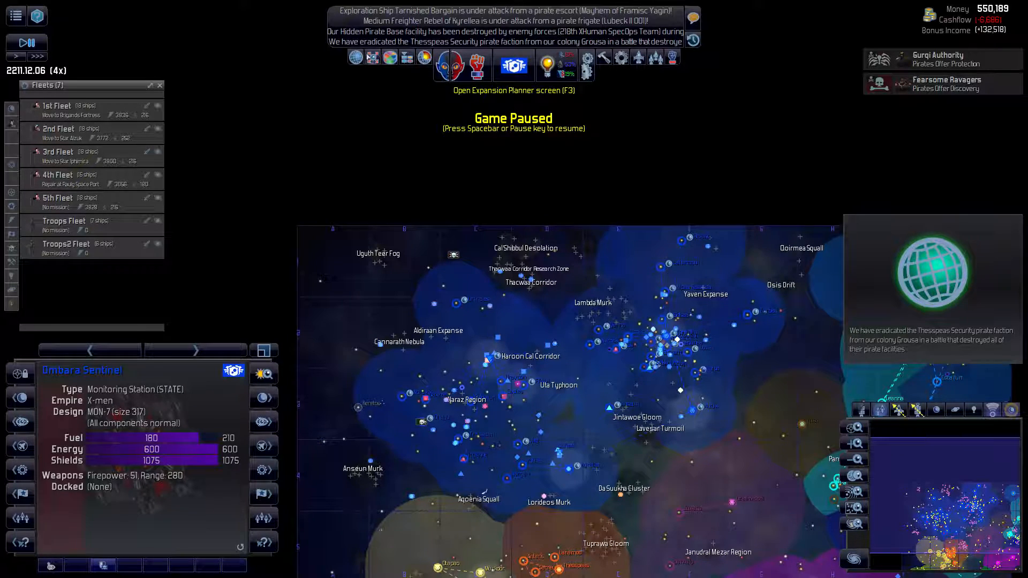
Step: In the Expansion Planner, view hydrogen resource targets by galaxy priority, then potential resort locations
left_click(514, 65)
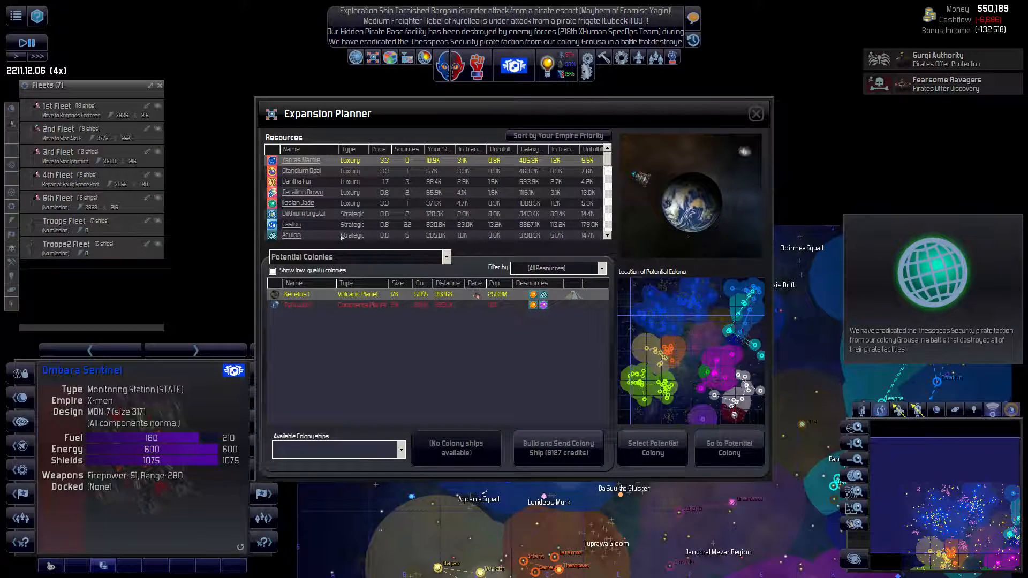
left_click(298, 305)
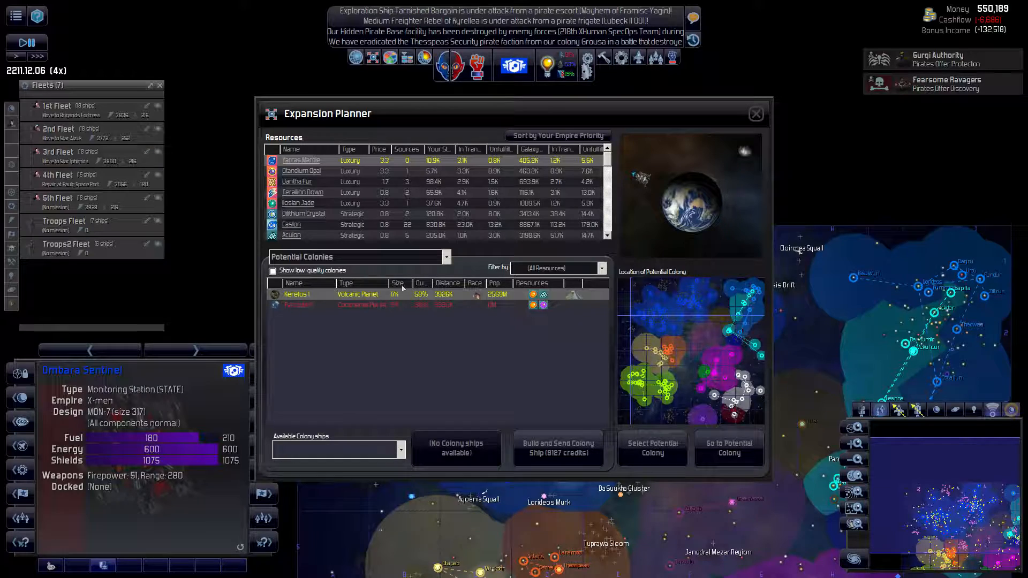
left_click(356, 256)
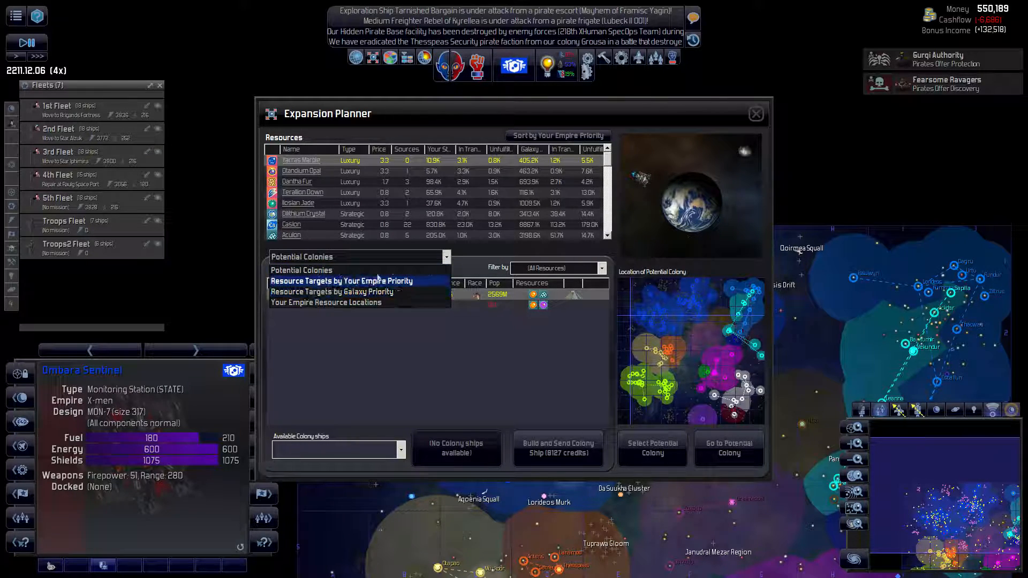
left_click(334, 292)
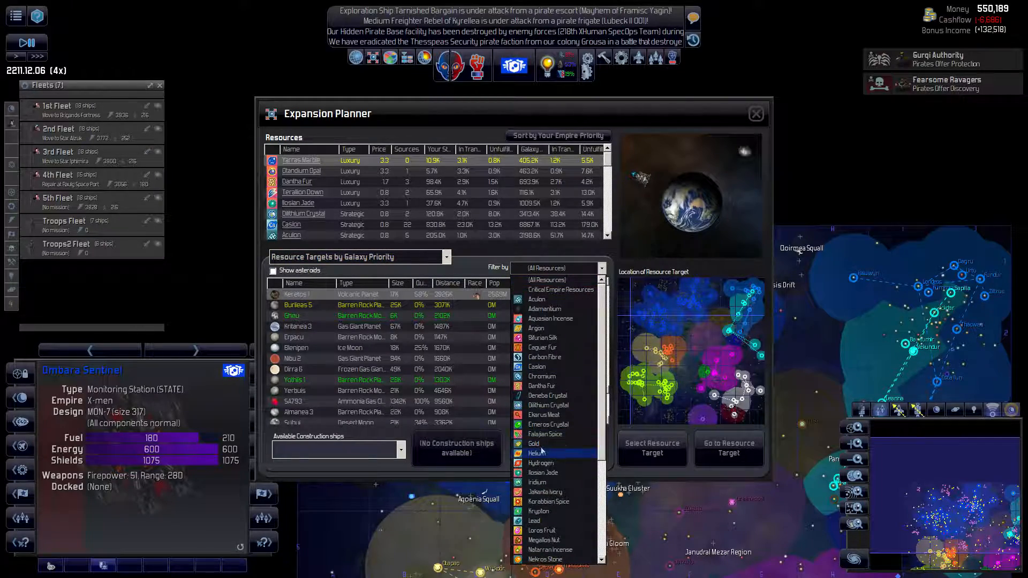
scroll("down", 3)
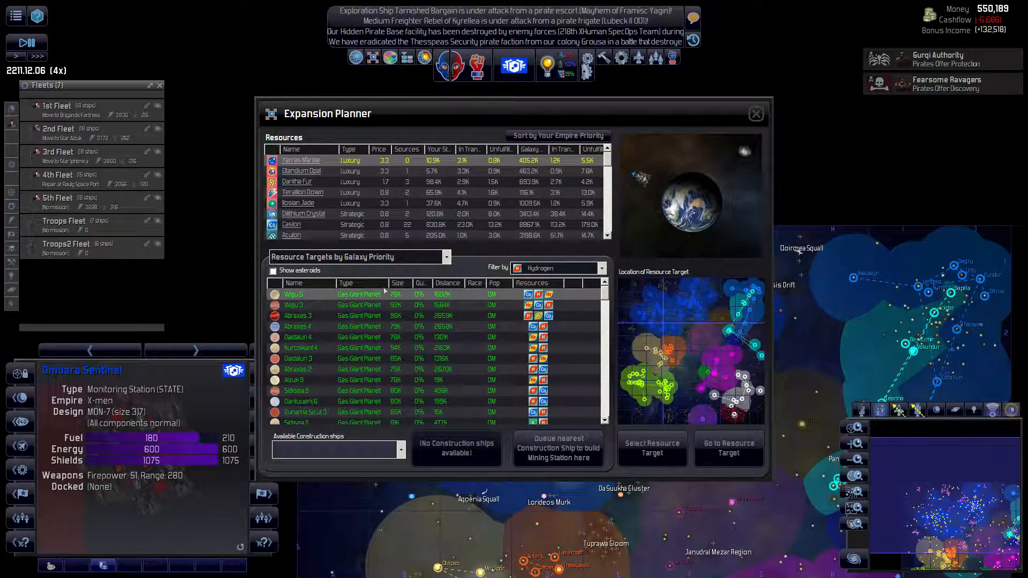
mouse_move(558, 449)
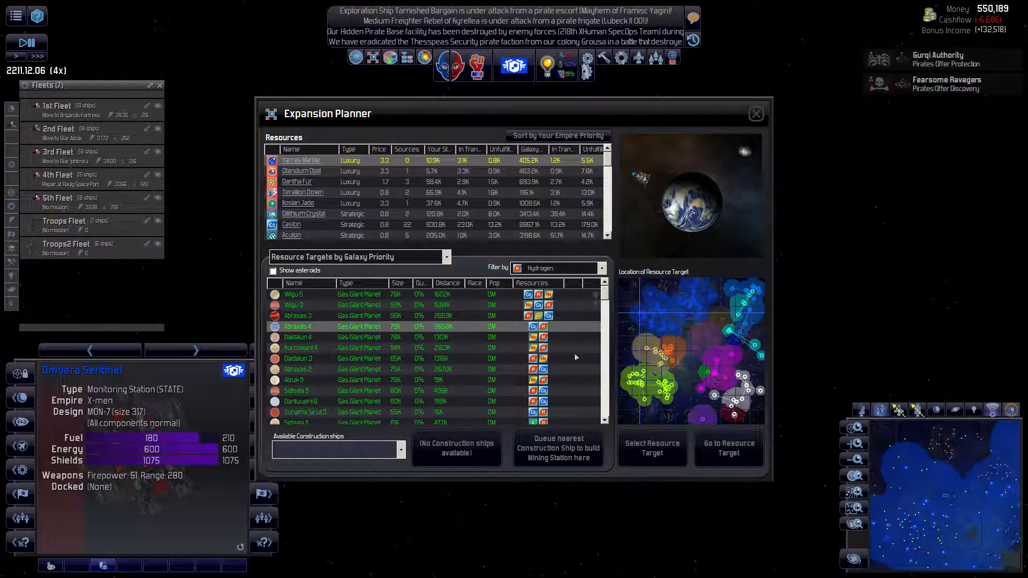
left_click(558, 448)
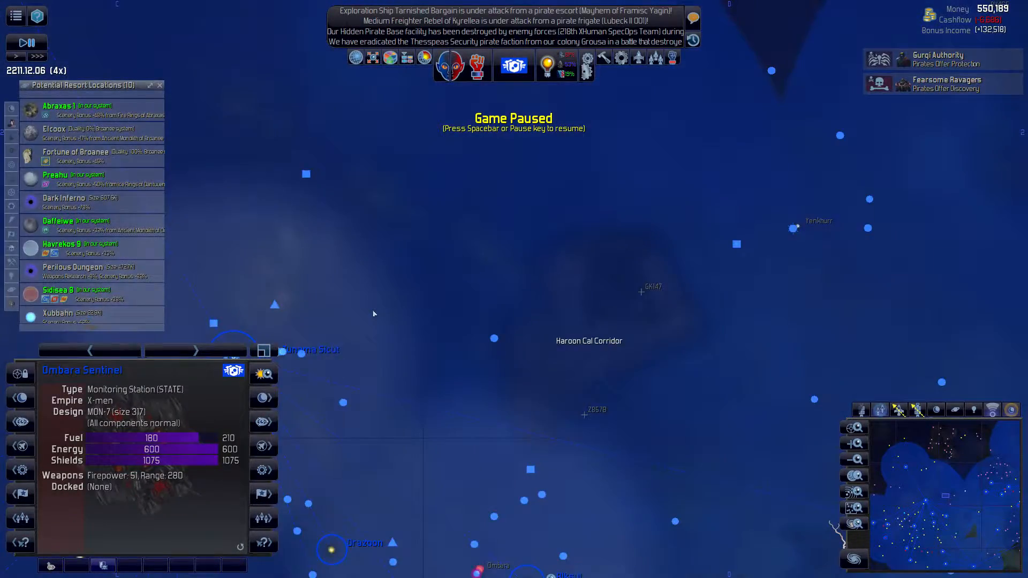
Step: Inspect the Preahu and Dark Inferno resort candidates, then the Sarafor 3 and Wigu 6 research locations
left_click(79, 106)
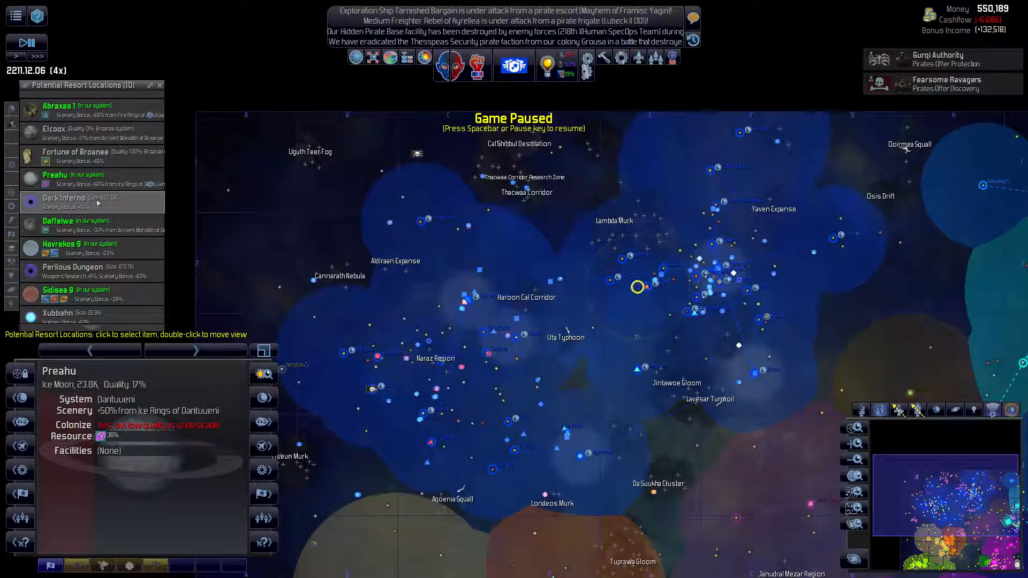
left_click(91, 202)
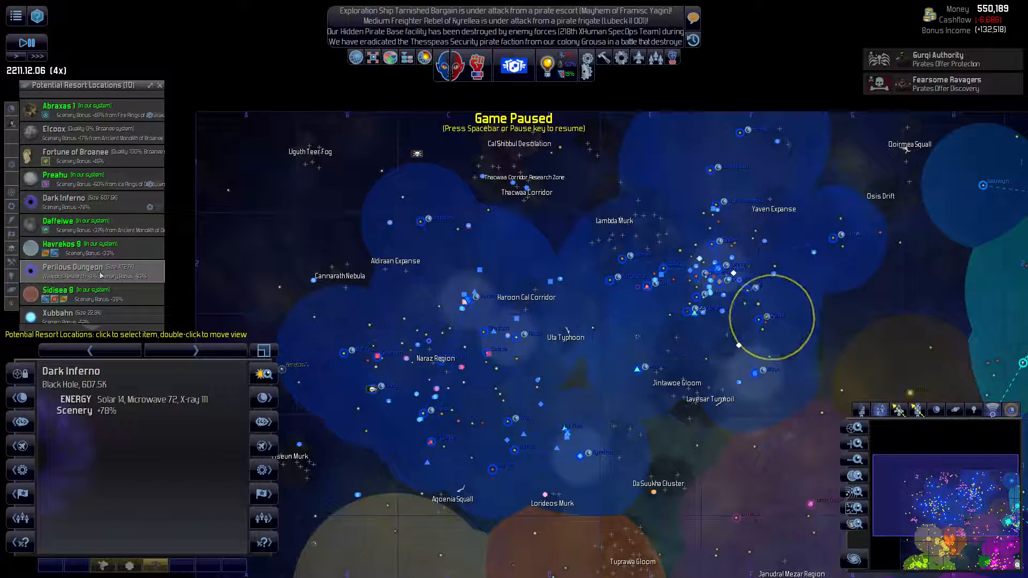
left_click(72, 267)
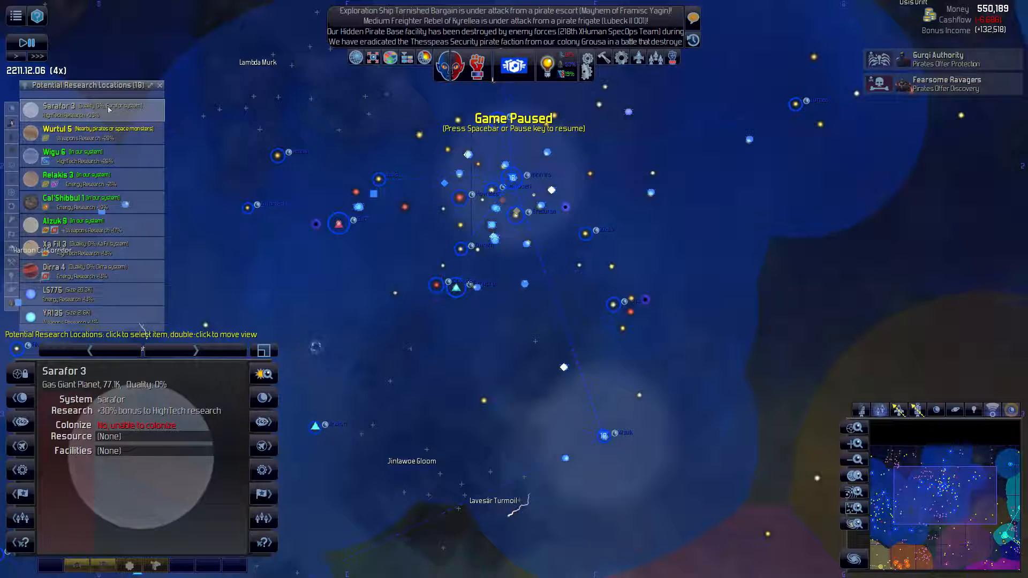
left_click(73, 156)
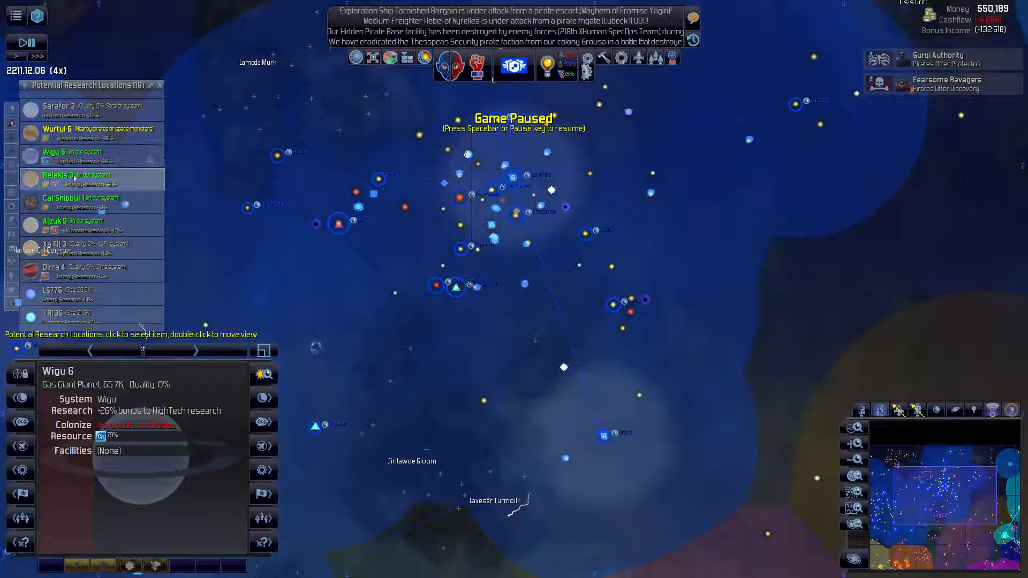
left_click(89, 178)
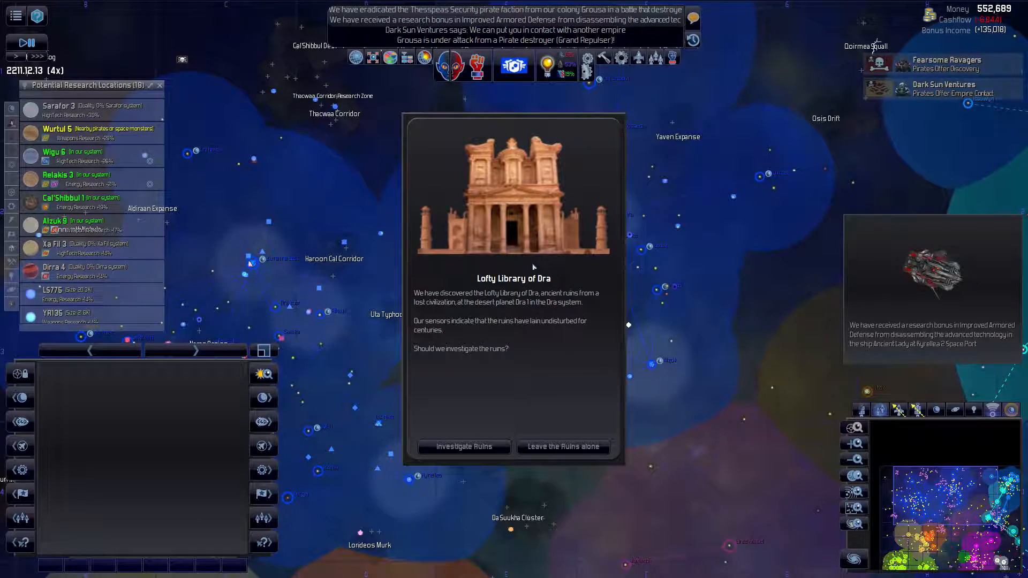
Step: Investigate the Dra library ruins, send the 3rd Fleet to Betlosi, and order the 5th Fleet to attack
left_click(464, 447)
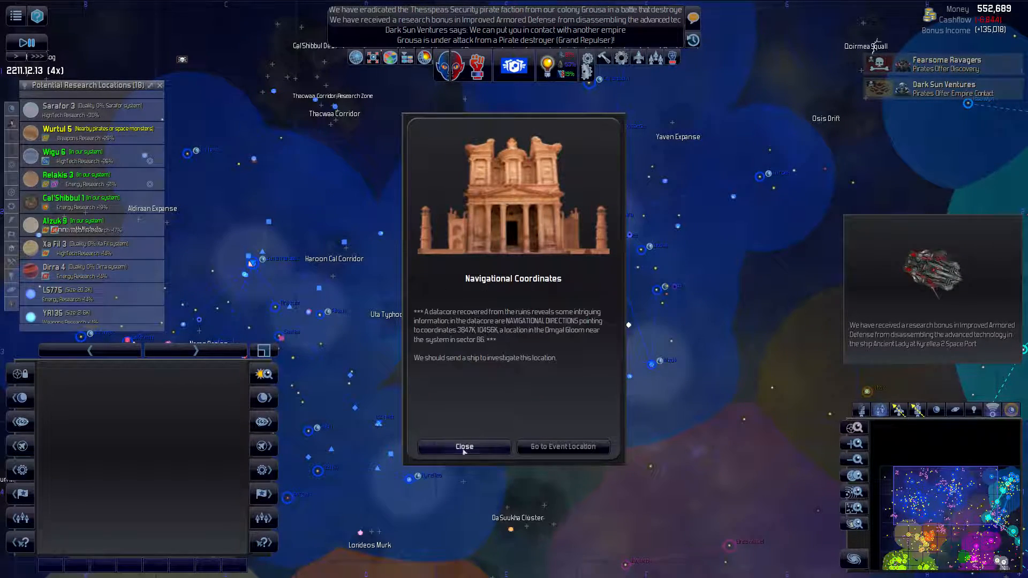
left_click(464, 447)
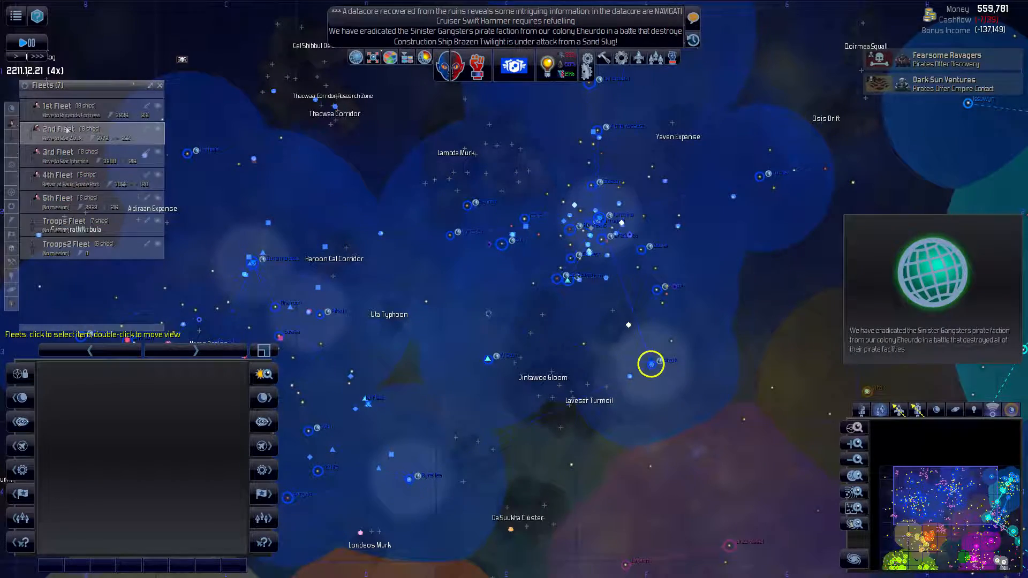
left_click(58, 132)
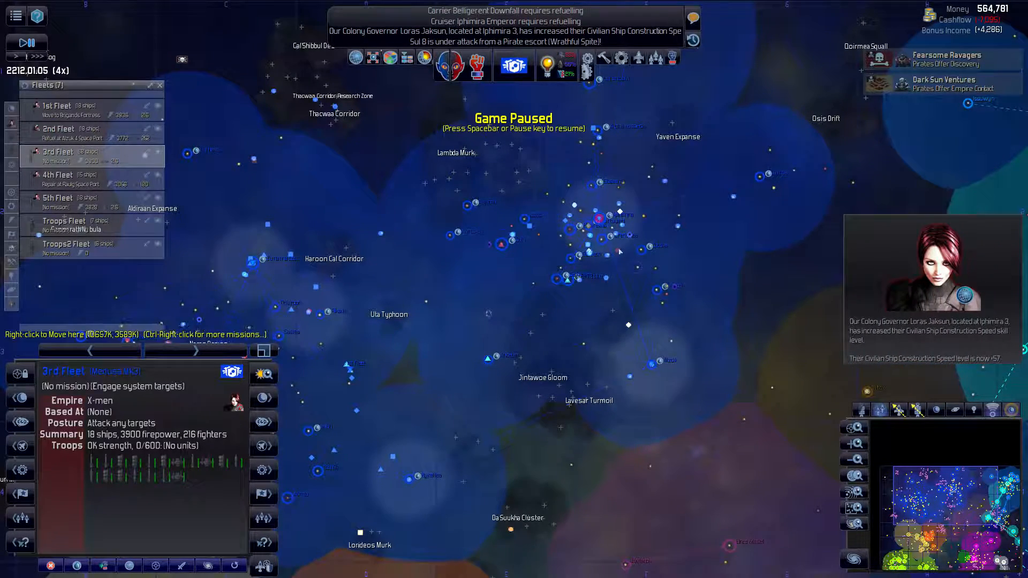
right_click(619, 251)
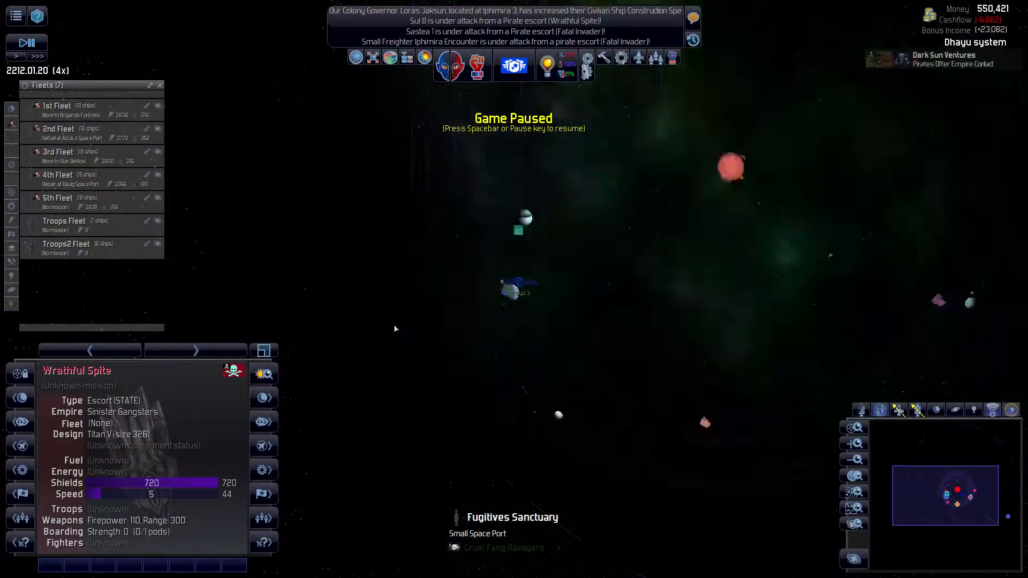
left_click(88, 178)
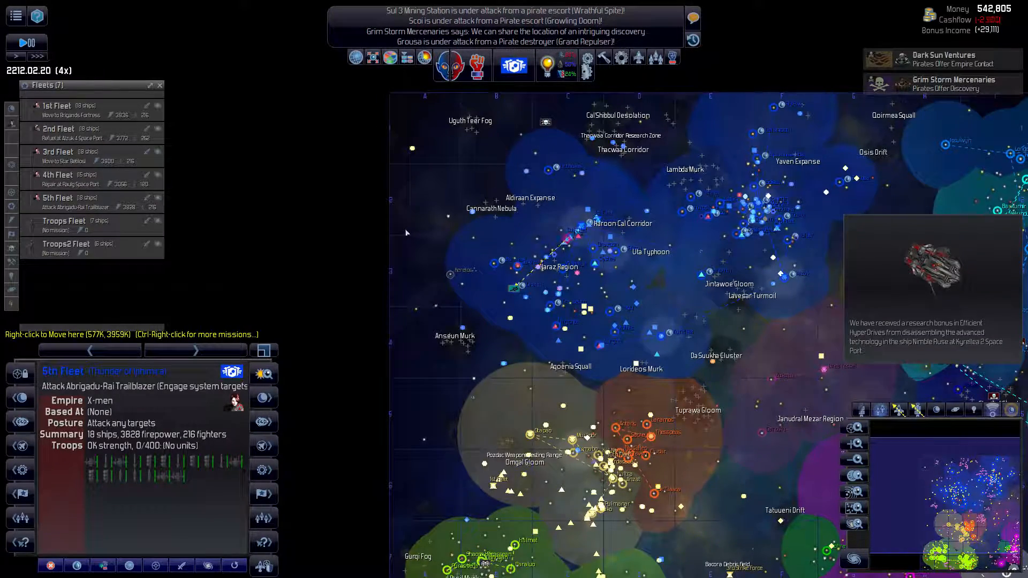
Step: Resume the game until the 3rd Fleet finds the abandoned ship Mighty Defiance in Betlosi
key("space")
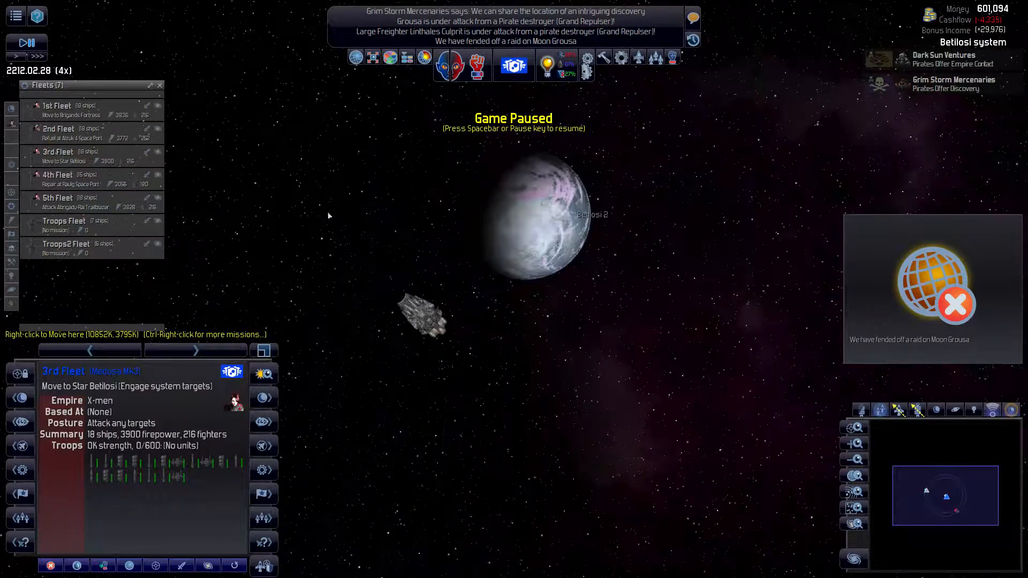
left_click(423, 311)
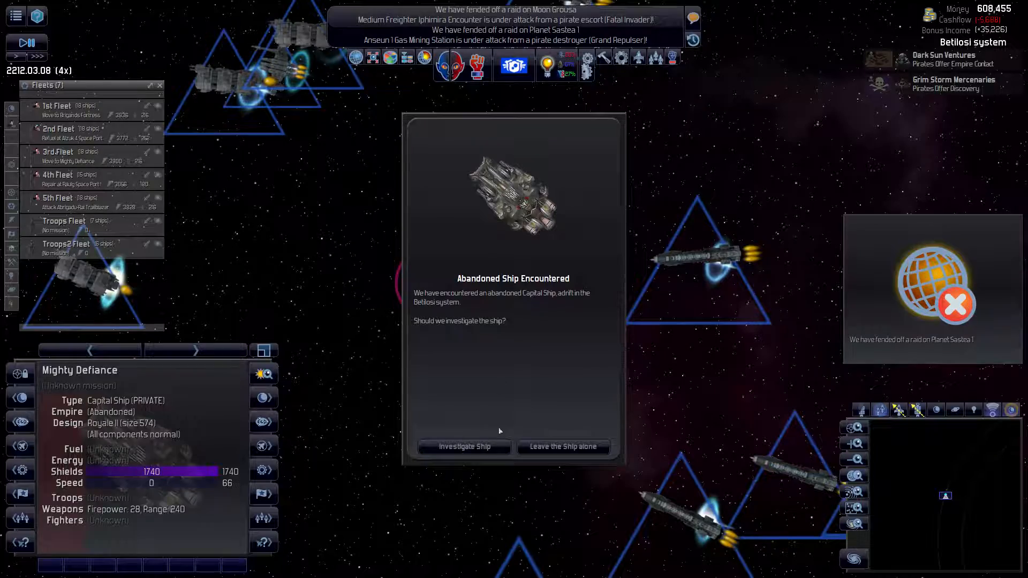
Step: Investigate Mighty Defiance, then return to the galaxy map and select the P1828 Gas Cloud
left_click(464, 446)
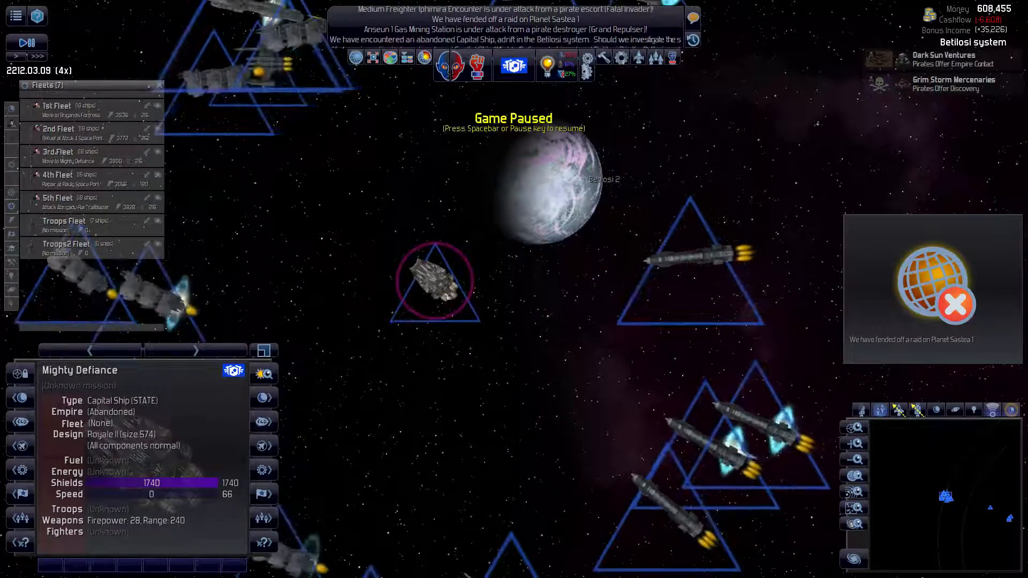
right_click(435, 280)
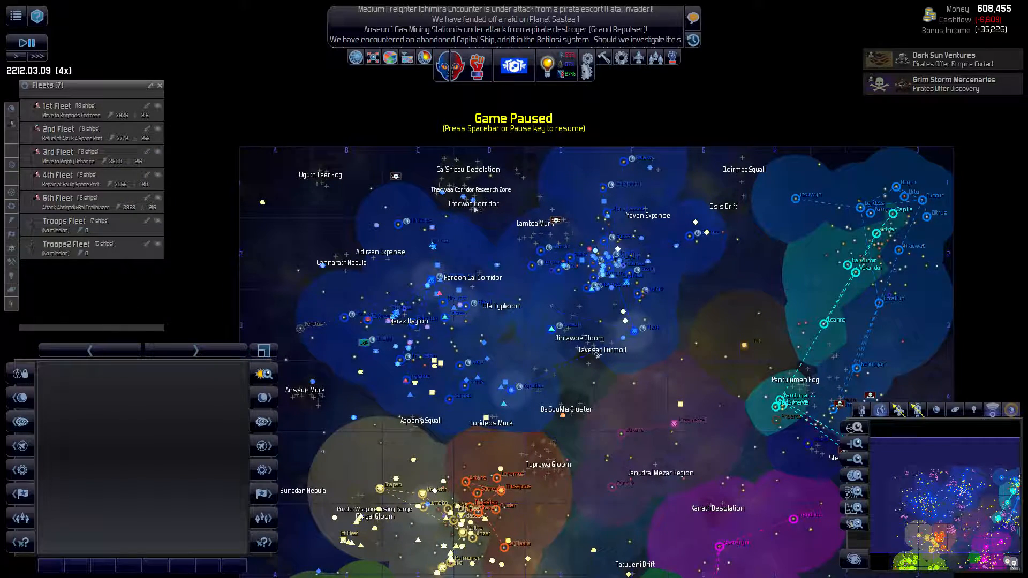
mouse_move(314, 362)
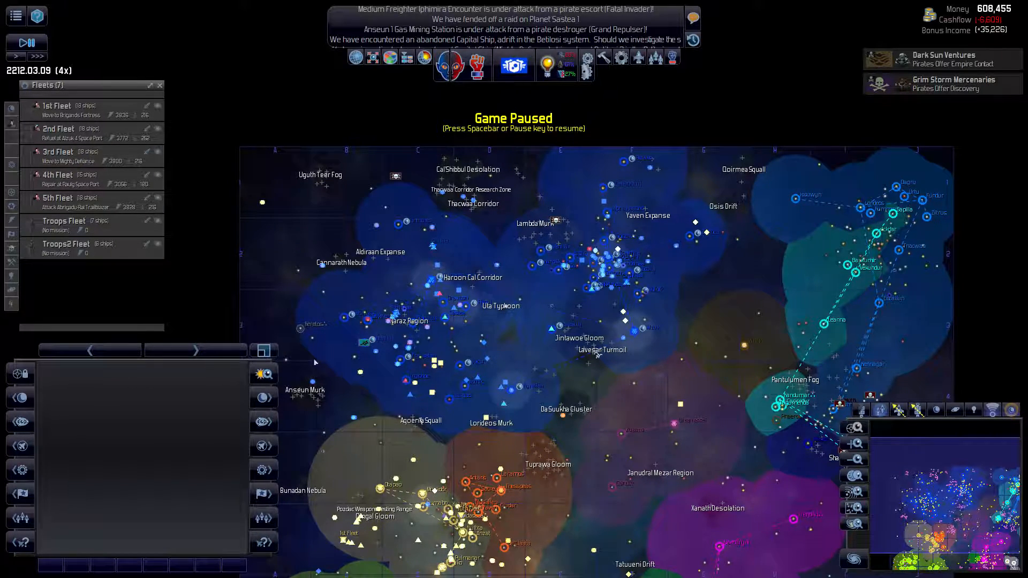
left_click(552, 217)
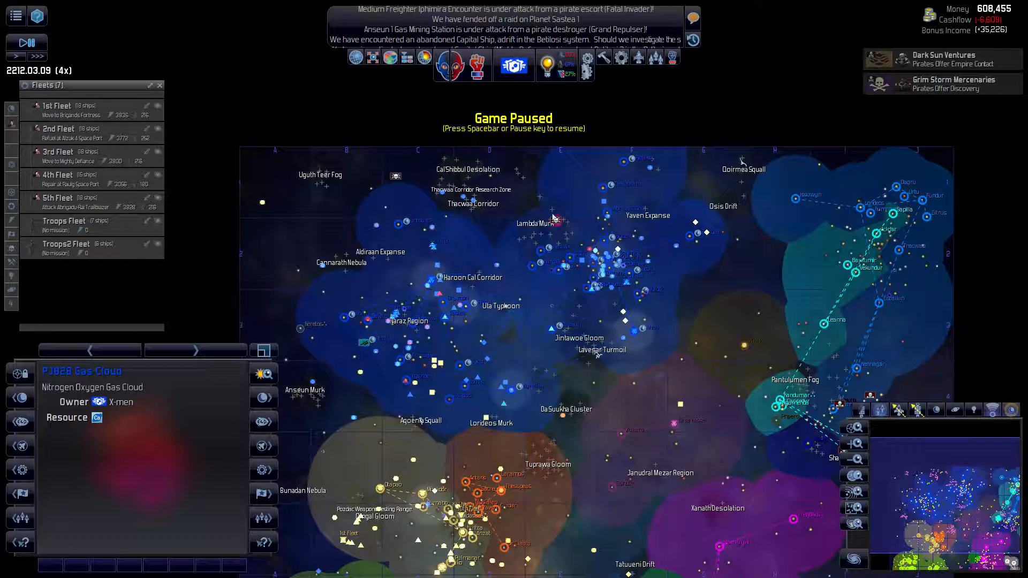